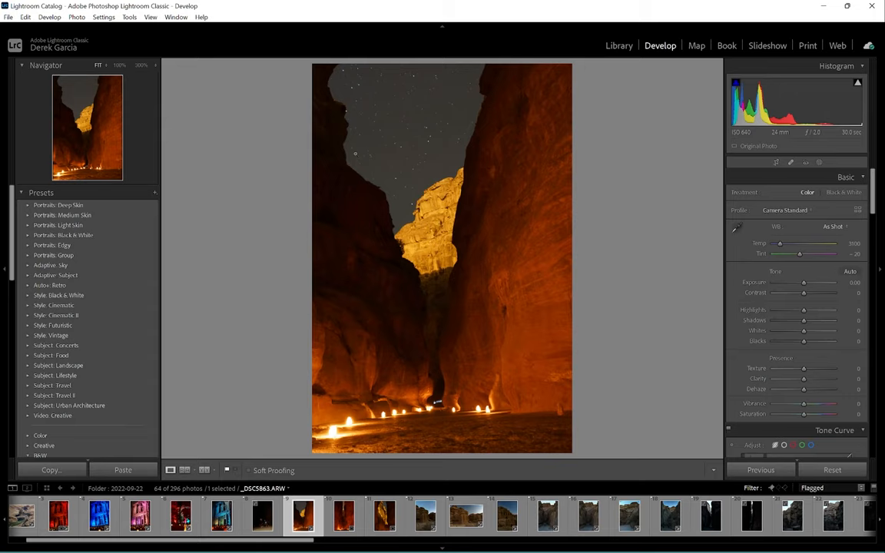
mouse_move(547, 64)
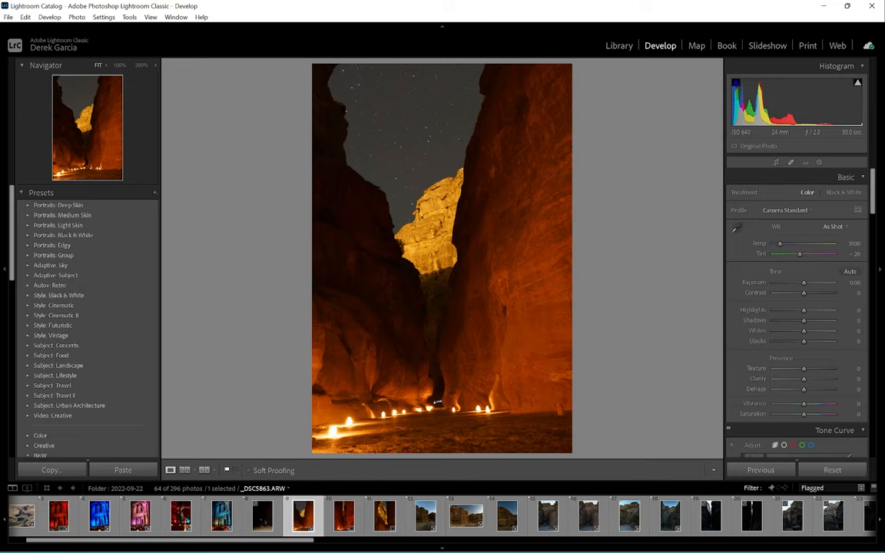
mouse_move(365, 52)
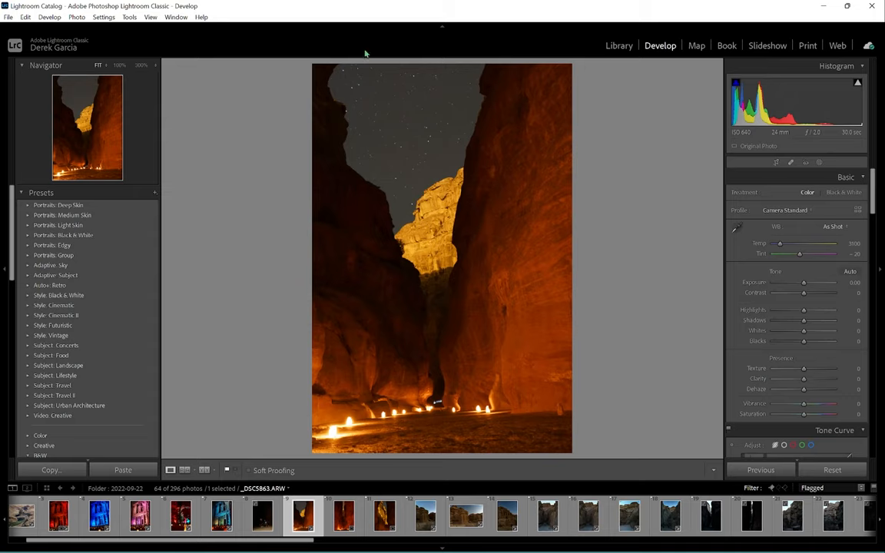
mouse_move(482, 92)
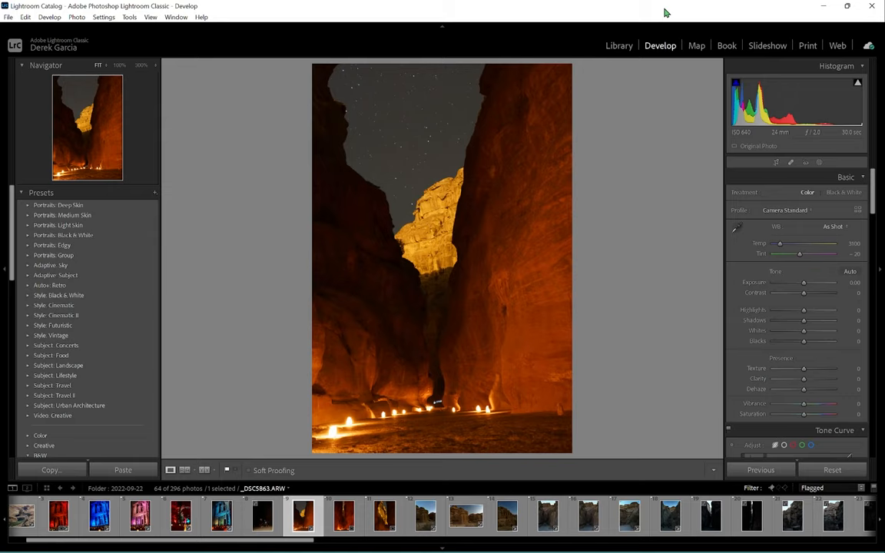
mouse_move(550, 54)
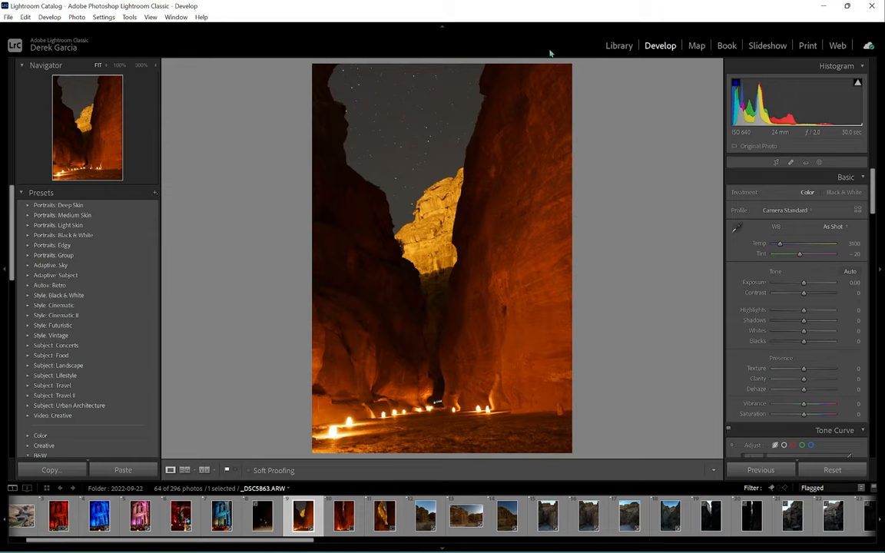
mouse_move(622, 259)
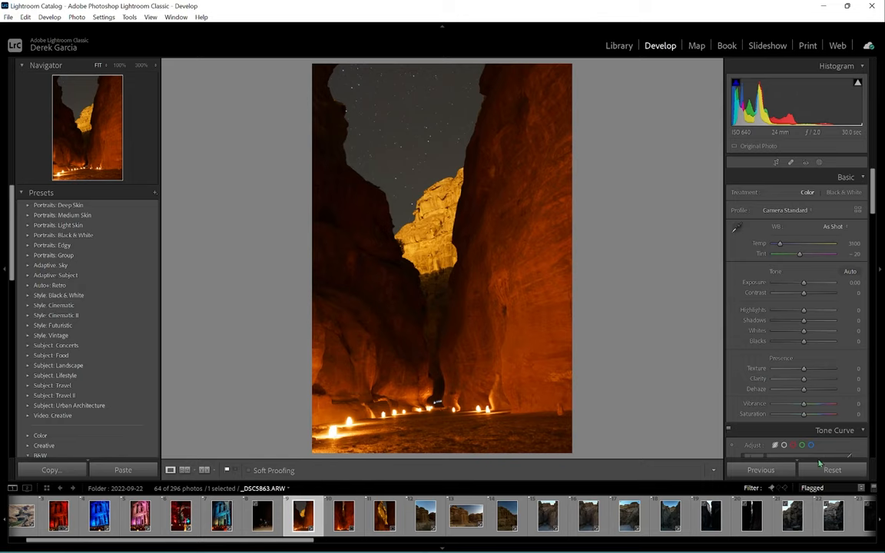
mouse_move(441, 258)
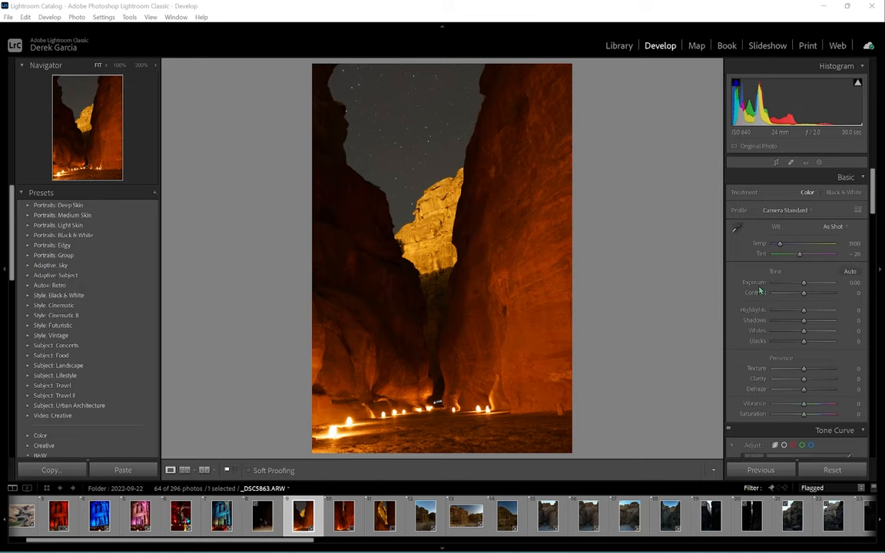
- Pull the Highlights slider down to tame the bright glow on the rocks
drag(803, 310, 791, 310)
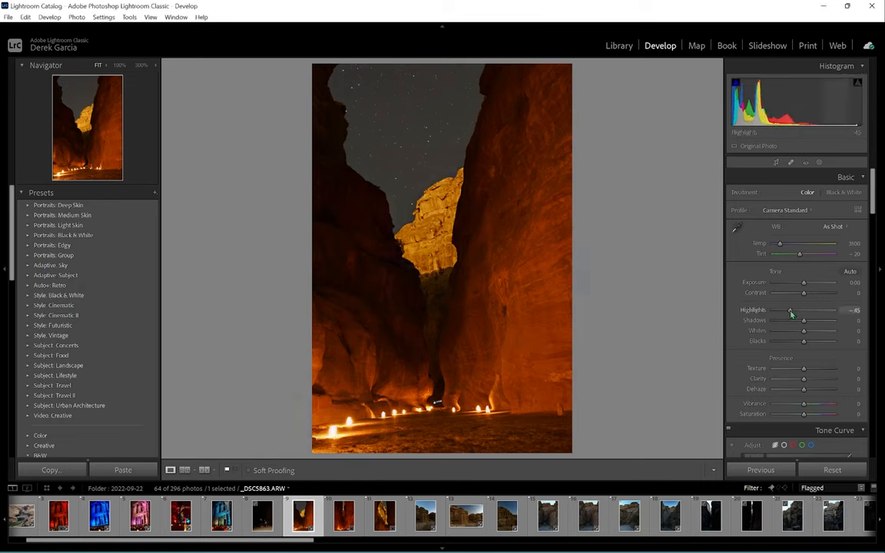
drag(790, 310, 792, 311)
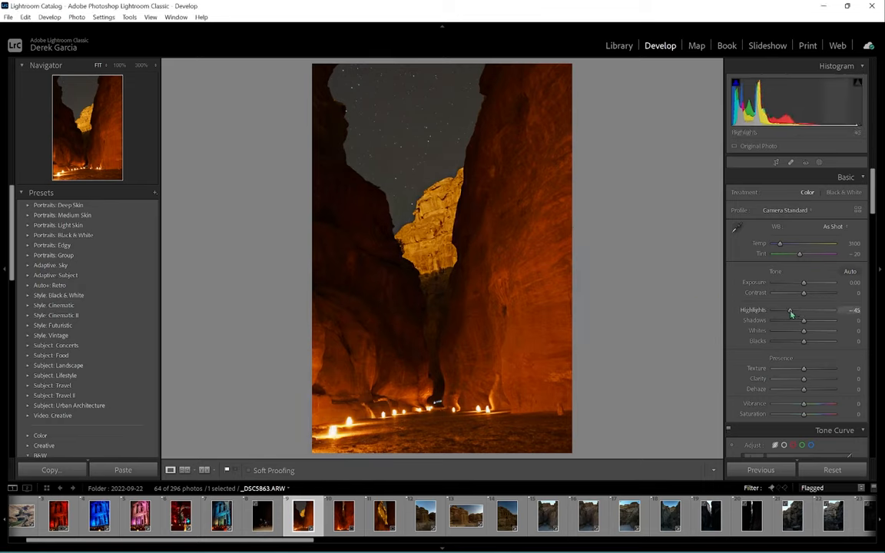
drag(790, 310, 802, 311)
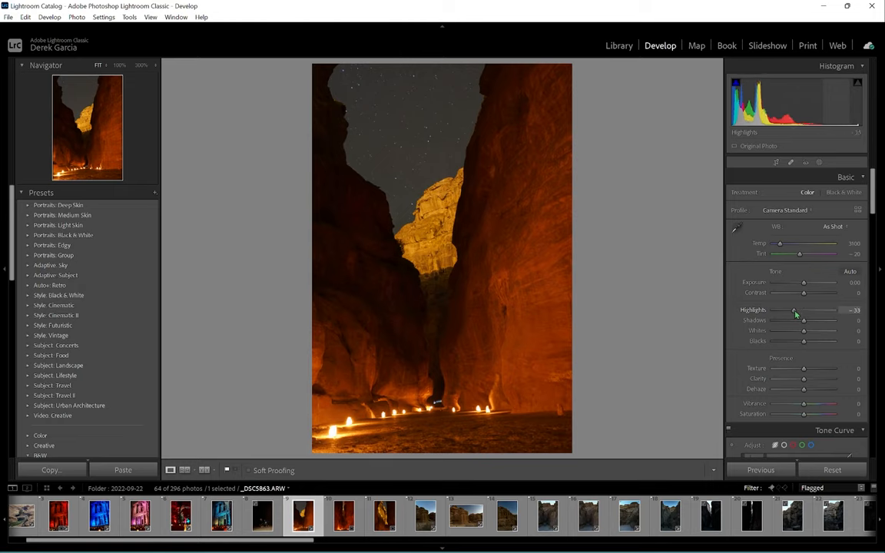
drag(805, 311, 792, 311)
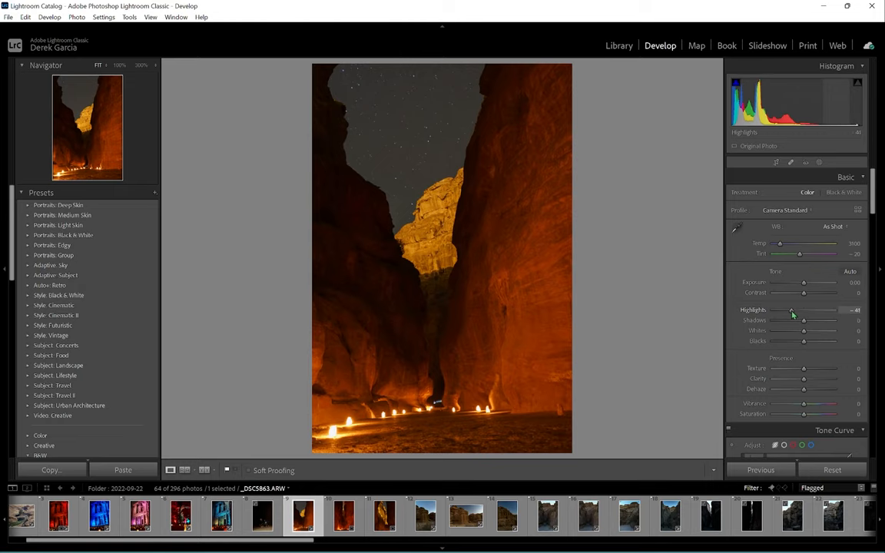
drag(792, 311, 805, 310)
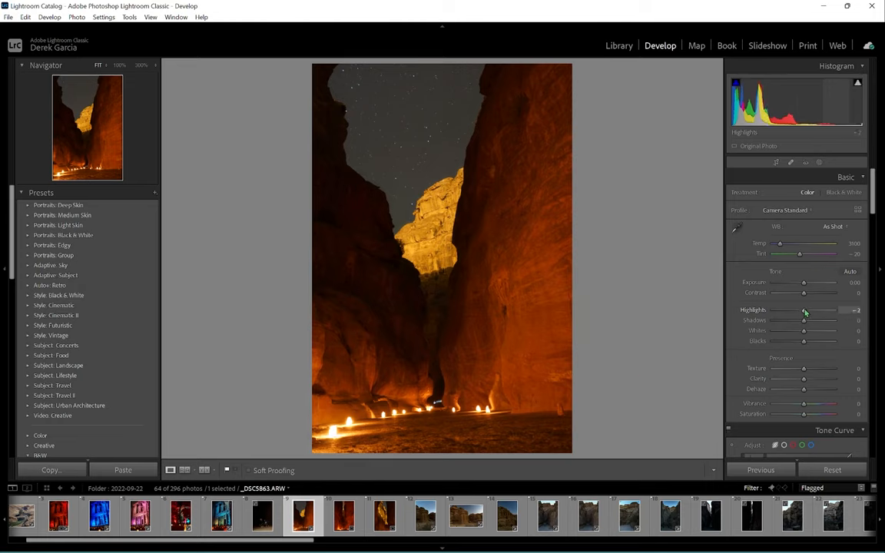
drag(805, 310, 774, 311)
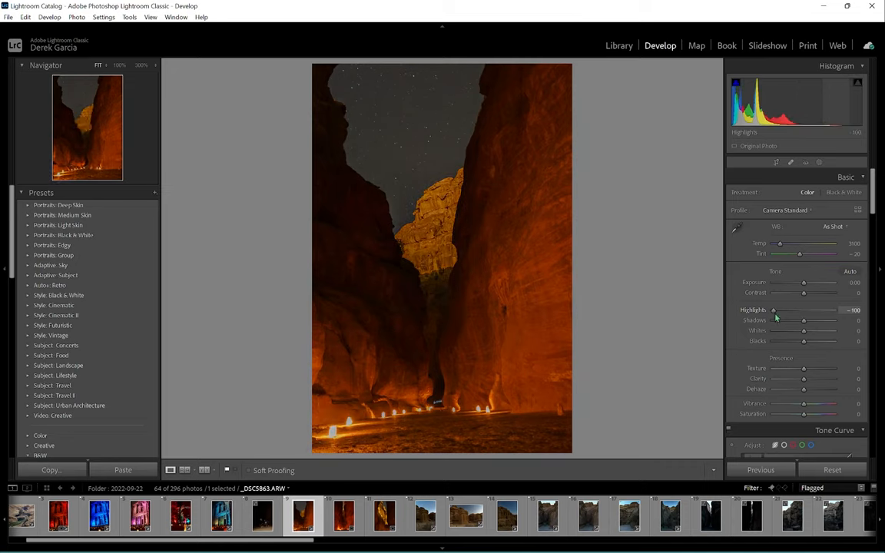
drag(774, 310, 784, 311)
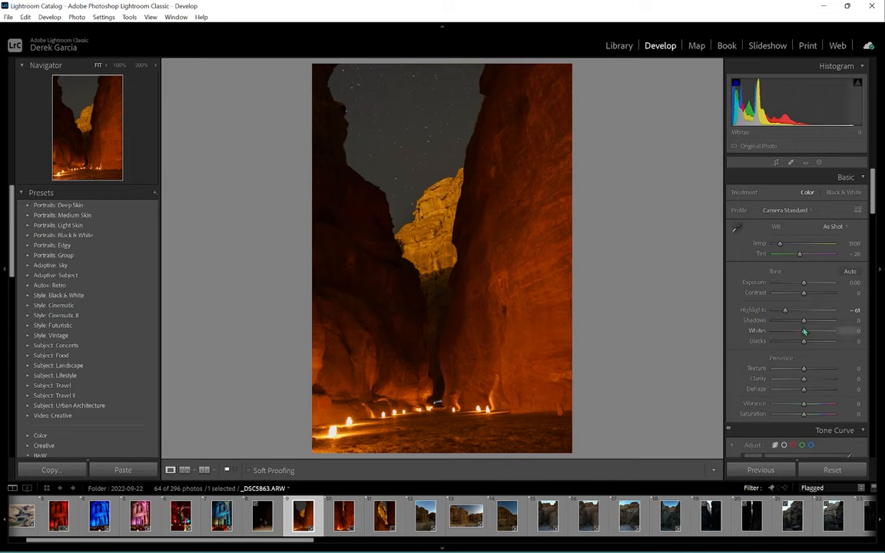
- Lift the Shadows to bring detail out of the dark canyon walls
drag(803, 321, 807, 321)
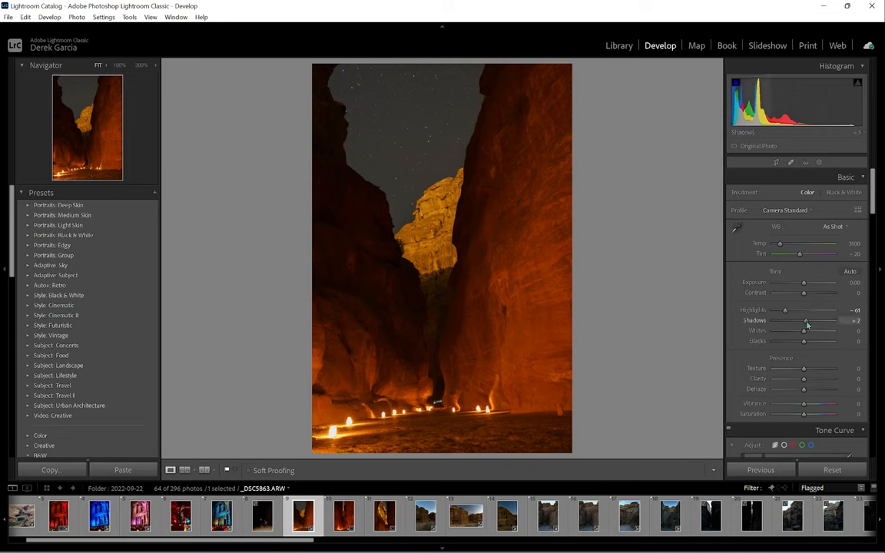
drag(805, 321, 817, 321)
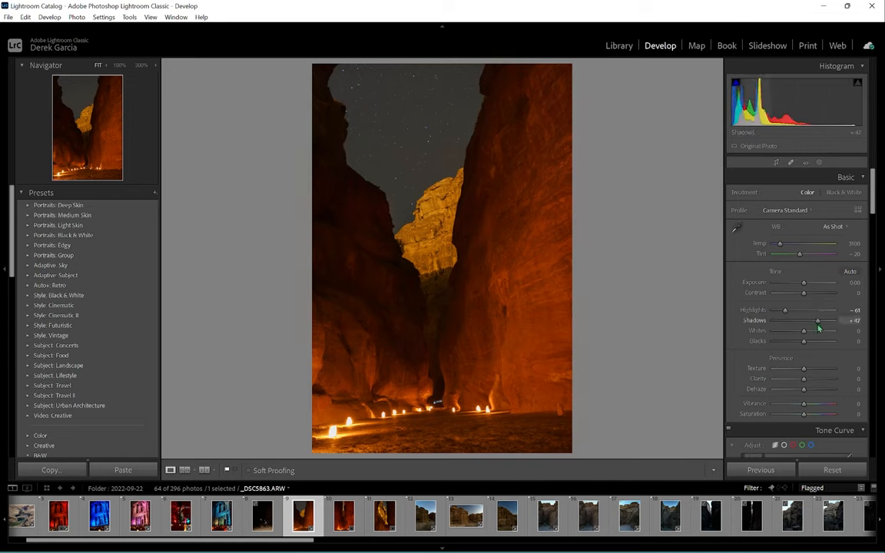
drag(817, 321, 828, 321)
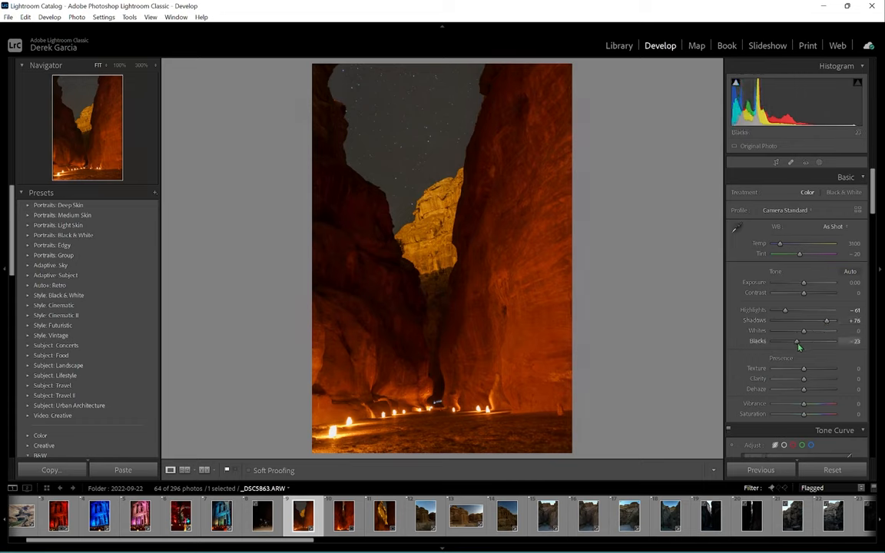
- Deepen the Blacks and raise the Whites to set the photo's tonal endpoints
drag(796, 341, 798, 341)
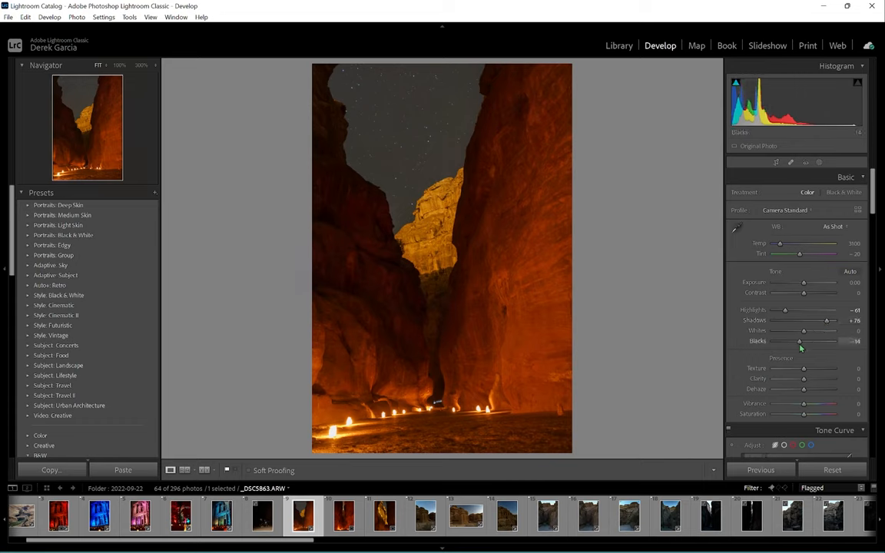
drag(799, 341, 796, 341)
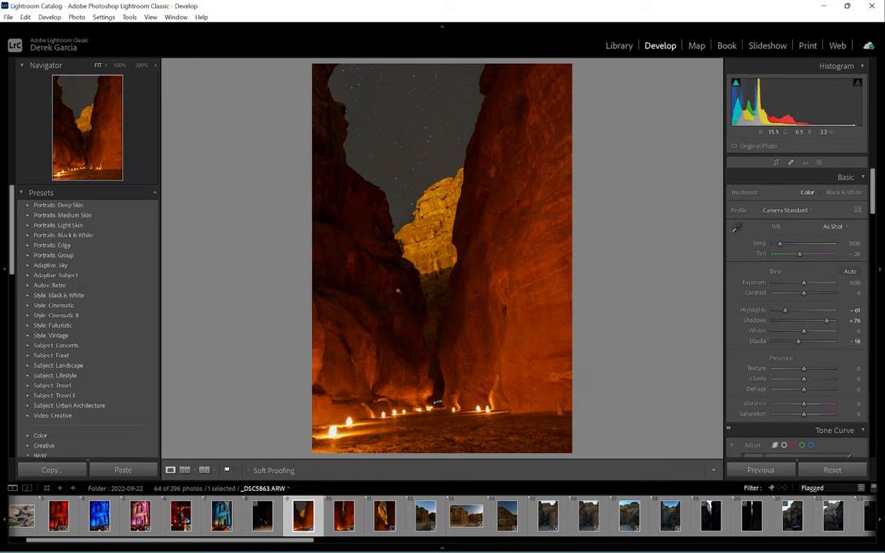
mouse_move(799, 341)
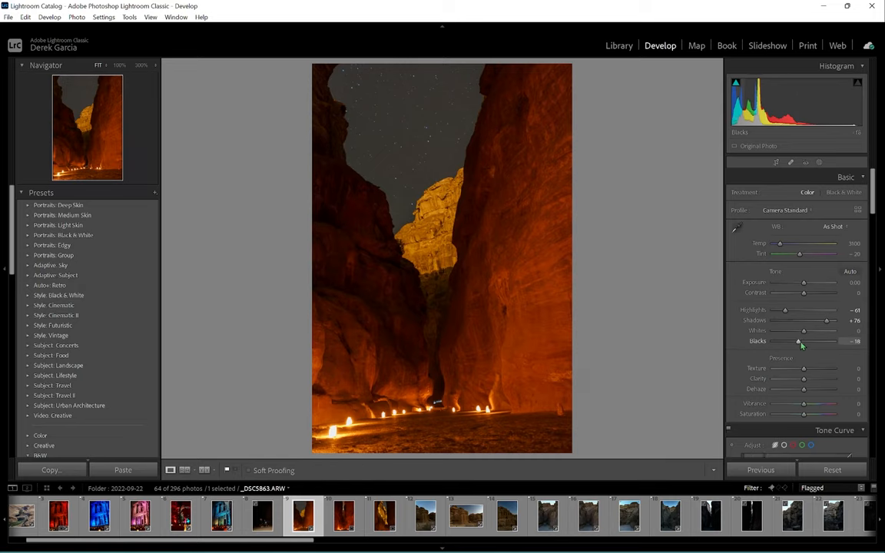
drag(798, 341, 782, 341)
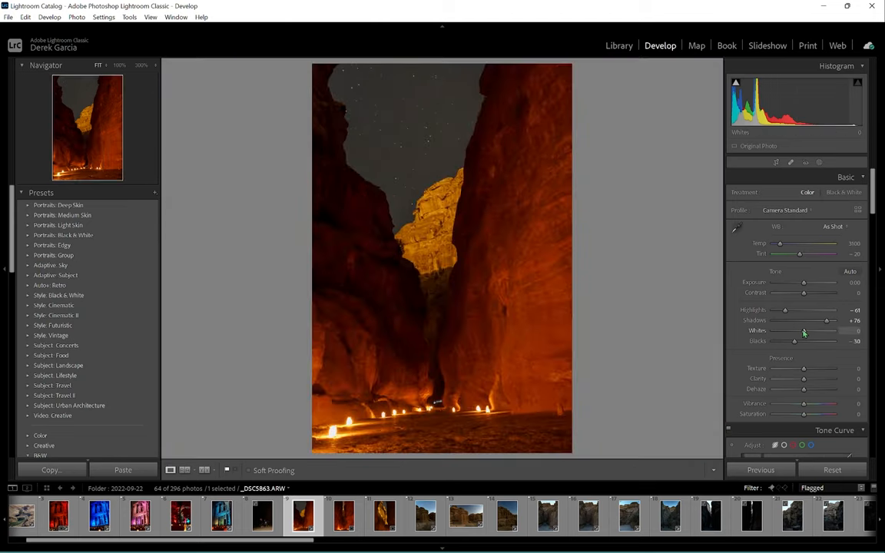
drag(795, 330, 818, 330)
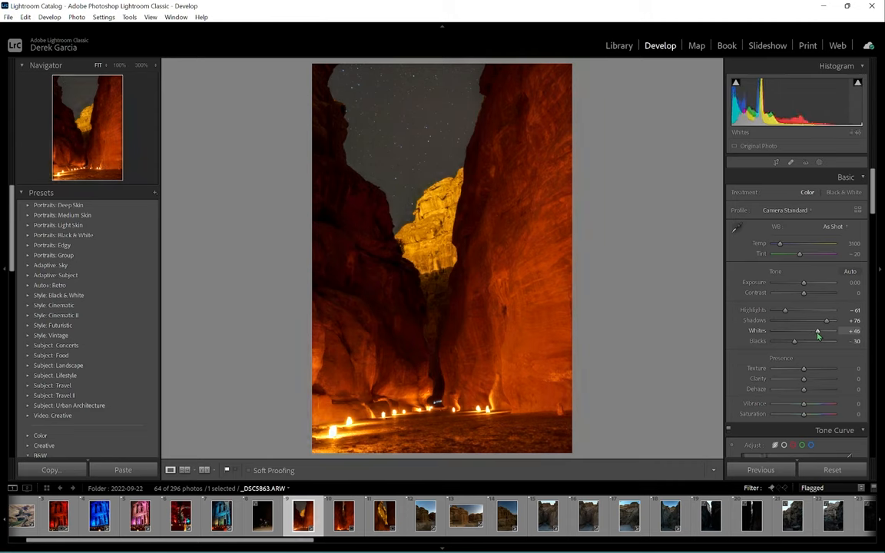
drag(818, 332, 812, 332)
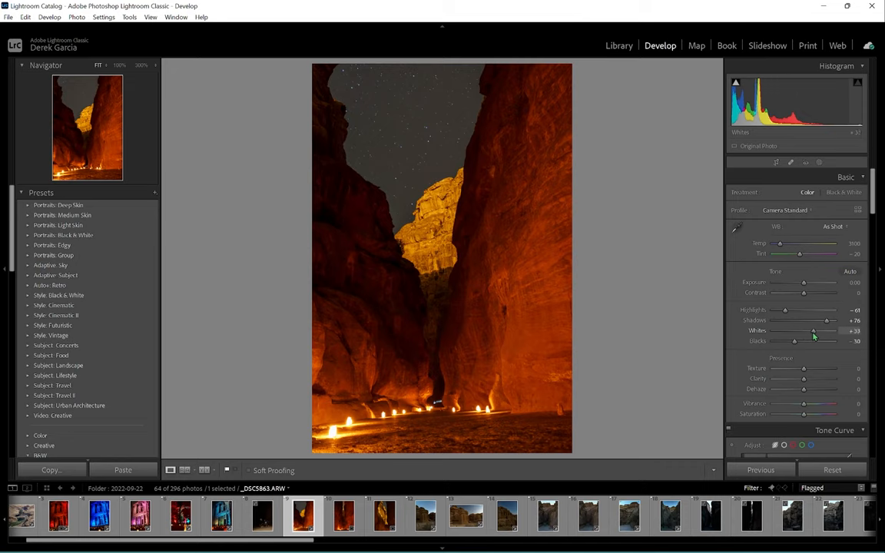
drag(812, 331, 808, 331)
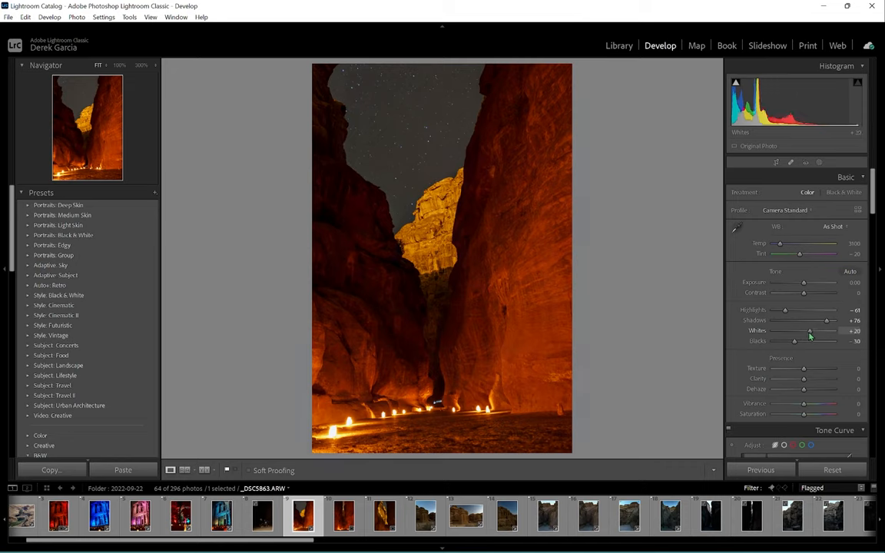
drag(812, 331, 817, 332)
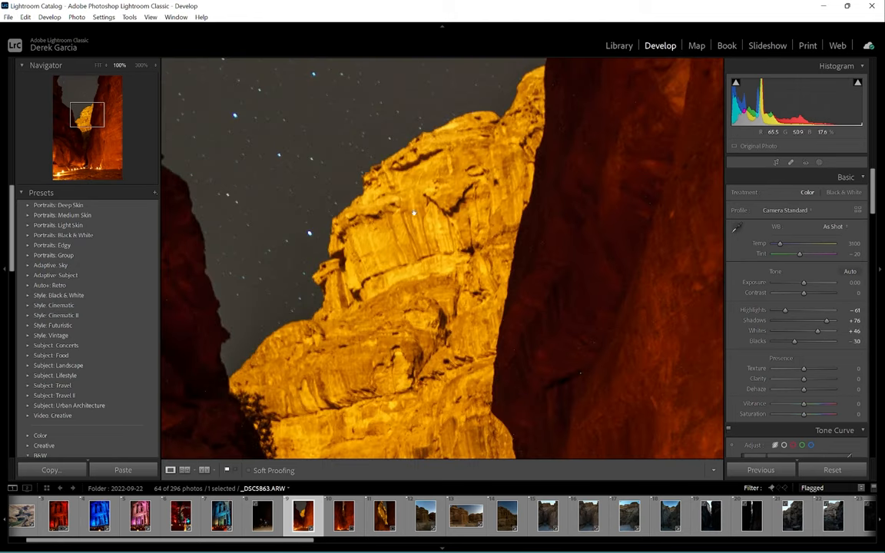
click(833, 515)
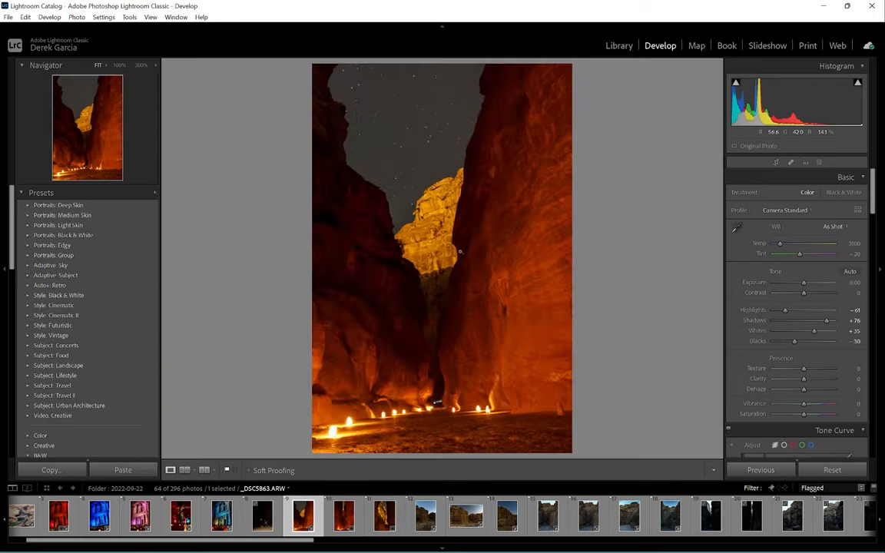
mouse_move(850, 284)
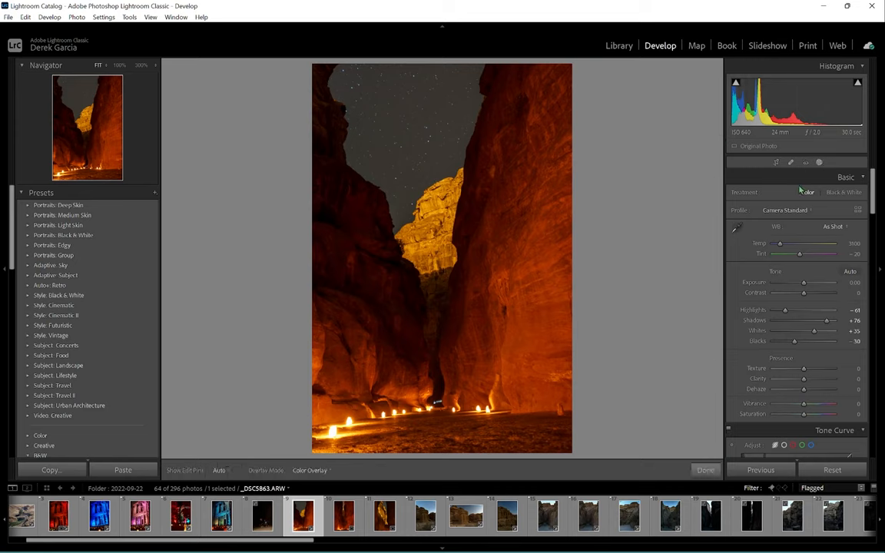
- Place a graduated adjustment over the ravine floor with the mask overlay hidden
click(790, 162)
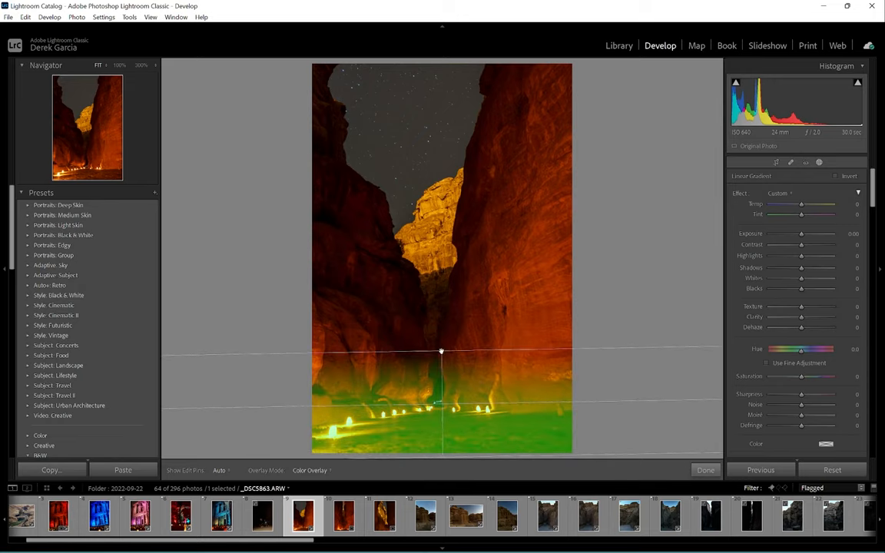
drag(439, 352, 440, 361)
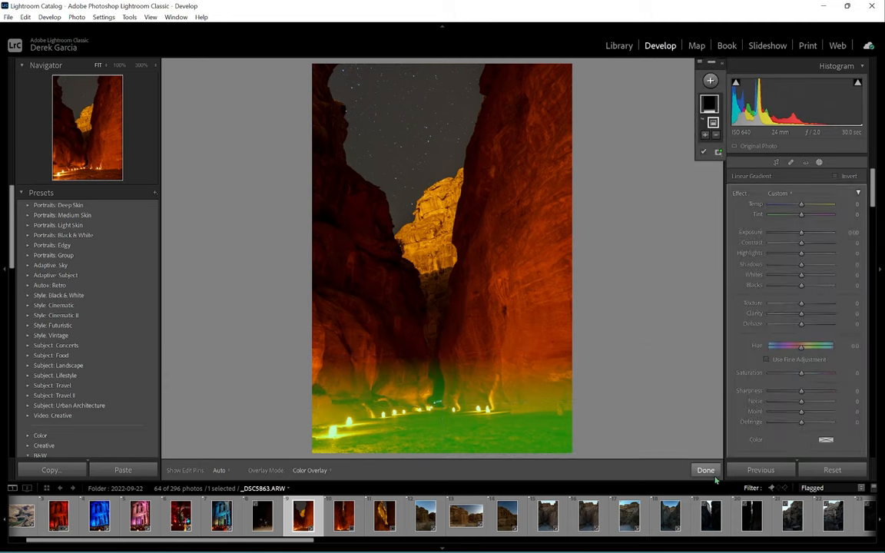
click(706, 470)
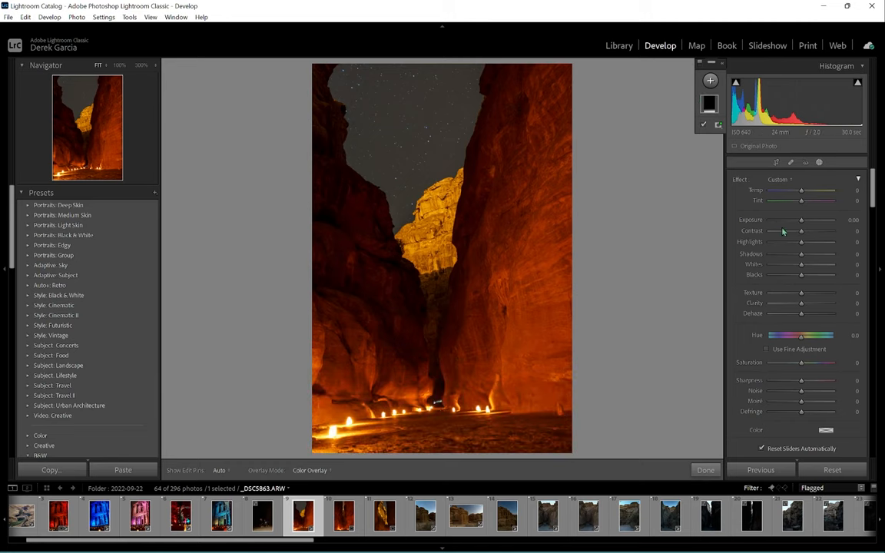
mouse_move(789, 304)
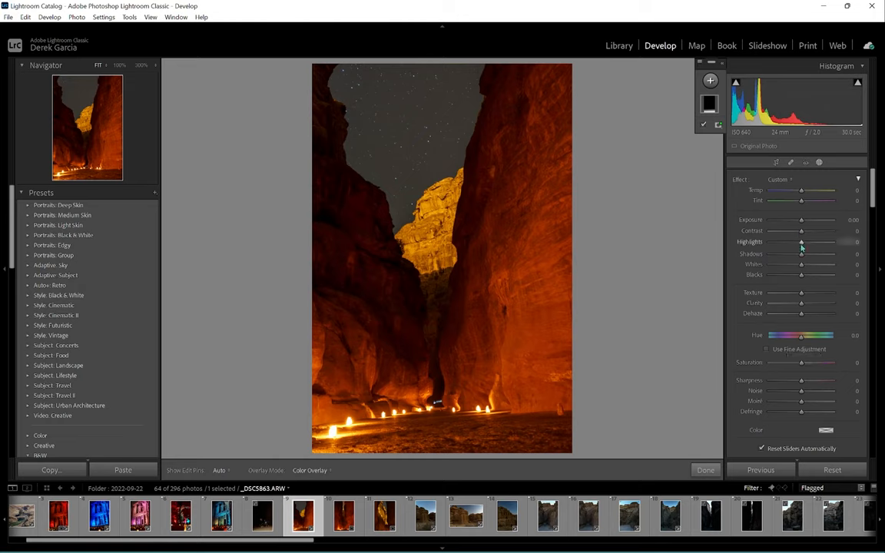
- Darken the highlights, adjust shadows, whites and blacks, and shift the colour temperature
drag(802, 243, 791, 243)
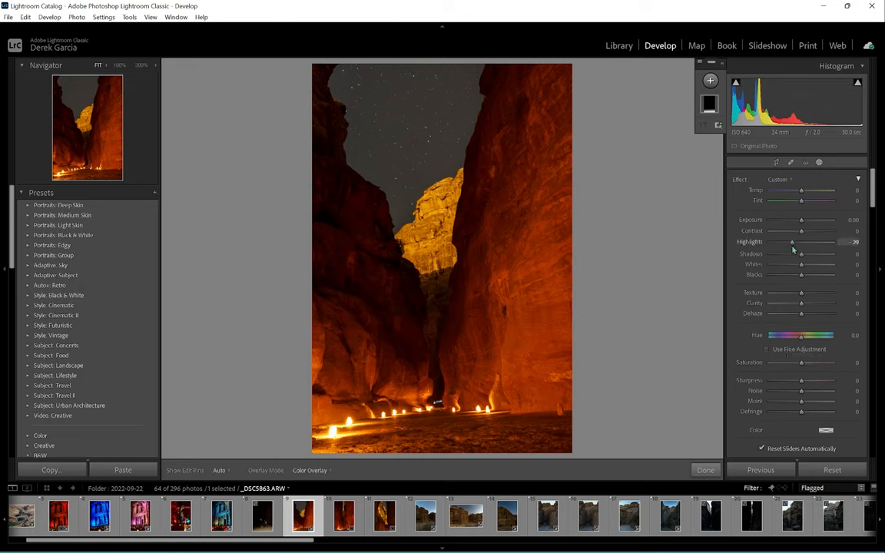
drag(793, 241, 784, 241)
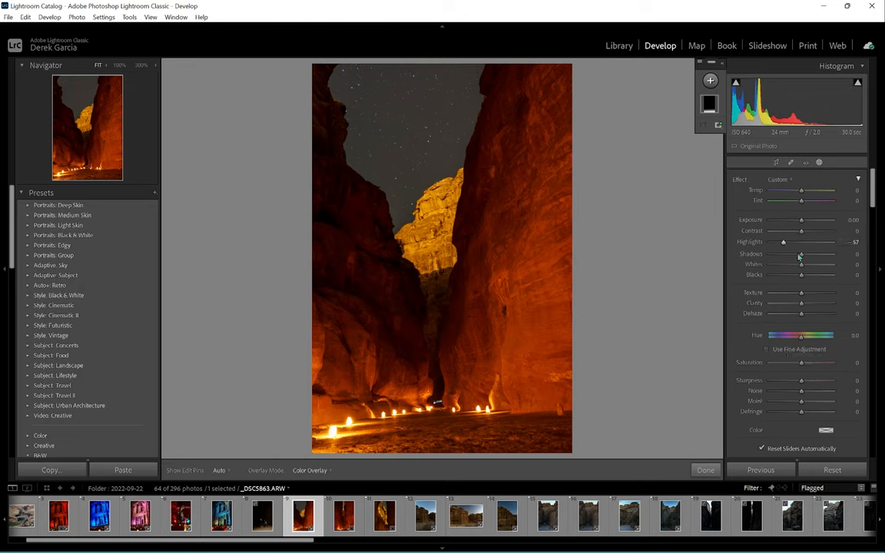
drag(802, 264, 829, 265)
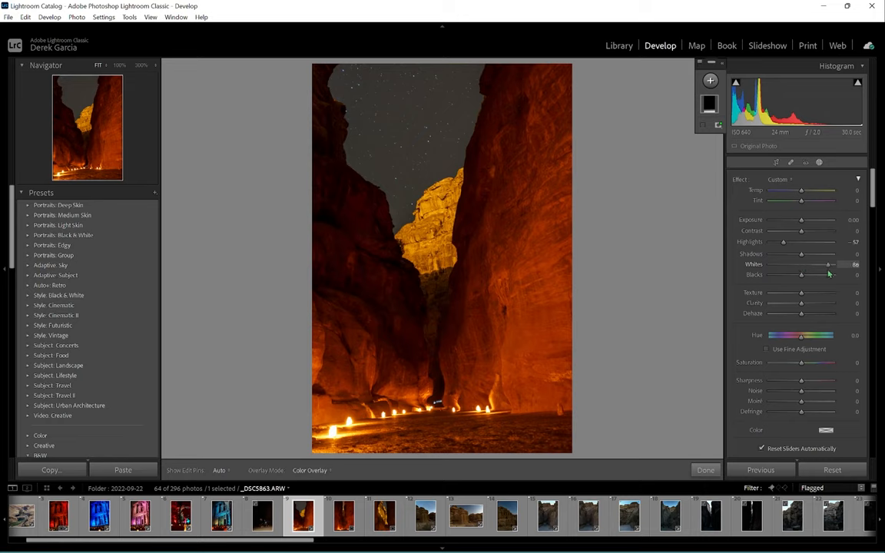
drag(829, 264, 837, 264)
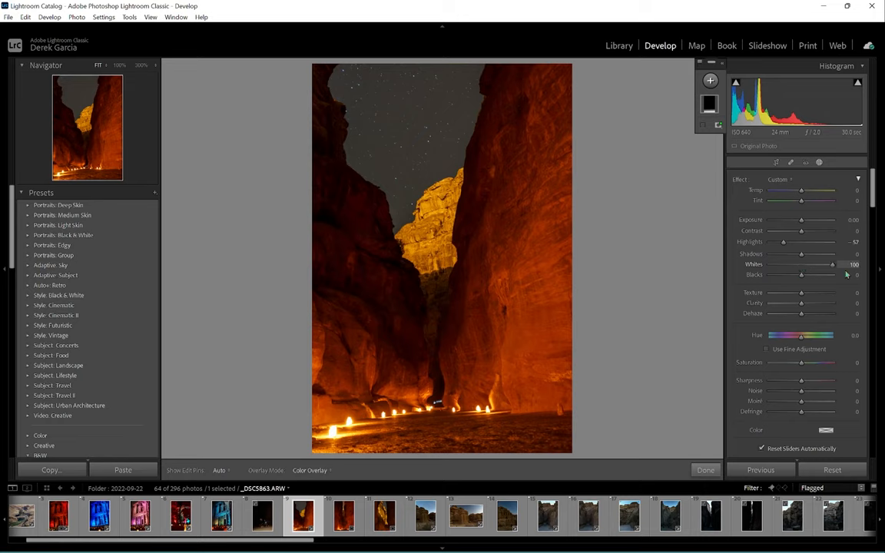
drag(832, 265, 787, 264)
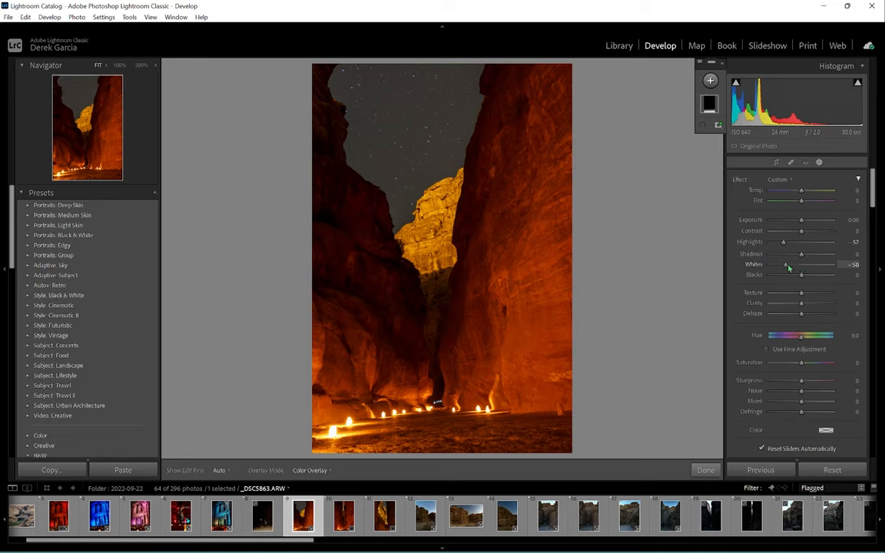
drag(787, 264, 791, 265)
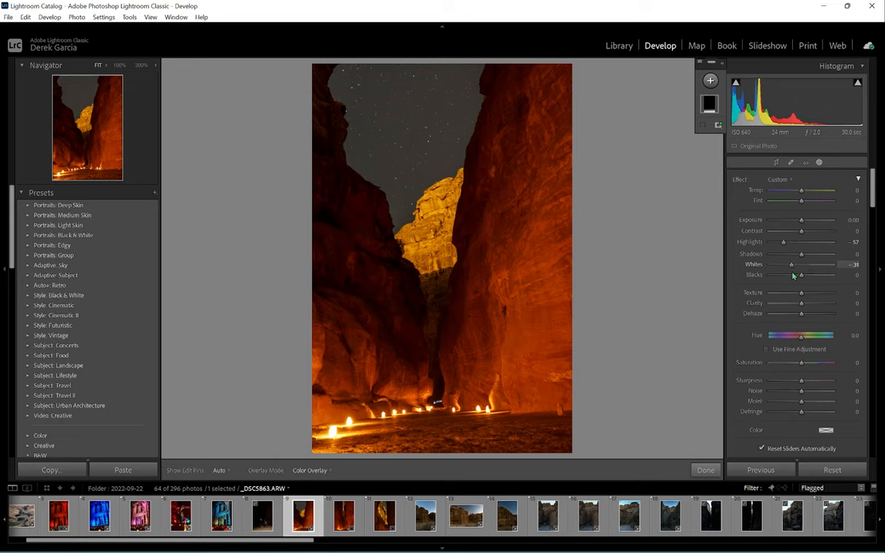
drag(790, 264, 793, 264)
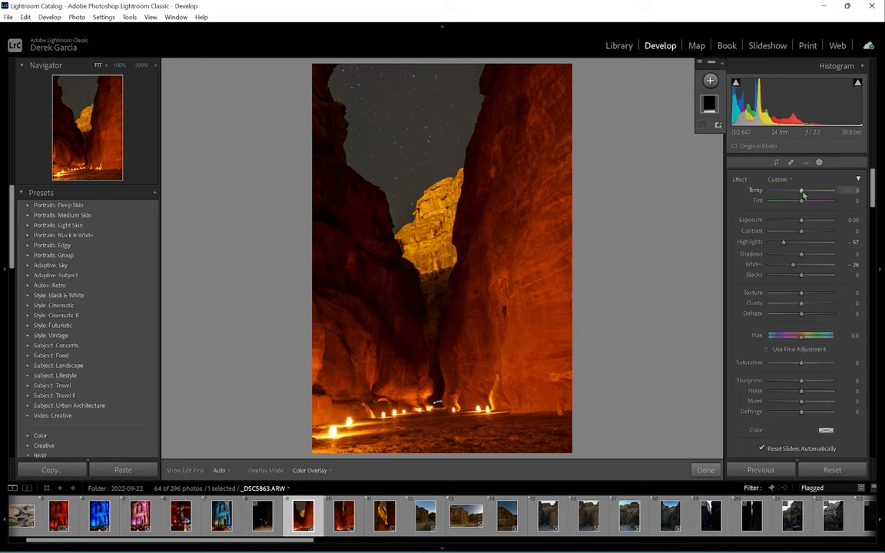
drag(802, 190, 778, 191)
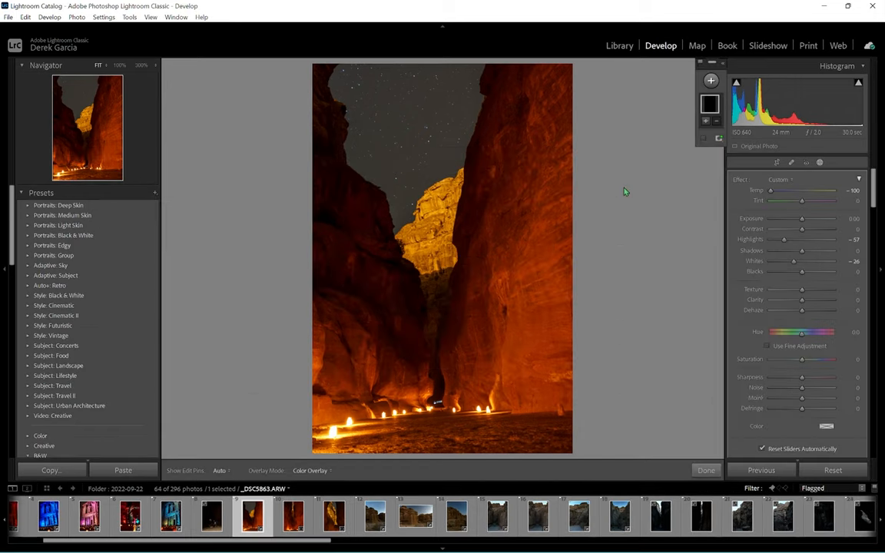
mouse_move(636, 295)
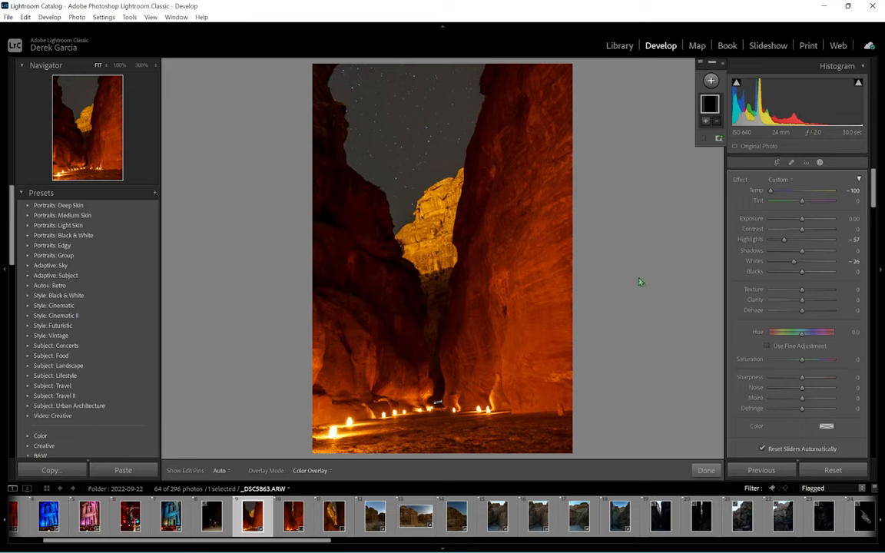
mouse_move(631, 265)
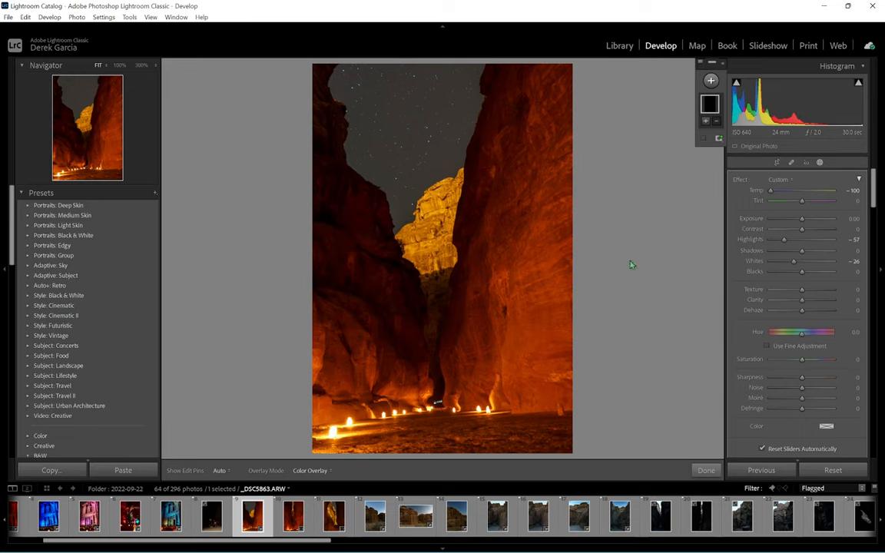
mouse_move(506, 34)
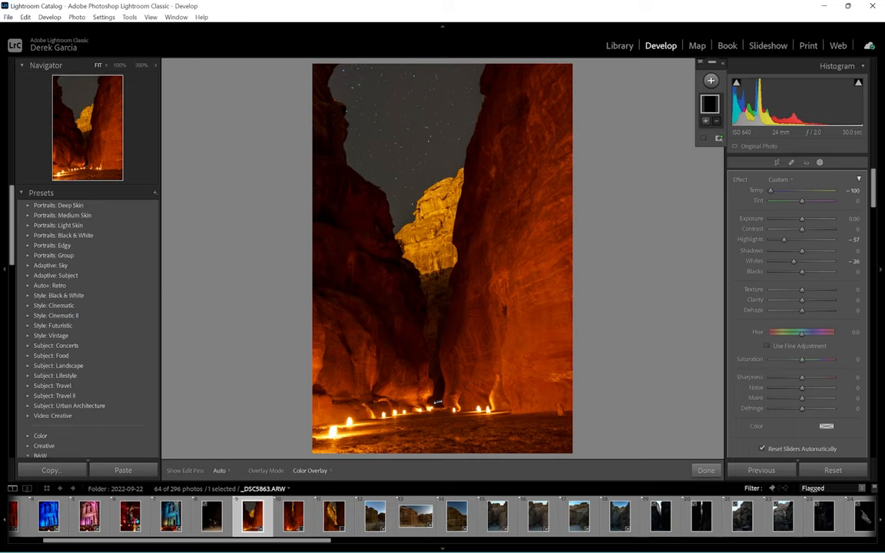
mouse_move(562, 3)
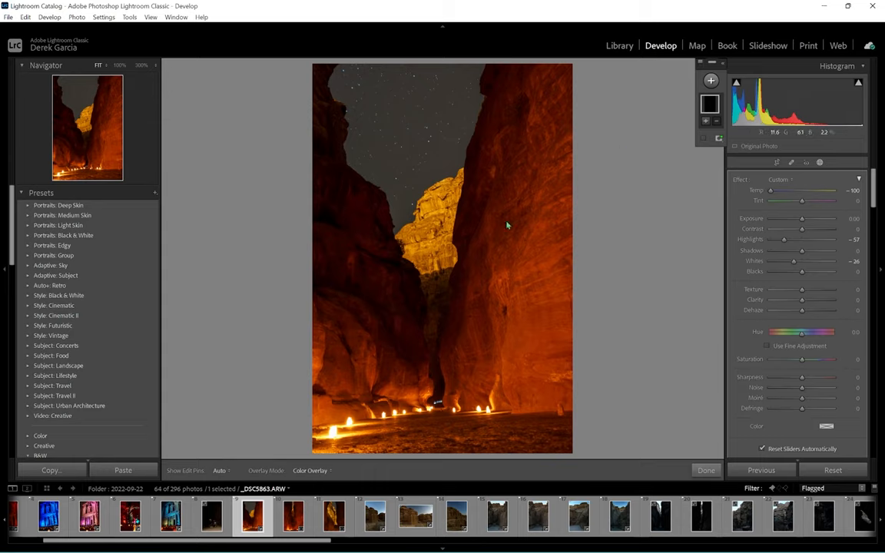
mouse_move(598, 181)
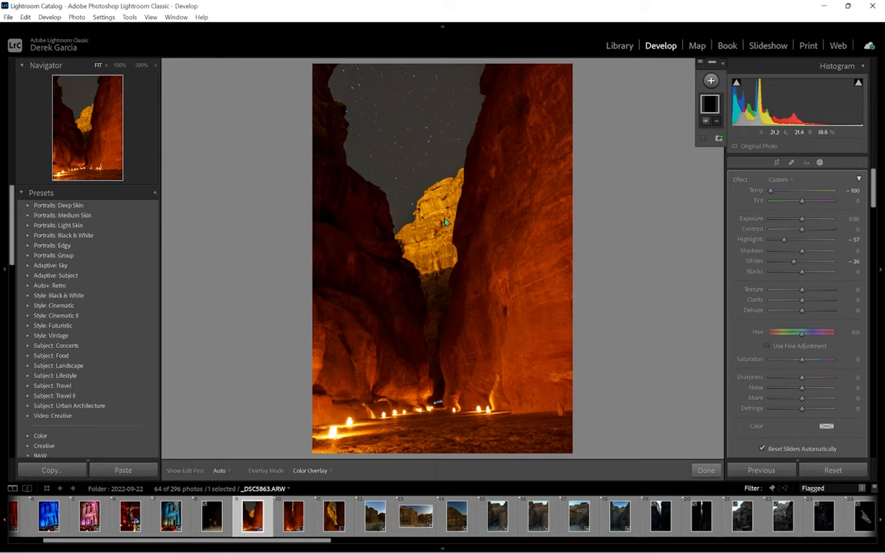
mouse_move(401, 218)
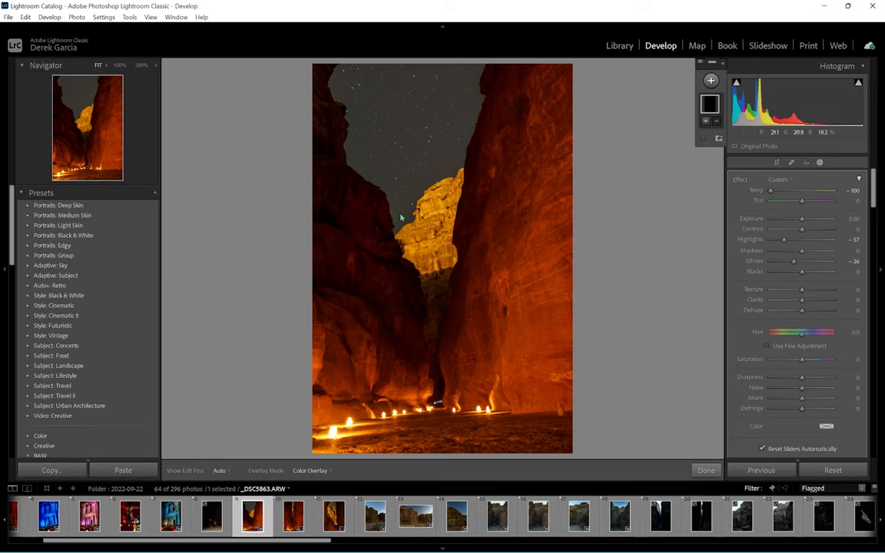
mouse_move(352, 138)
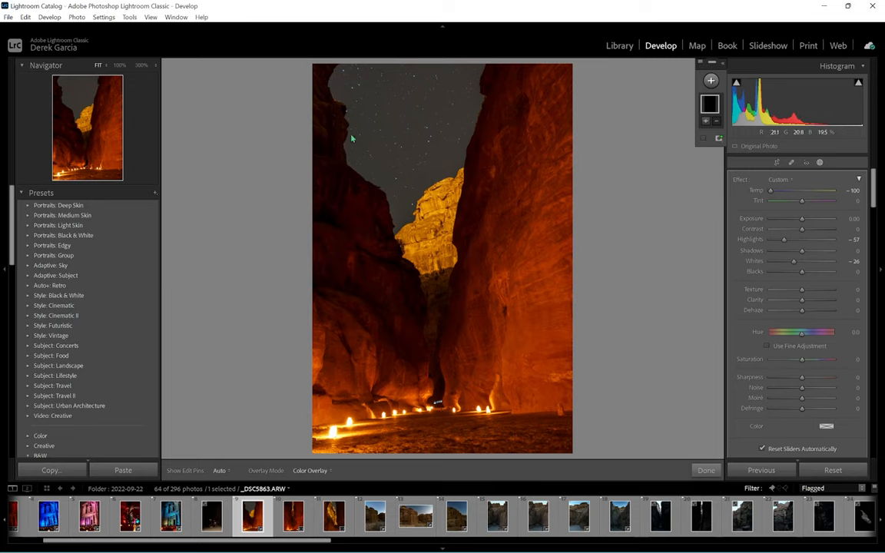
mouse_move(406, 189)
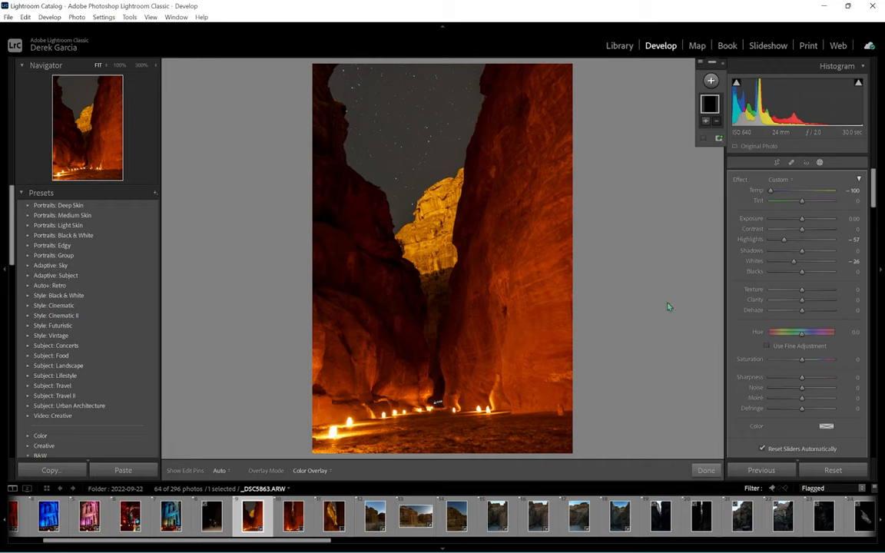
mouse_move(473, 144)
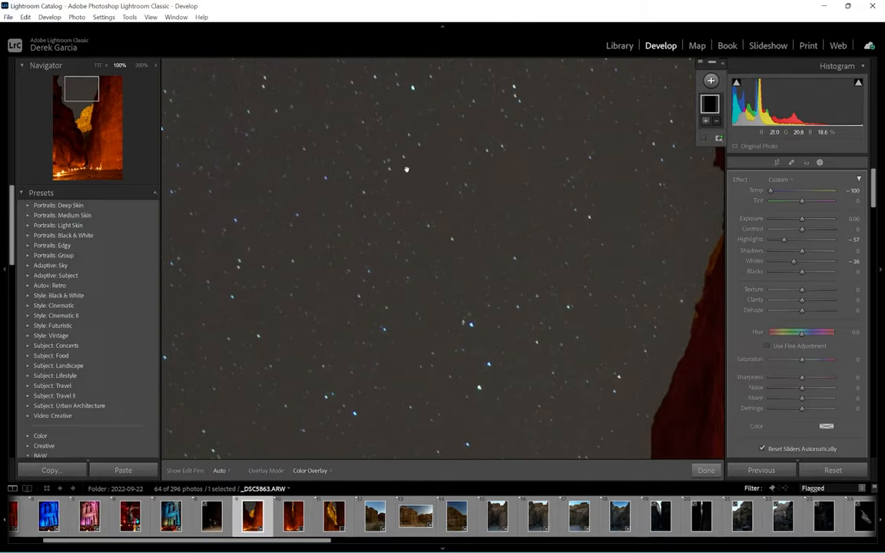
mouse_move(433, 181)
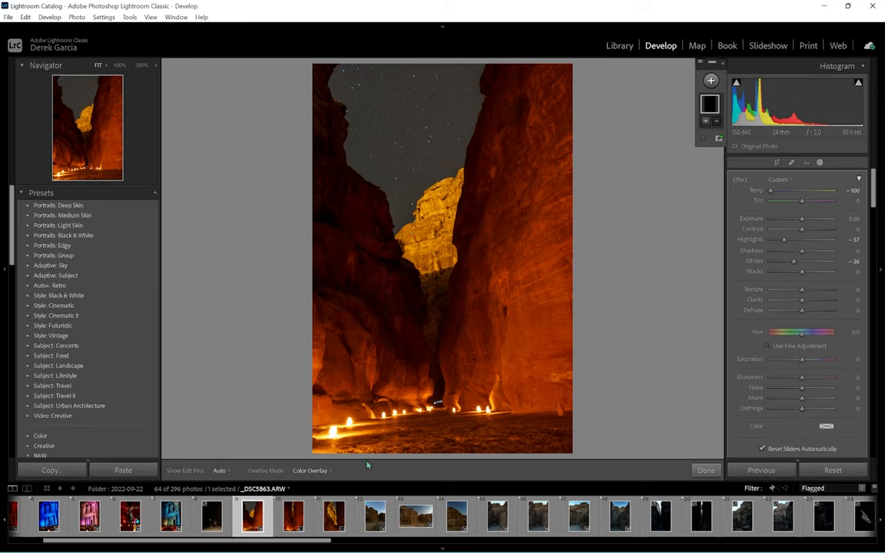
mouse_move(415, 245)
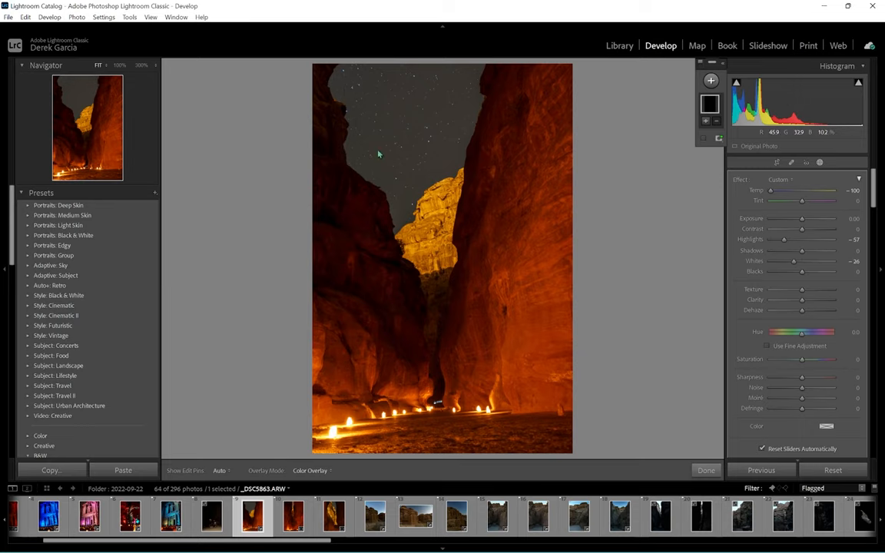
mouse_move(381, 114)
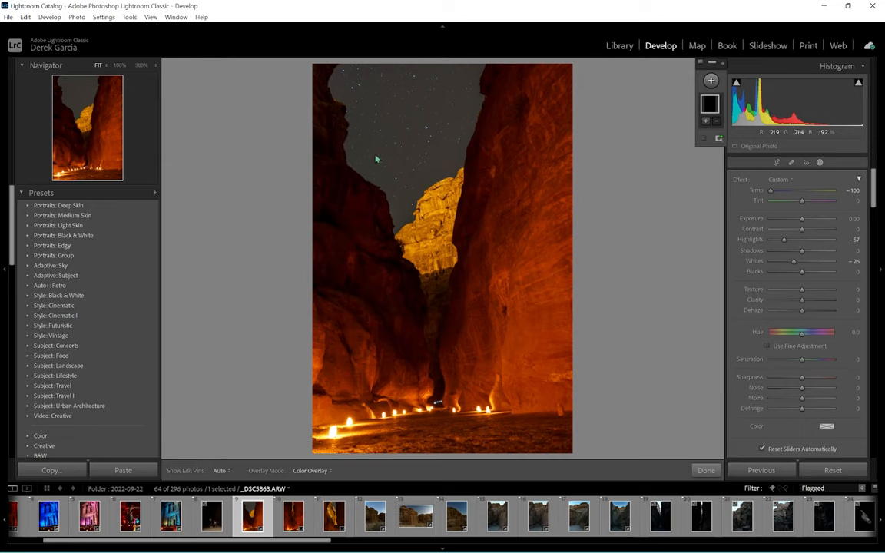
mouse_move(415, 166)
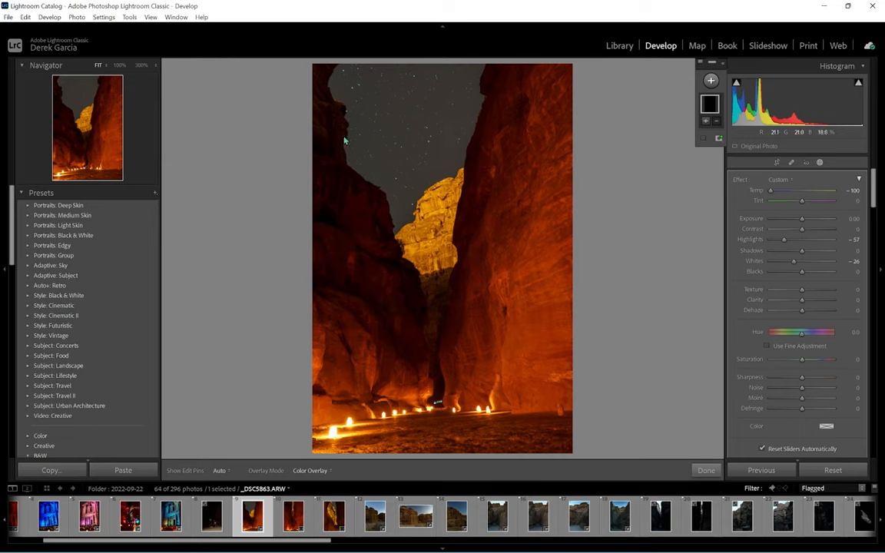
mouse_move(576, 336)
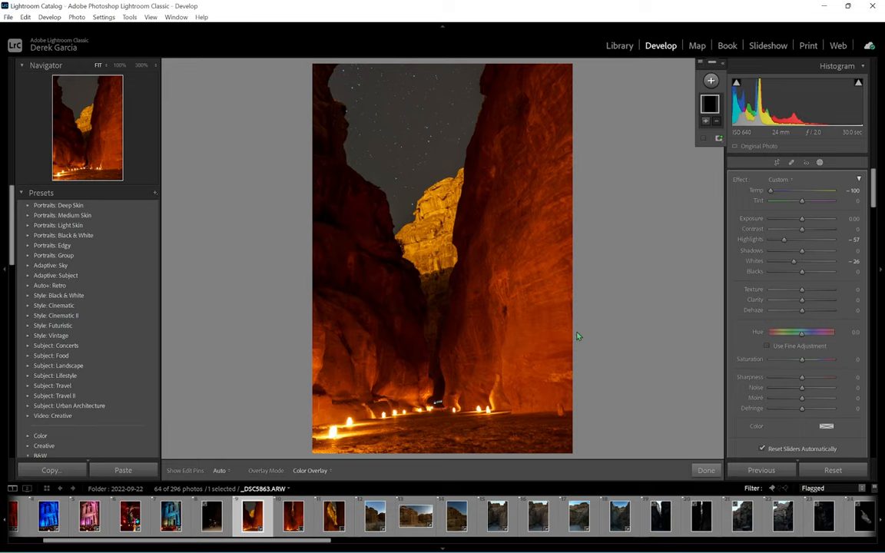
mouse_move(753, 169)
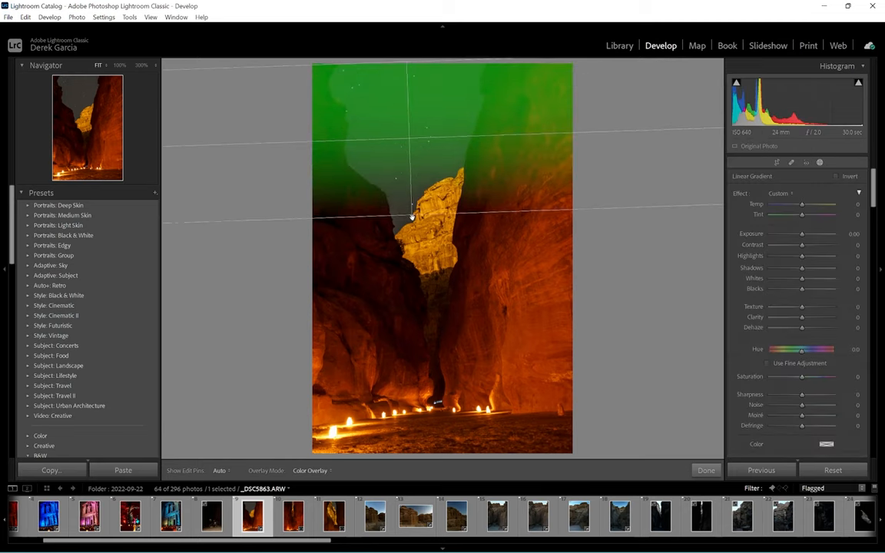
- Add a graduated mask over the sky and cool its colour temperature toward blue
drag(411, 215, 498, 209)
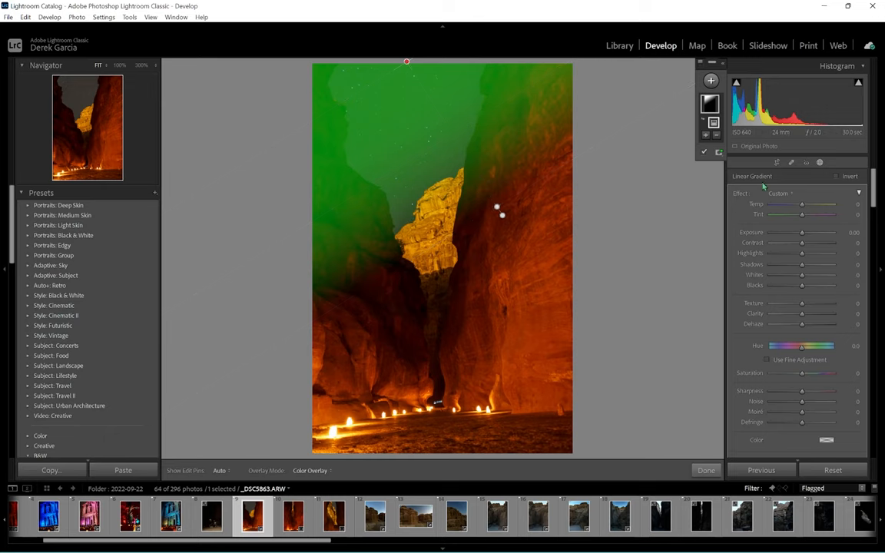
drag(802, 205, 796, 205)
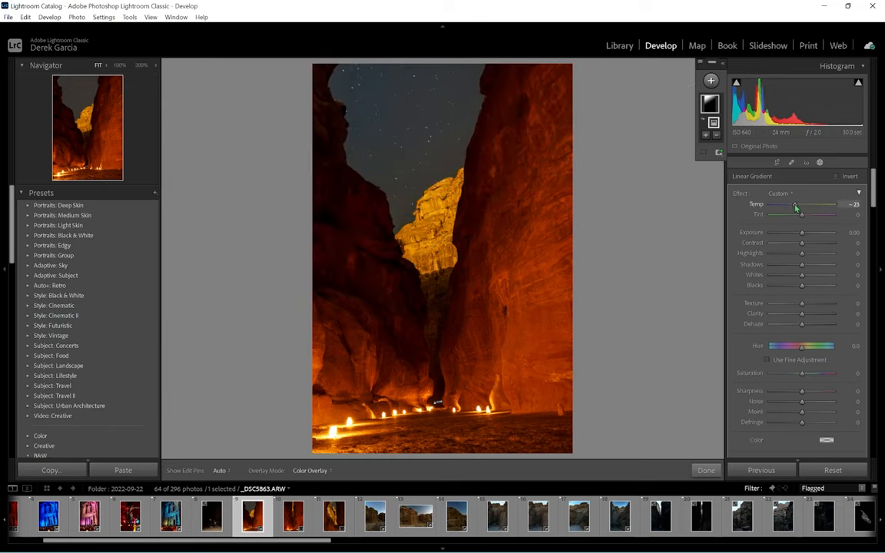
drag(802, 205, 792, 205)
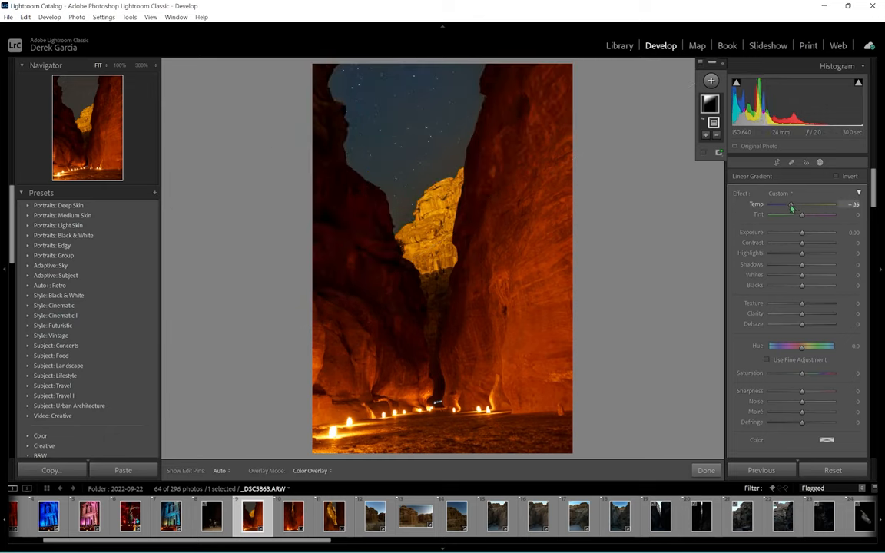
drag(789, 205, 782, 205)
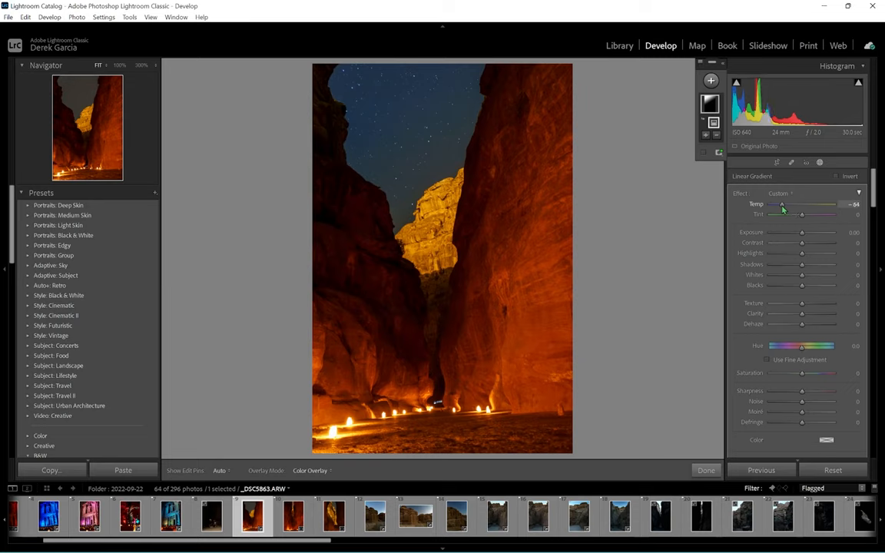
drag(782, 204, 770, 205)
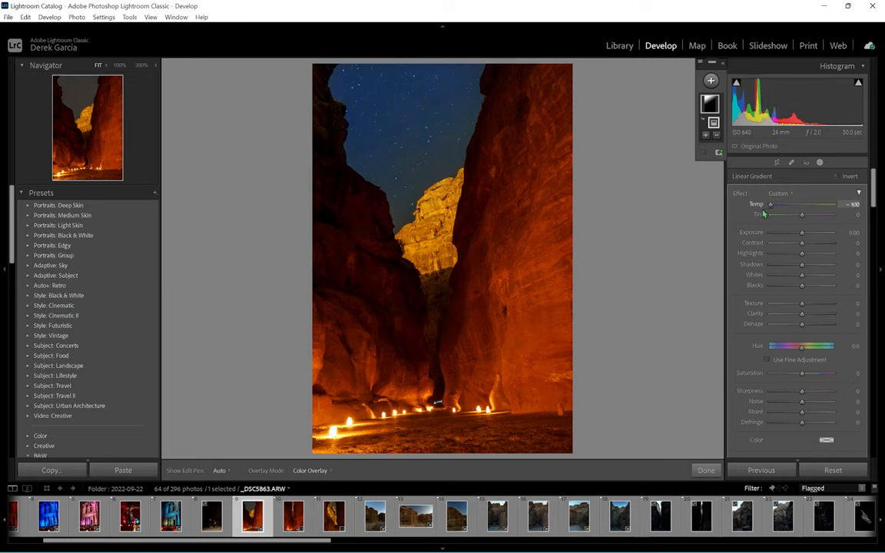
- Reposition the gradient along the canyon edge and fine-tune its Temp and Tint
drag(406, 61, 500, 215)
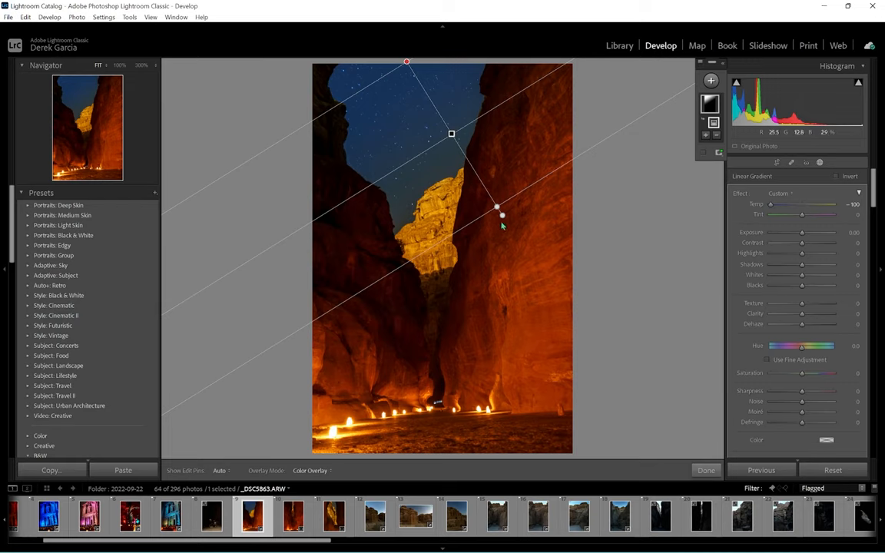
drag(501, 215, 516, 203)
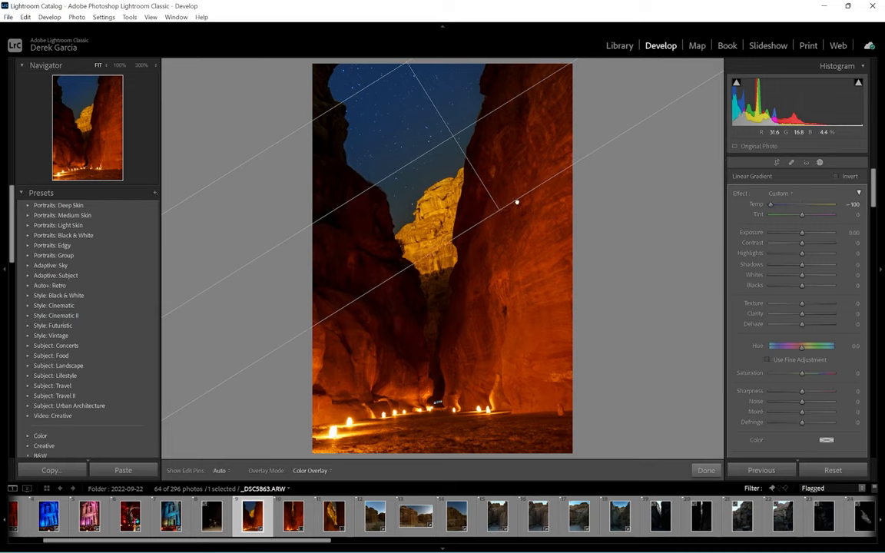
drag(516, 203, 524, 204)
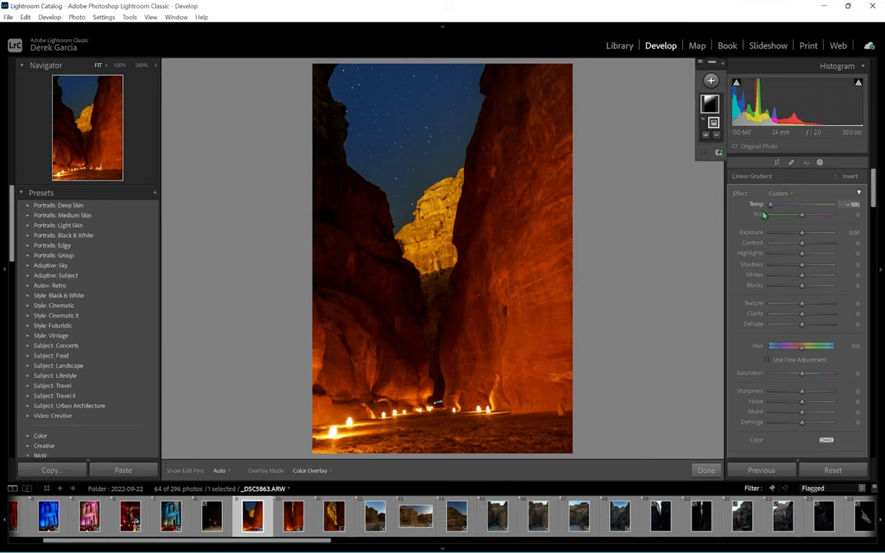
drag(772, 205, 778, 204)
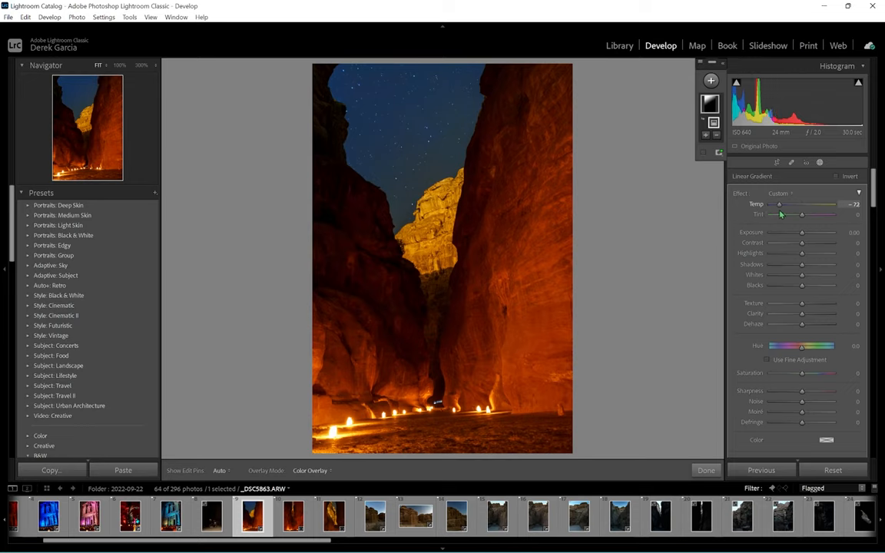
drag(779, 204, 773, 205)
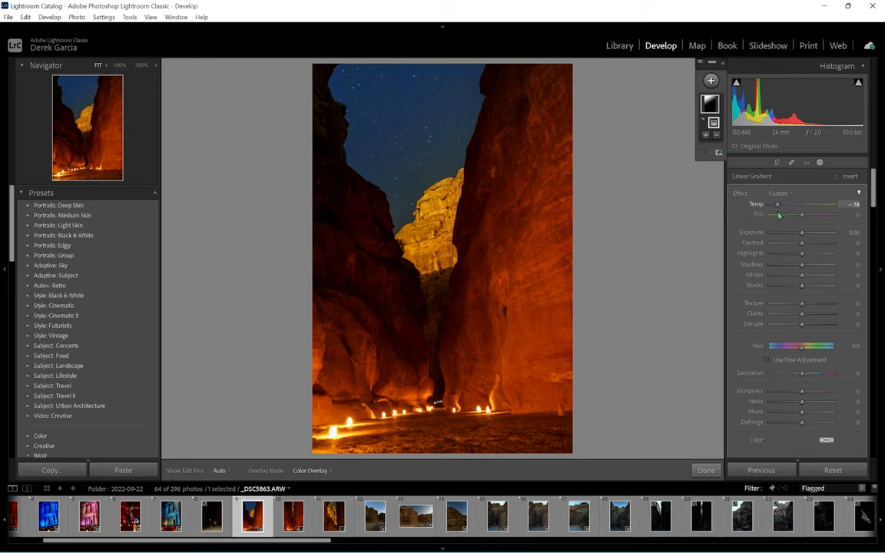
drag(777, 205, 828, 204)
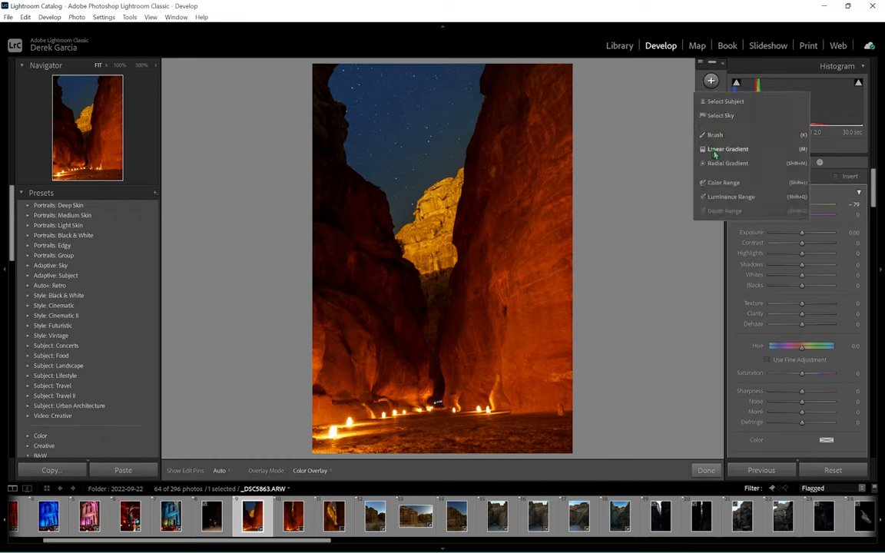
- Lay a linear gradient over the candlelit canyon floor and tone down its highlights
click(726, 148)
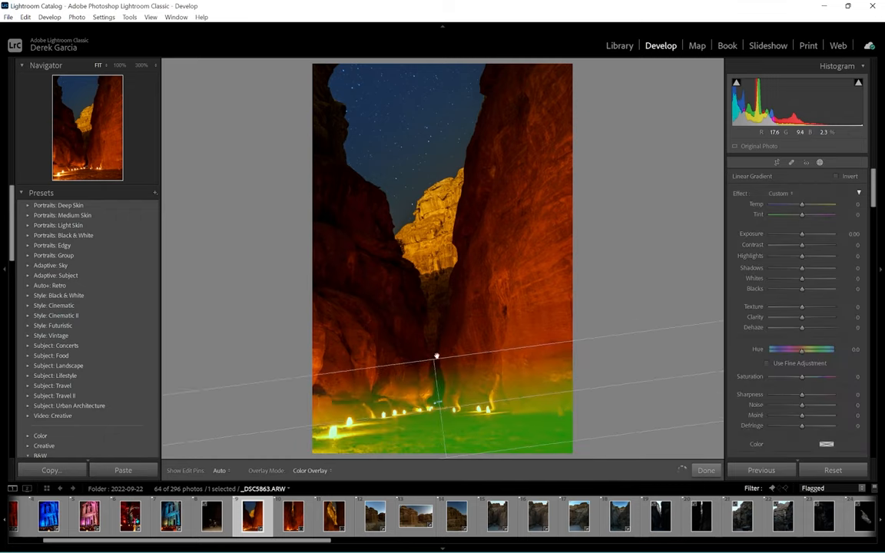
drag(436, 357, 436, 348)
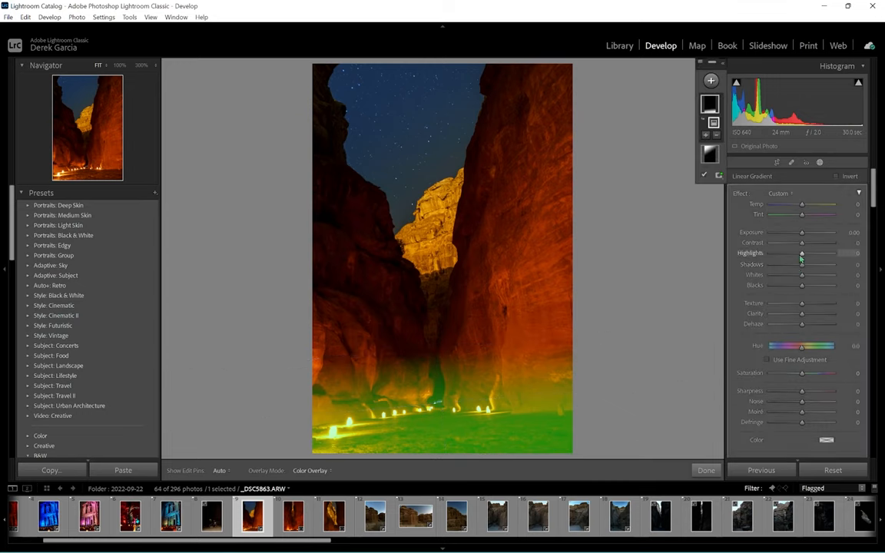
drag(802, 254, 790, 253)
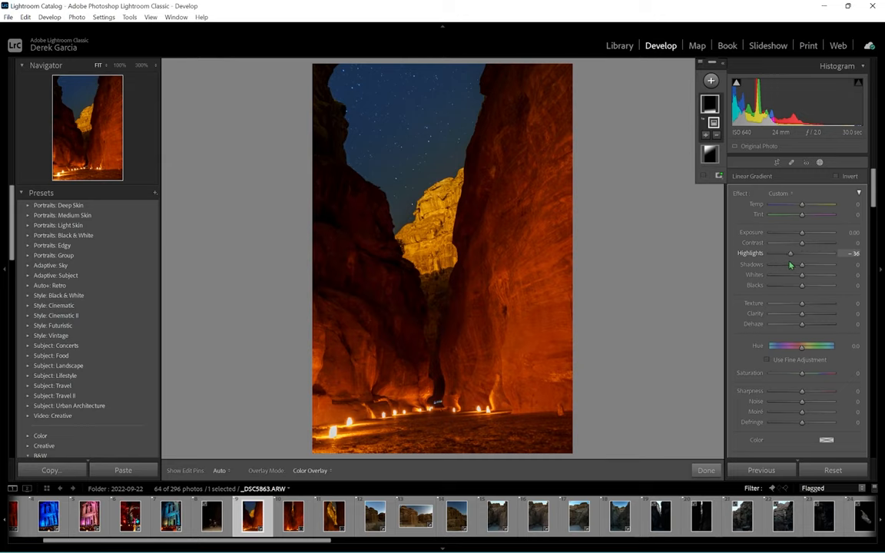
drag(790, 253, 801, 253)
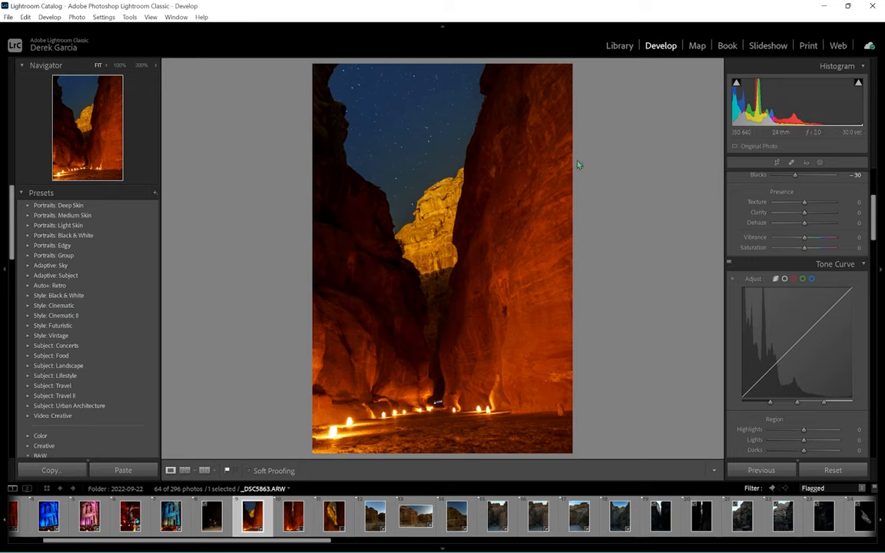
mouse_move(659, 61)
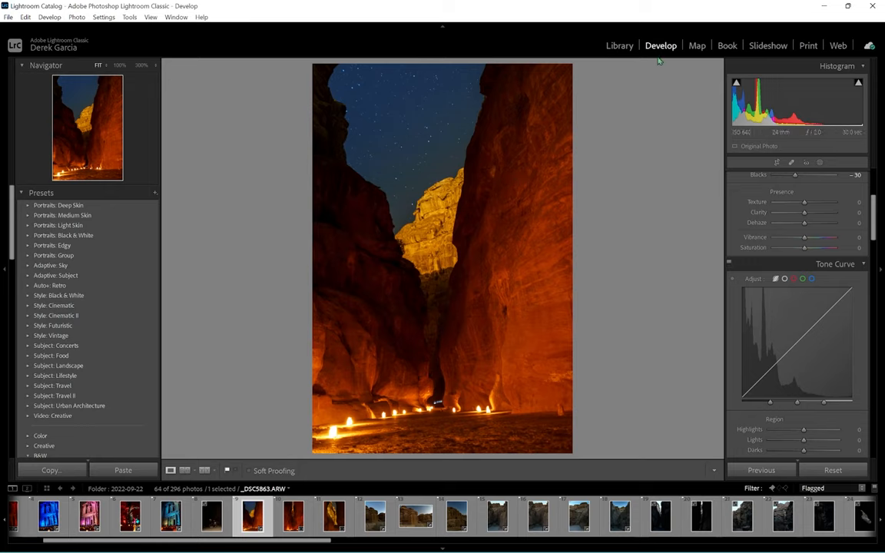
mouse_move(710, 298)
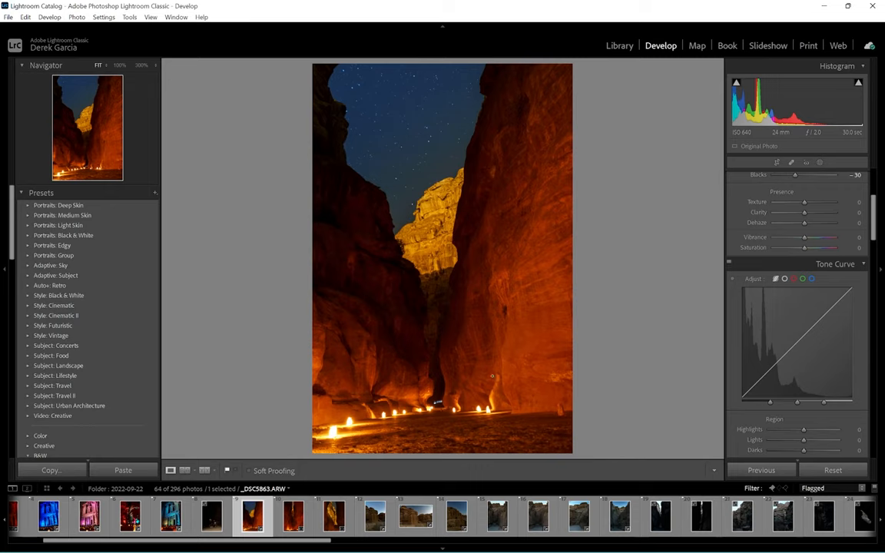
mouse_move(397, 322)
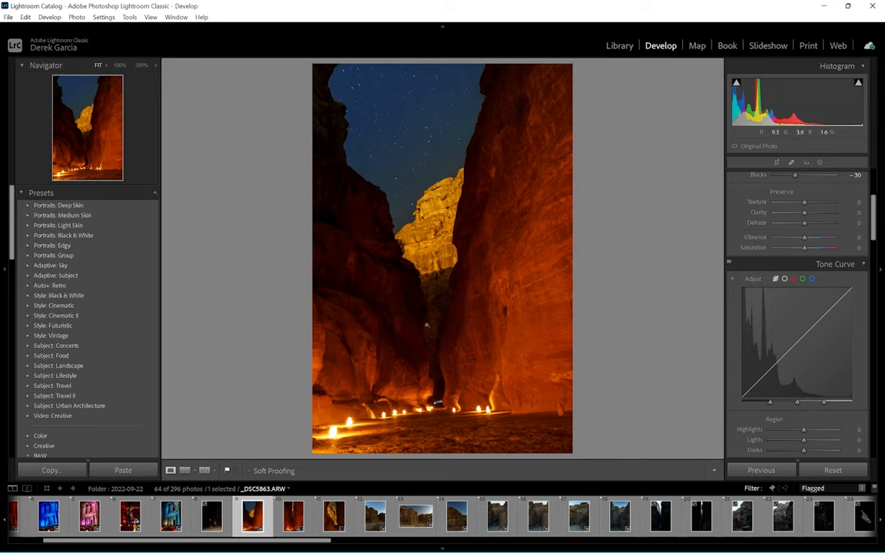
mouse_move(410, 264)
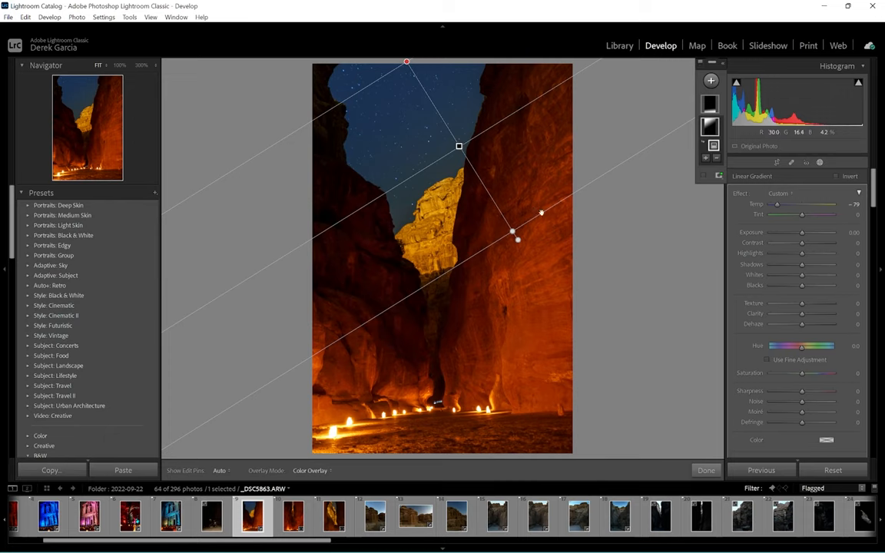
- Draw a diagonal gradient across the sky and lit rock and reposition it over the upper cliffs
drag(458, 146, 441, 117)
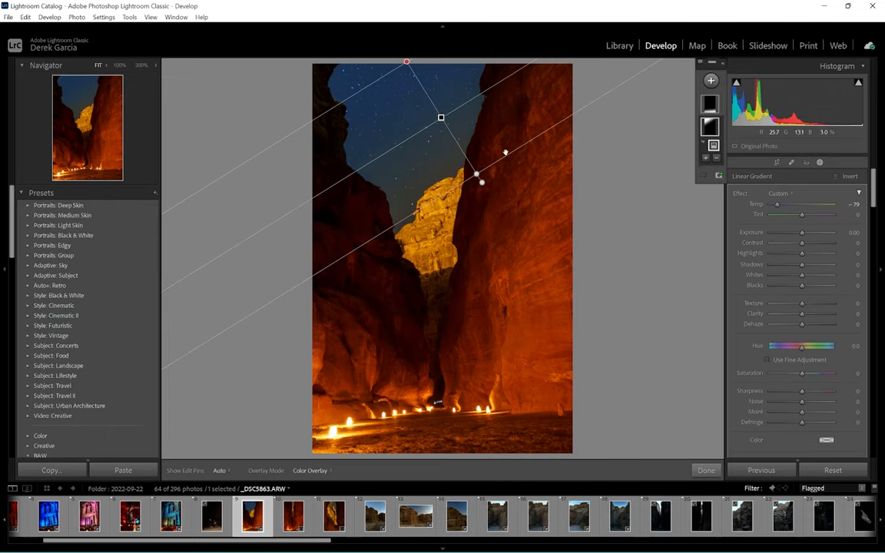
drag(479, 181, 545, 213)
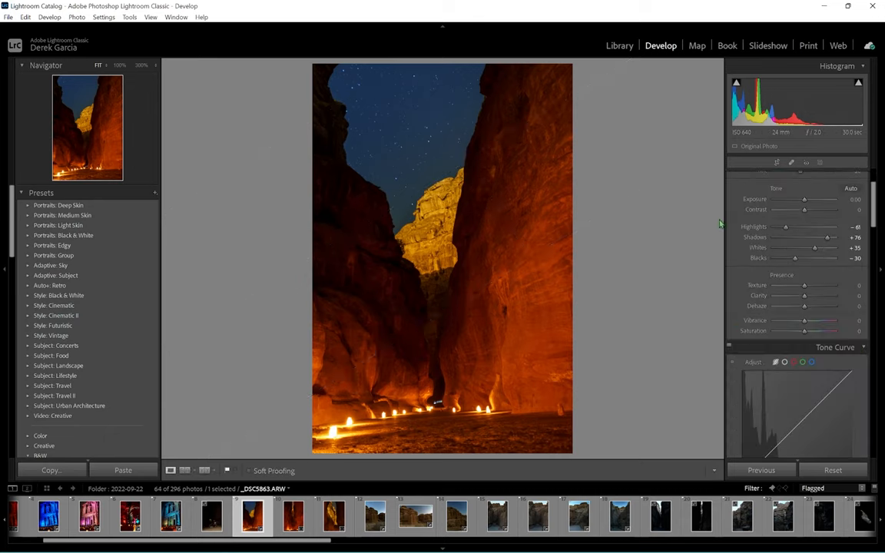
- Leave masking and raise the Dehaze slider for the whole photo
click(845, 177)
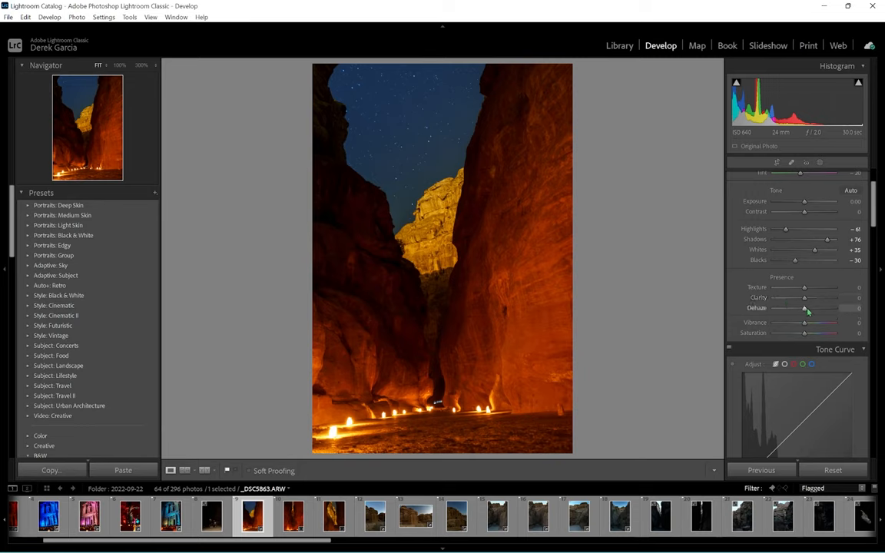
mouse_move(807, 321)
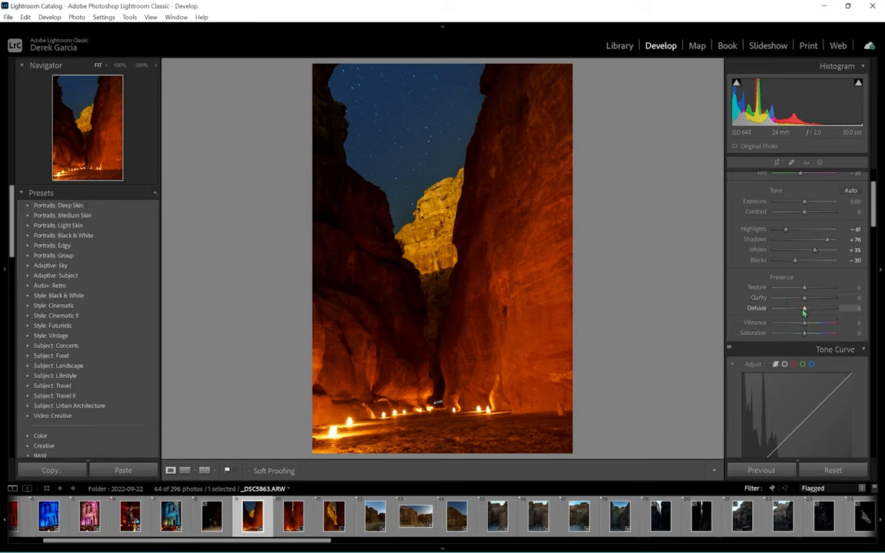
drag(805, 307, 812, 307)
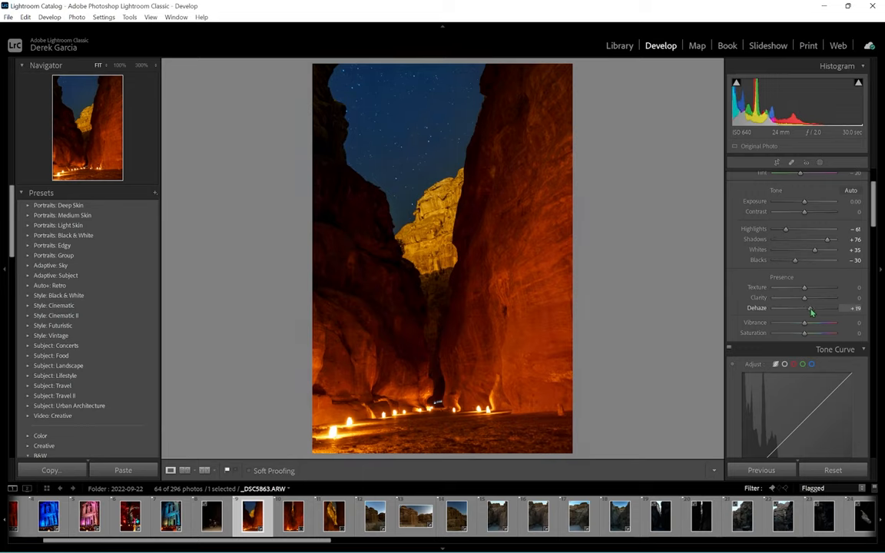
drag(812, 307, 805, 308)
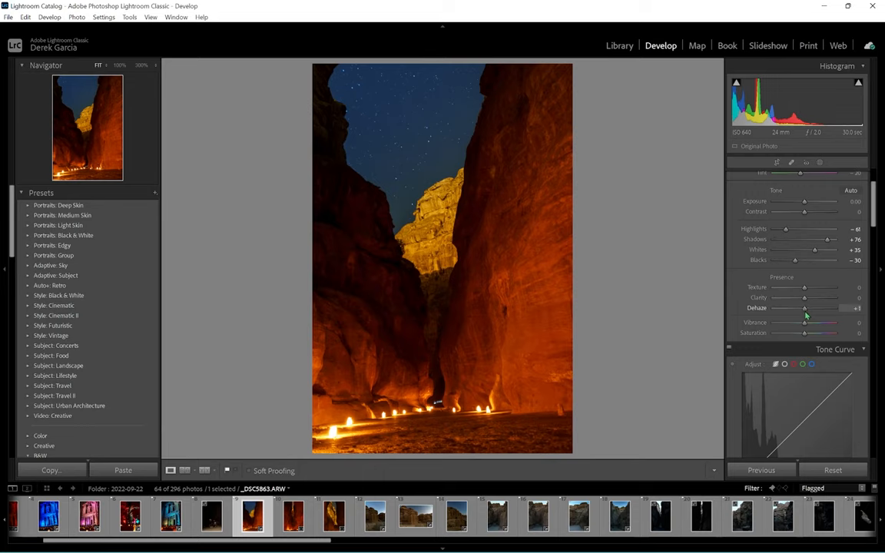
drag(805, 307, 832, 307)
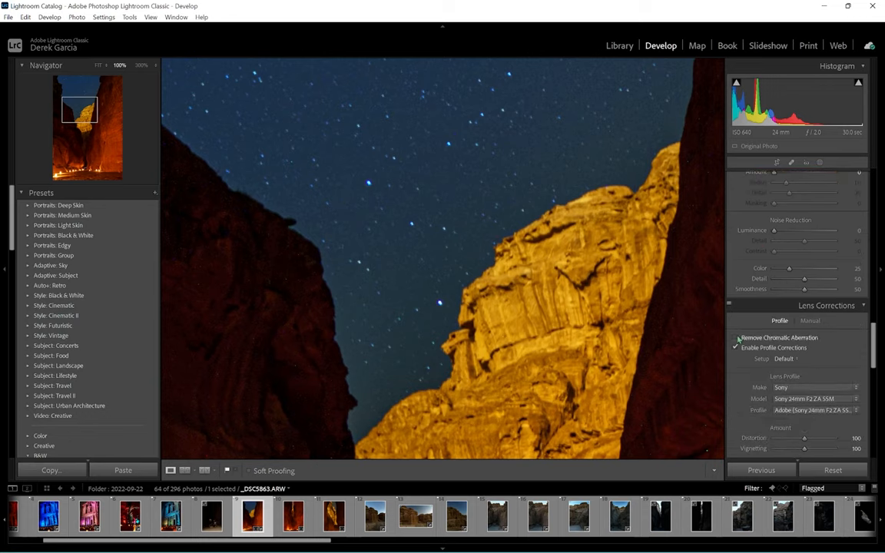
- Apply Luminance noise reduction in the Detail panel to smooth the starry sky grain
scroll(down, 3)
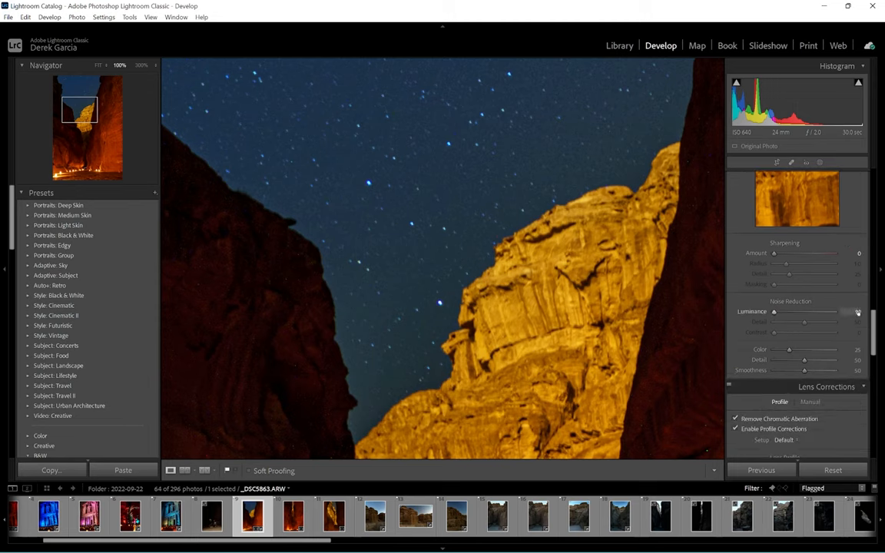
drag(774, 312, 784, 312)
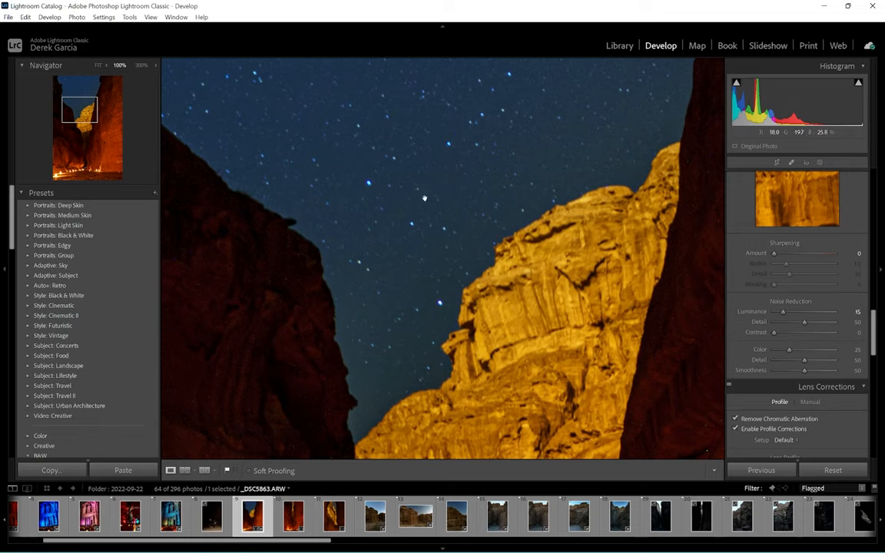
mouse_move(442, 163)
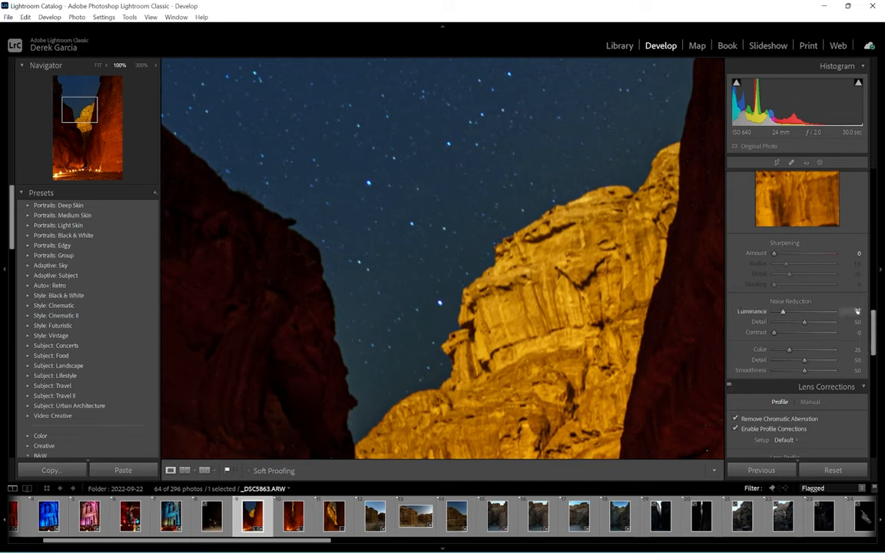
drag(784, 311, 793, 310)
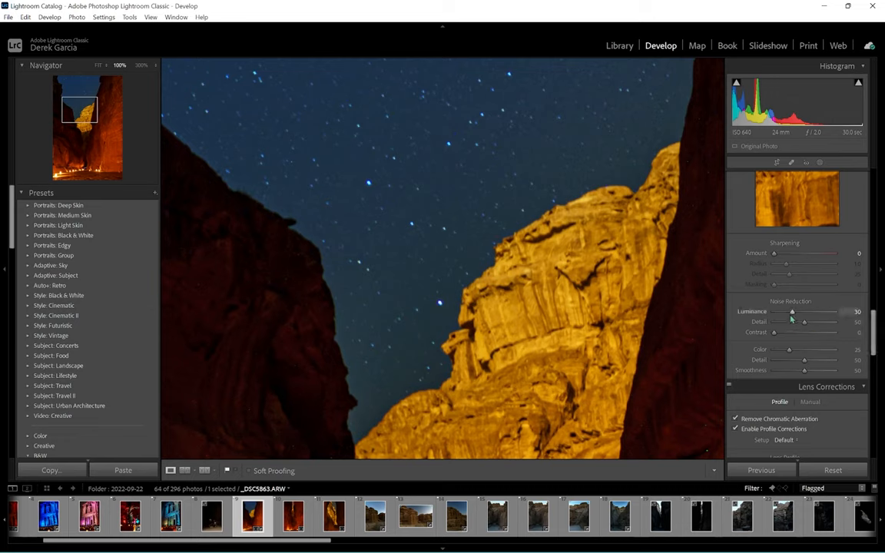
drag(792, 310, 833, 310)
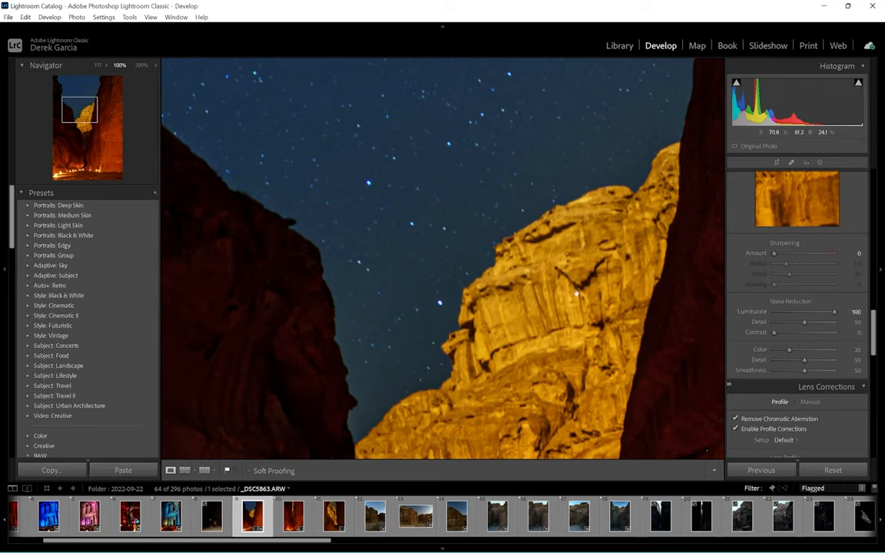
click(855, 310)
text(25)
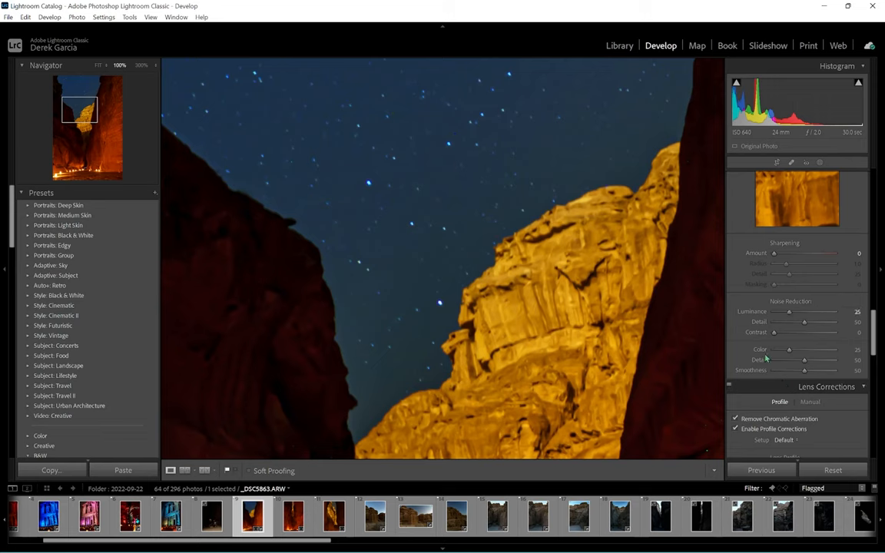
- Raise Color noise reduction on the cliff face and tune its Detail and Smoothness
drag(789, 350, 833, 350)
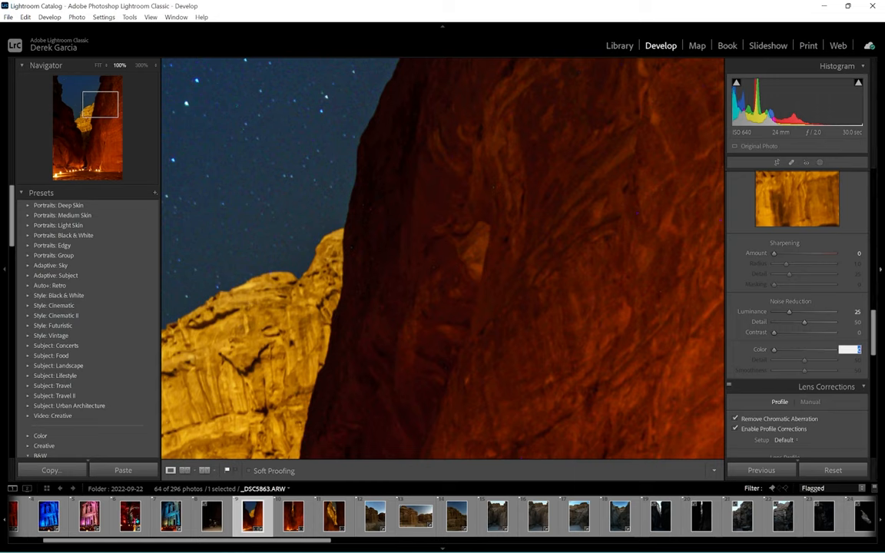
drag(775, 350, 811, 350)
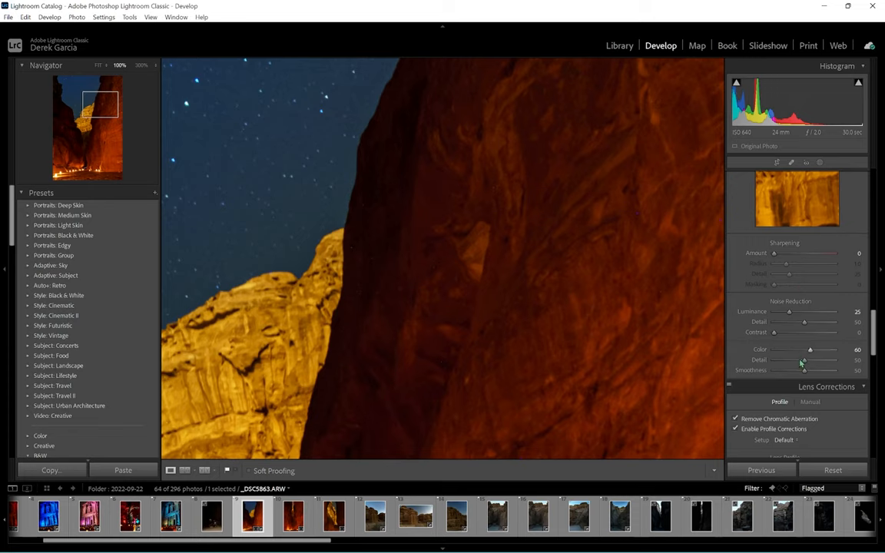
drag(805, 360, 817, 360)
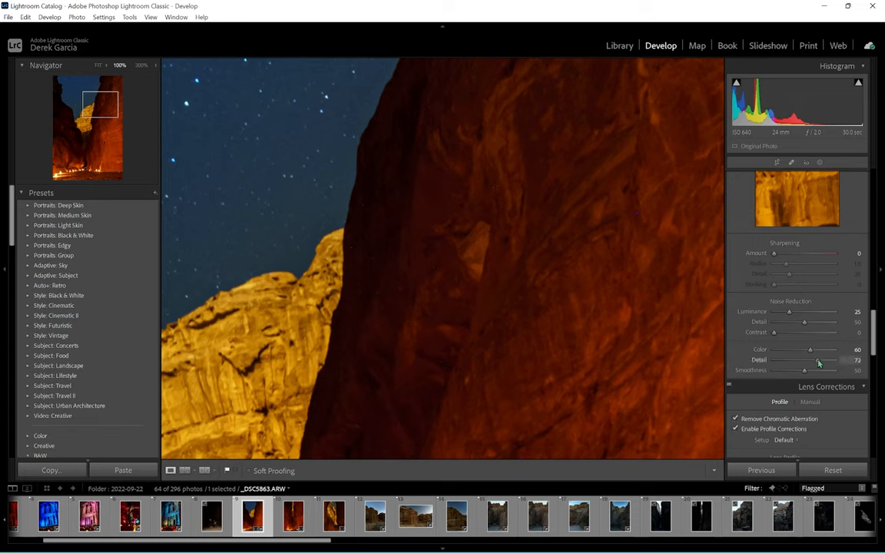
drag(809, 350, 822, 350)
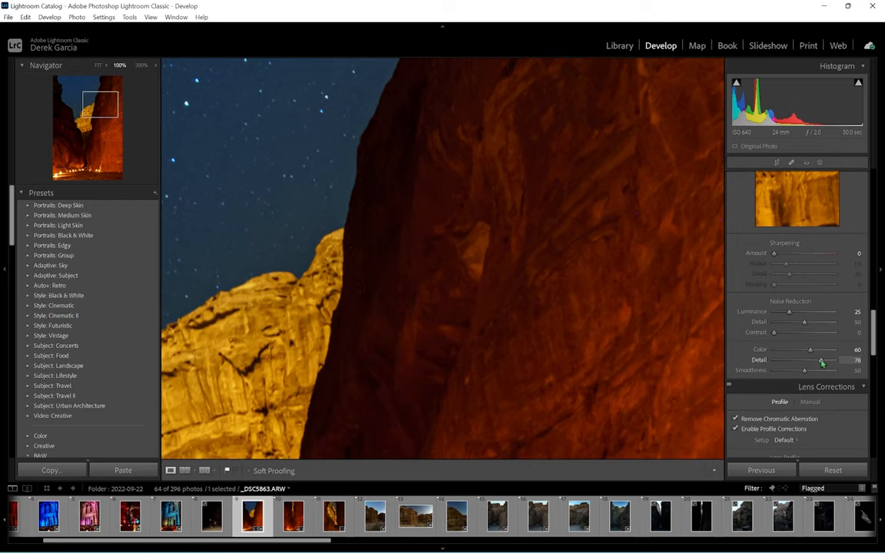
drag(821, 360, 790, 360)
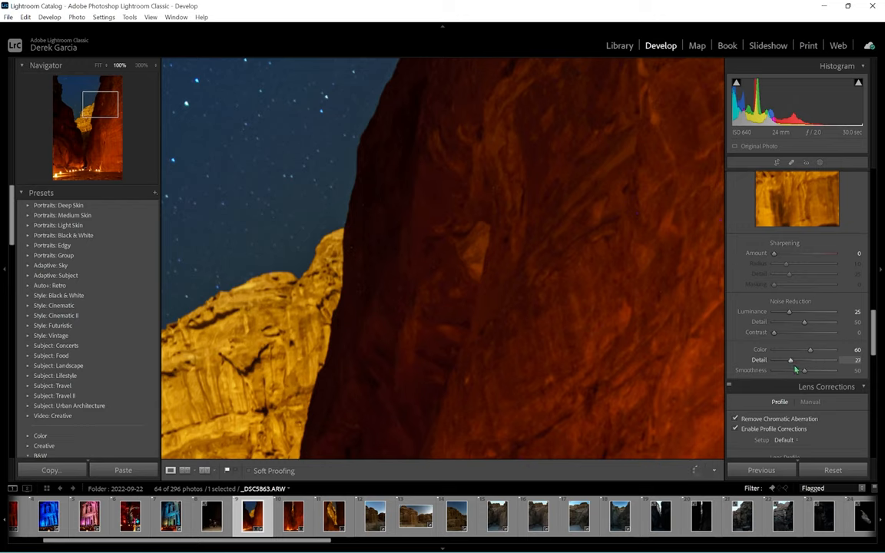
drag(791, 359, 782, 359)
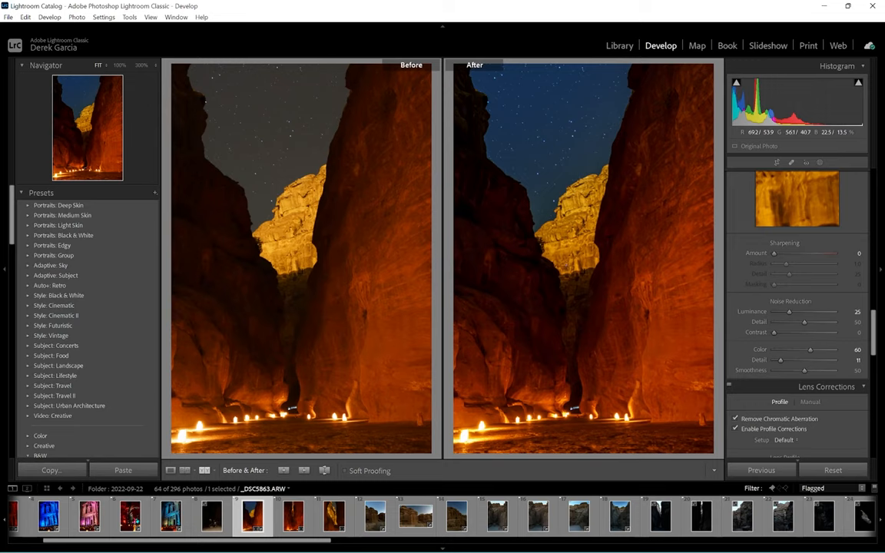
- Return to the single photo view and send it to Photoshop for retouching
click(171, 470)
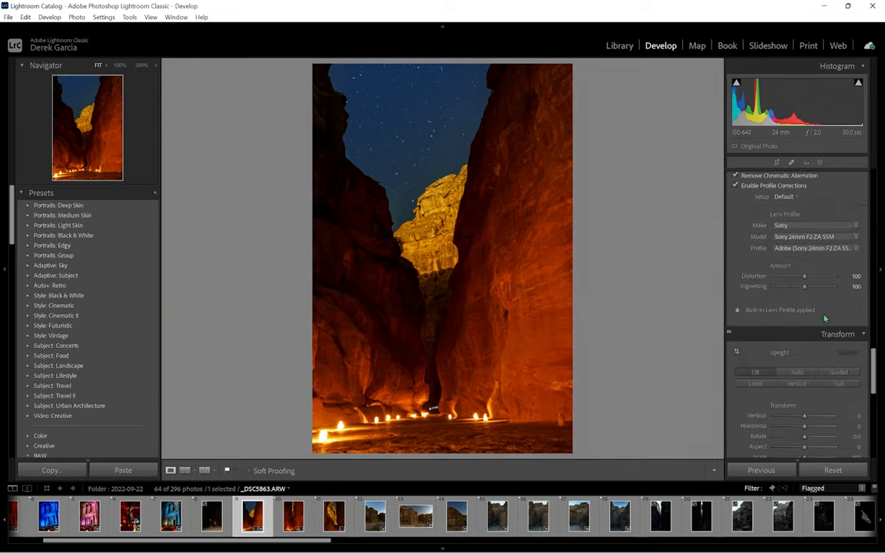
scroll(down, 3)
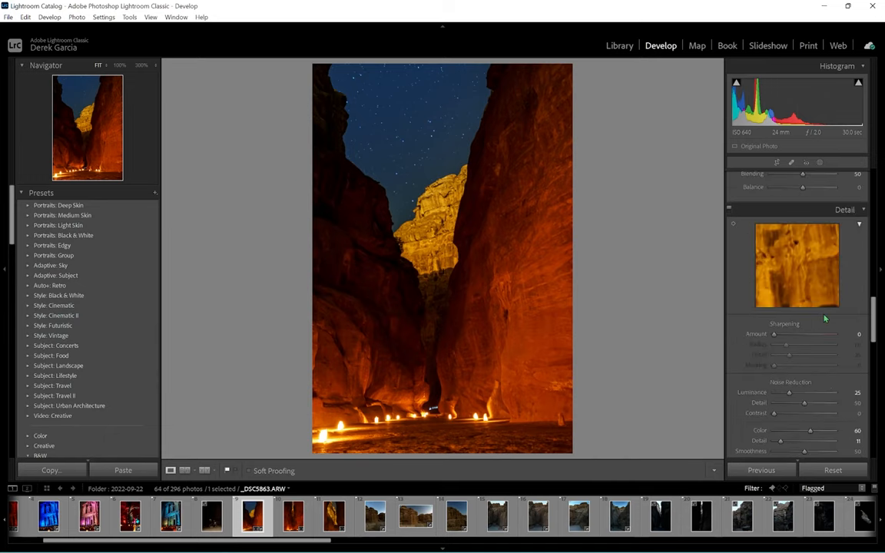
click(838, 318)
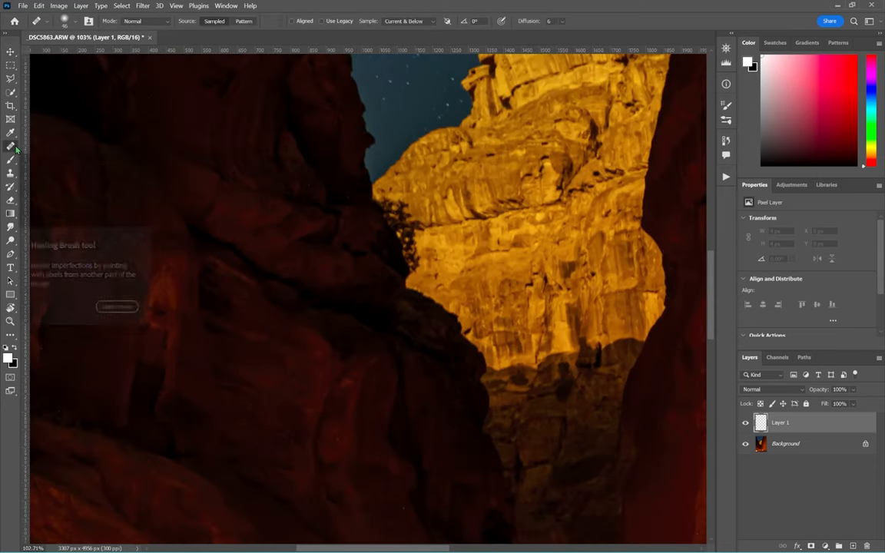
mouse_move(624, 40)
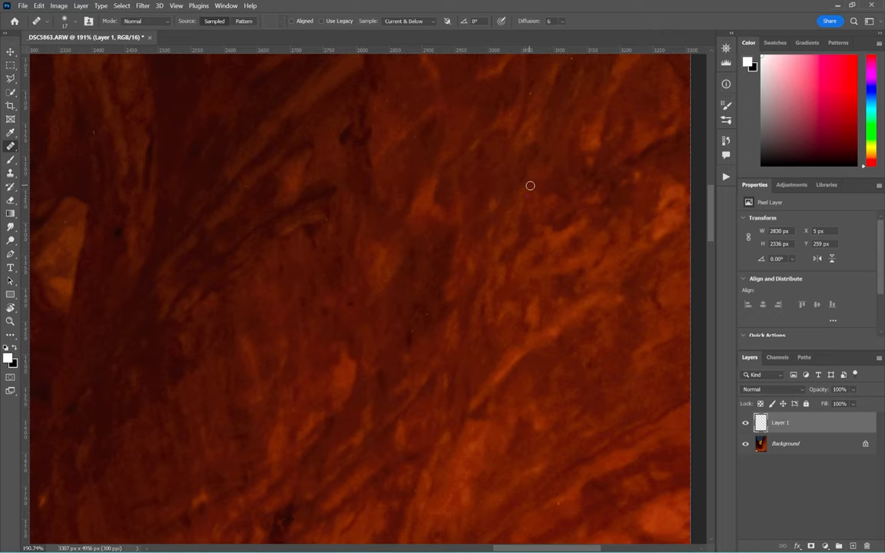
mouse_move(319, 224)
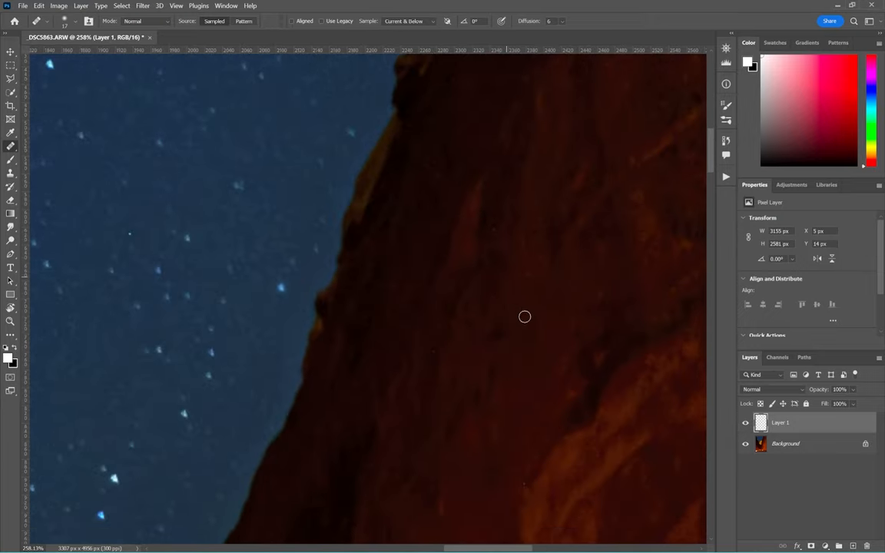
- Heal a speck on the dark rock wall with the Healing Brush
drag(526, 317, 510, 215)
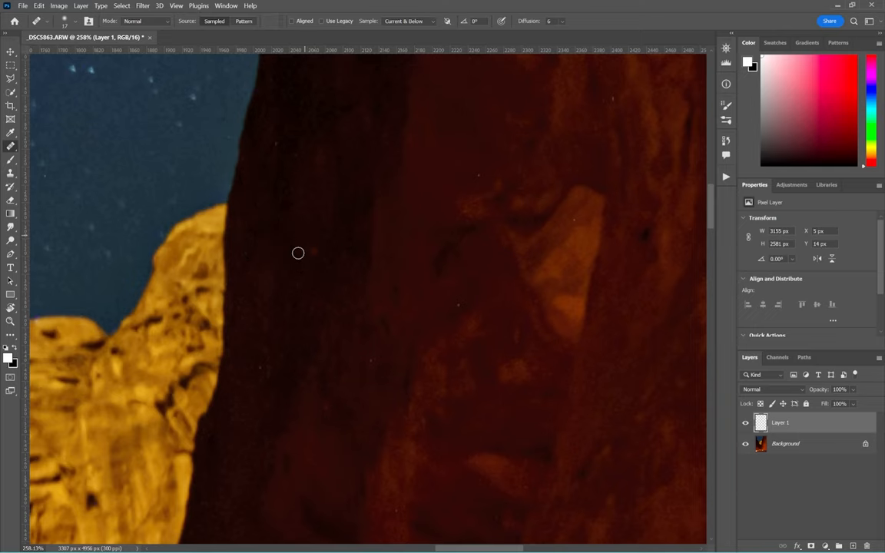
mouse_move(267, 352)
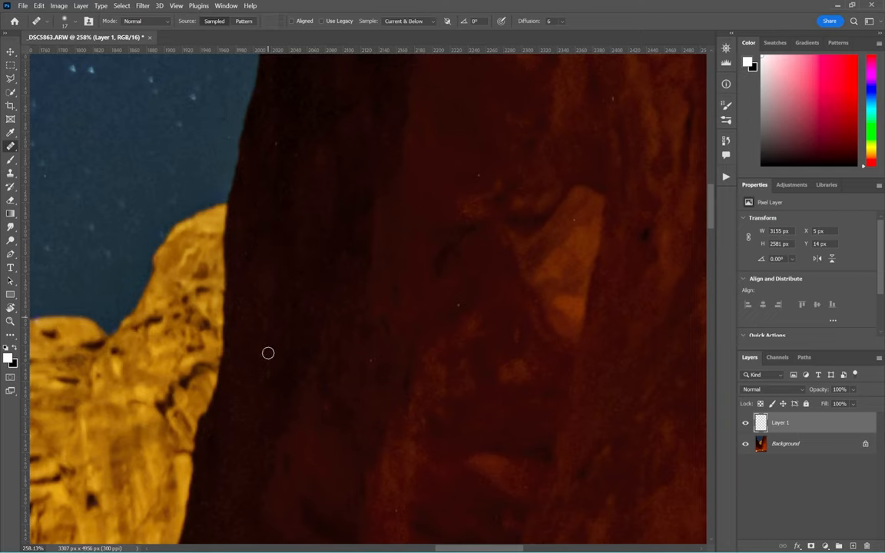
mouse_move(372, 362)
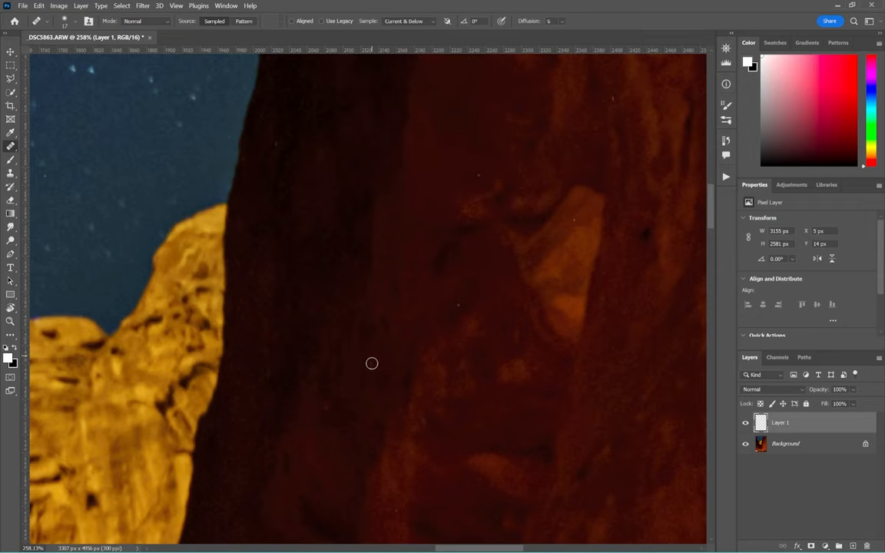
mouse_move(485, 174)
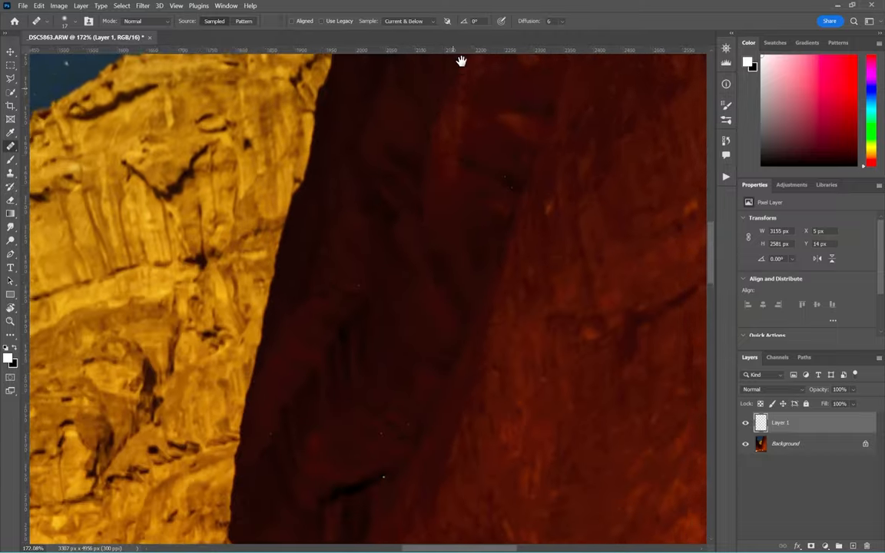
- Heal specks across the canyon walls and on the rock edge against the starry sky
drag(461, 62, 399, 373)
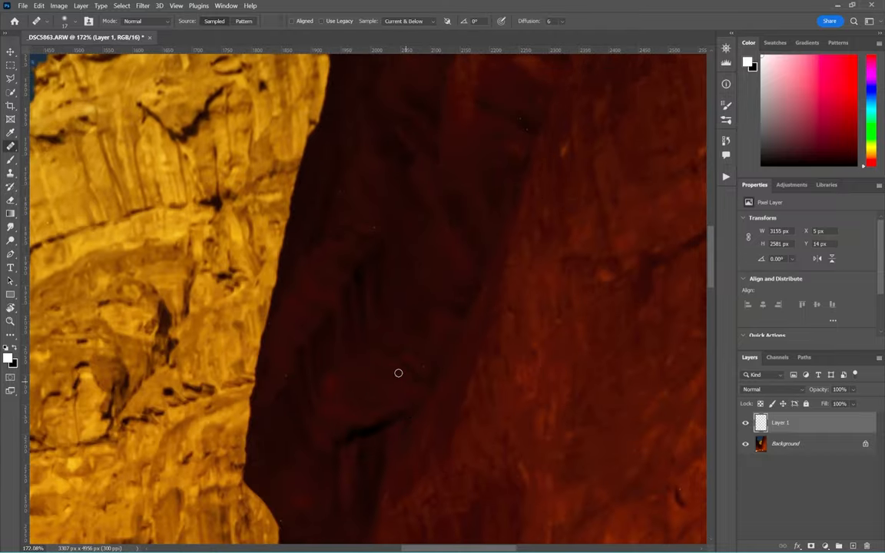
mouse_move(416, 366)
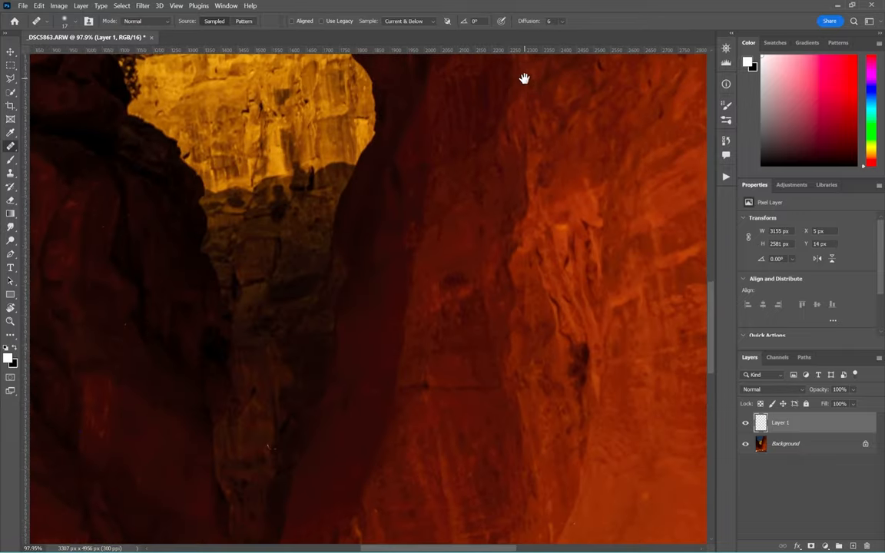
drag(525, 77, 206, 258)
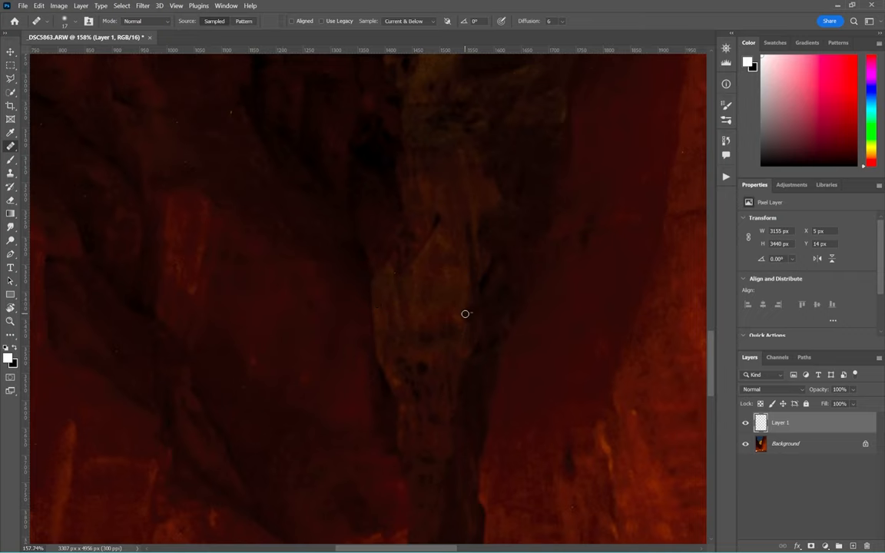
mouse_move(429, 277)
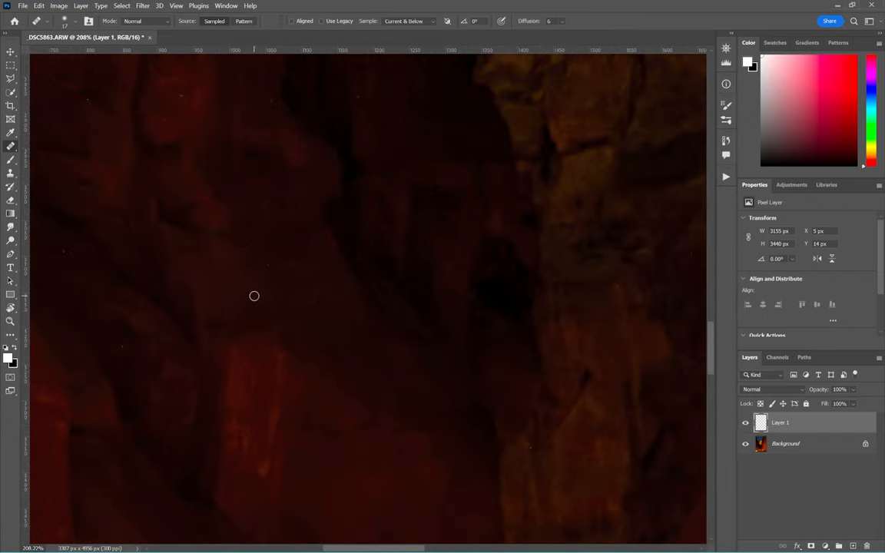
mouse_move(65, 246)
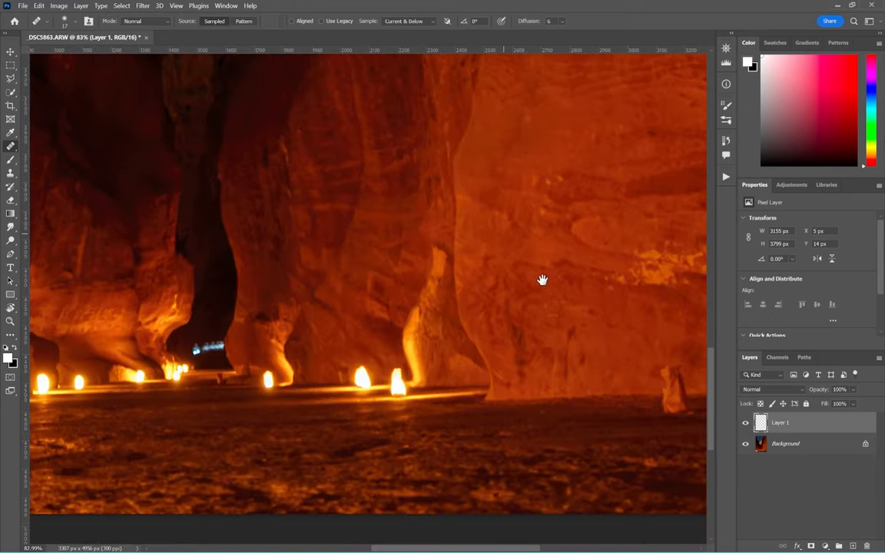
drag(540, 279, 513, 241)
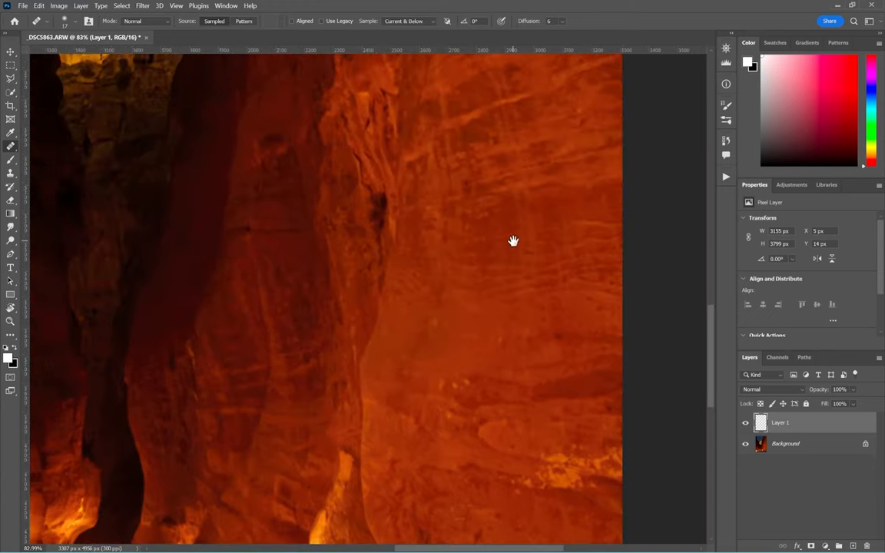
drag(513, 241, 461, 309)
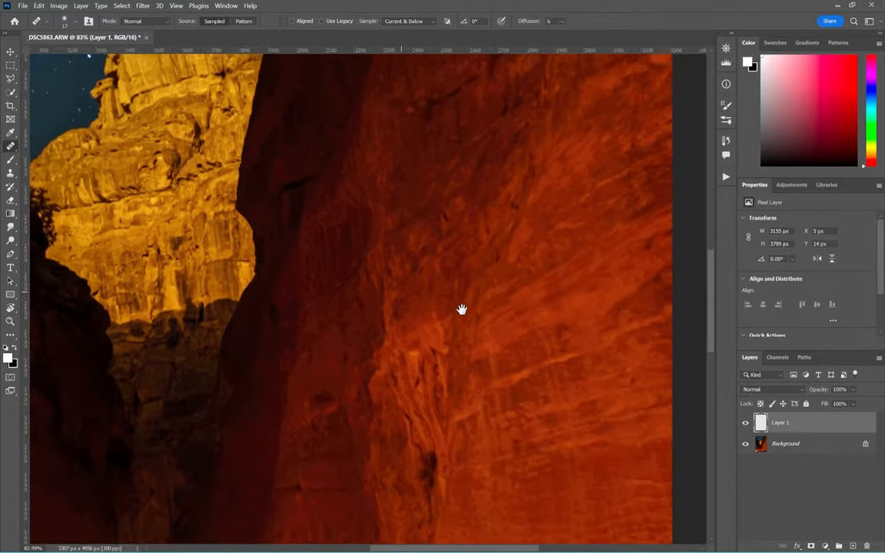
drag(461, 310, 482, 454)
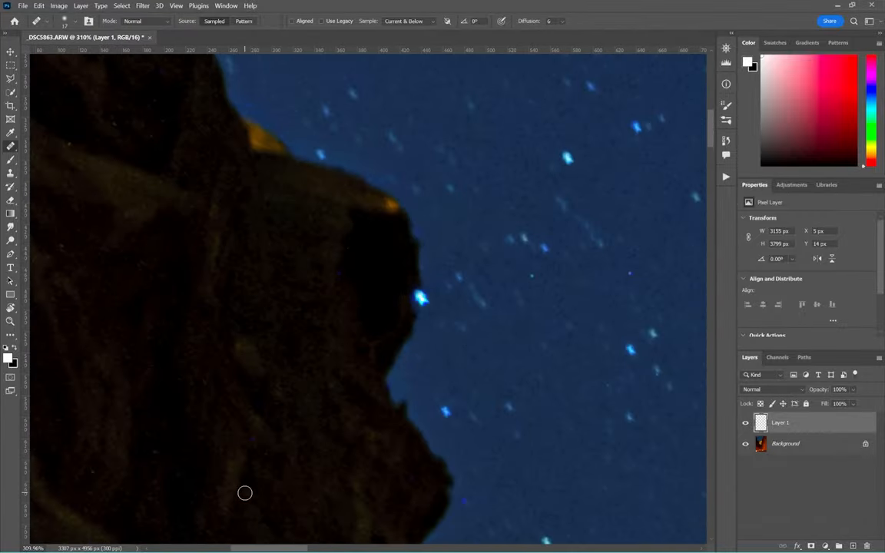
drag(245, 491, 158, 255)
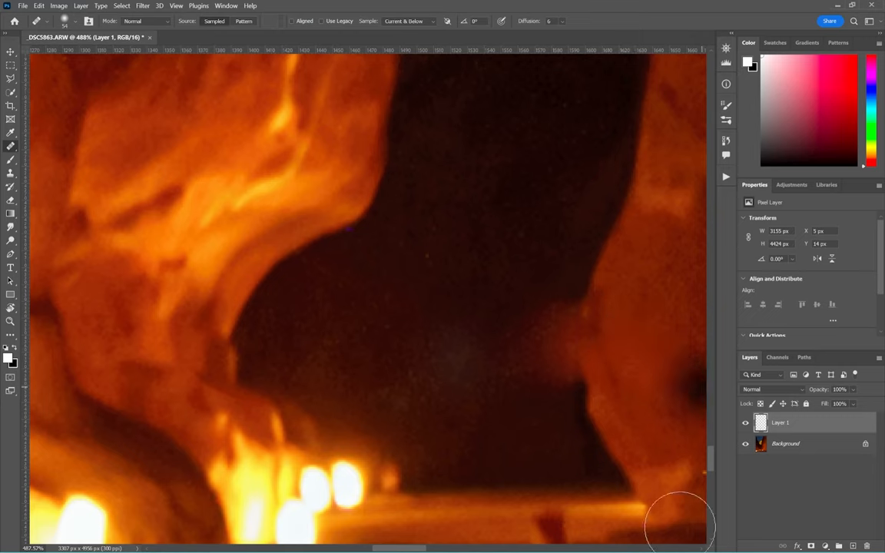
- Heal a blemish in the dark passage beside the glowing lanterns
drag(679, 525, 484, 330)
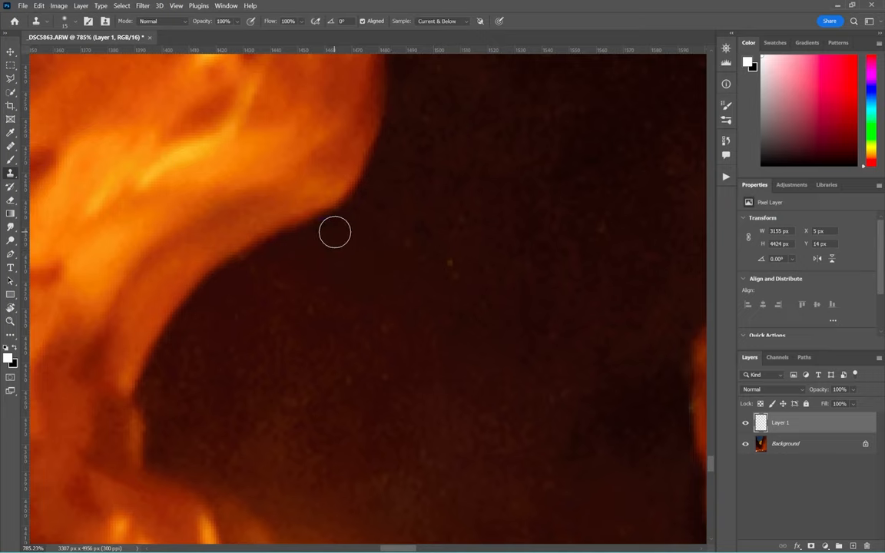
mouse_move(530, 240)
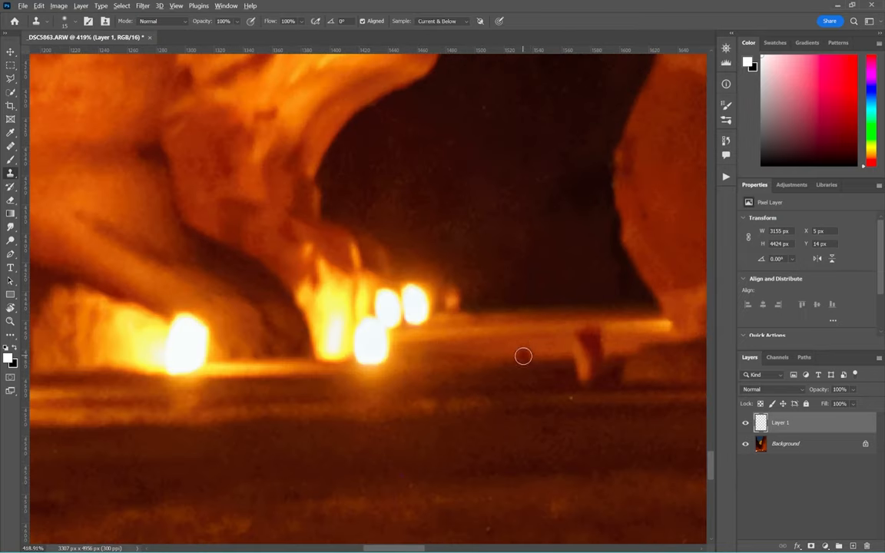
mouse_move(575, 332)
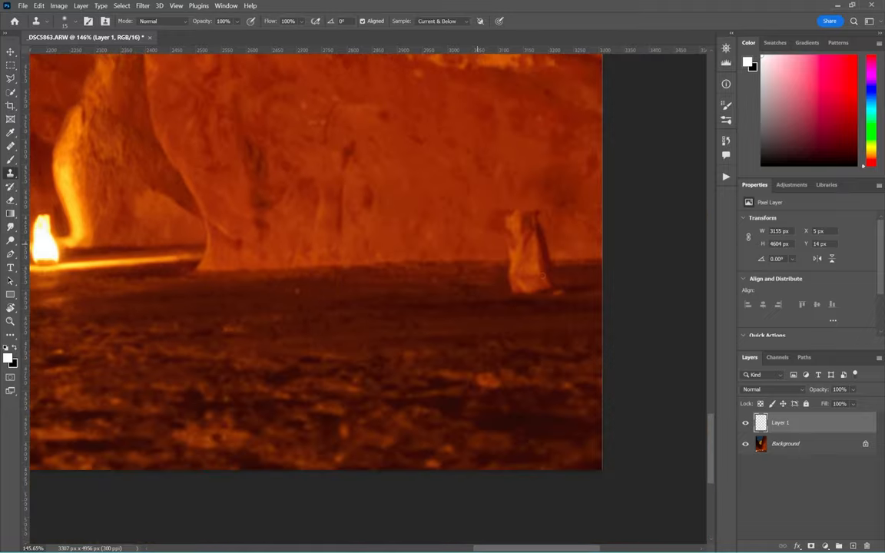
mouse_move(199, 265)
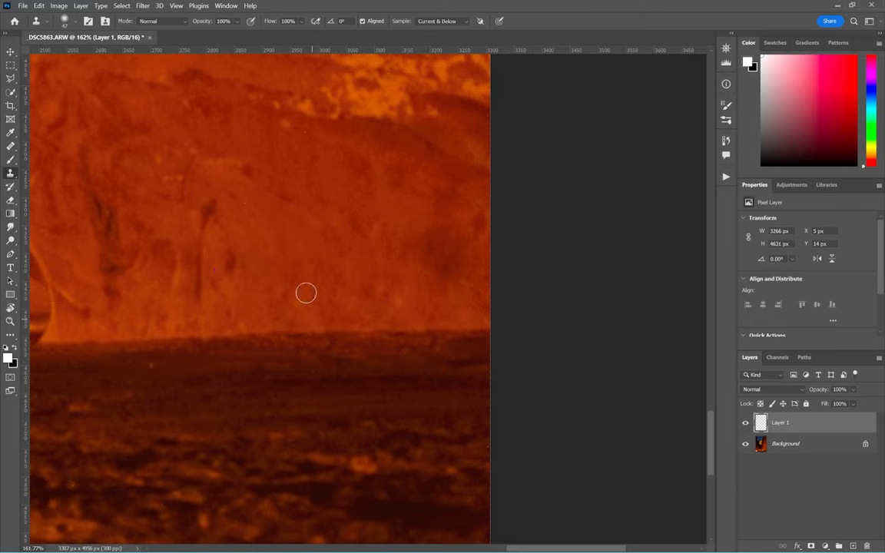
mouse_move(310, 267)
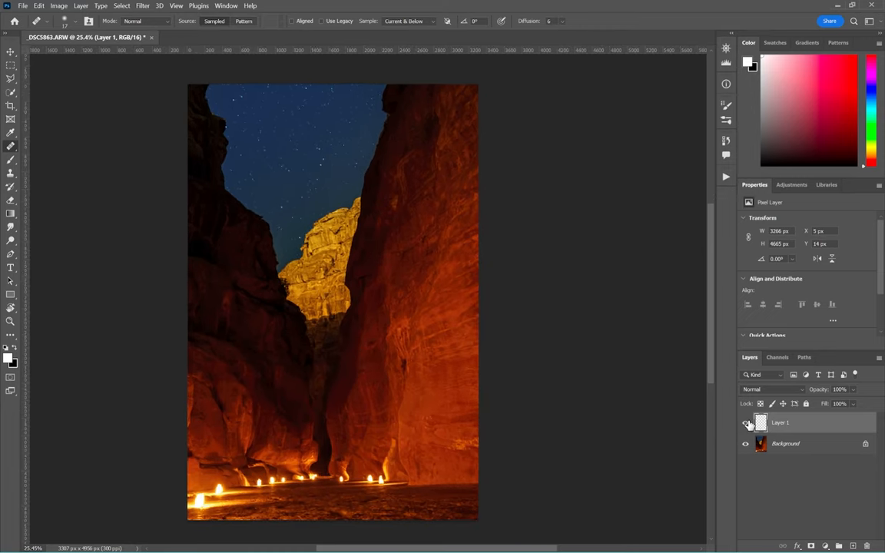
click(744, 423)
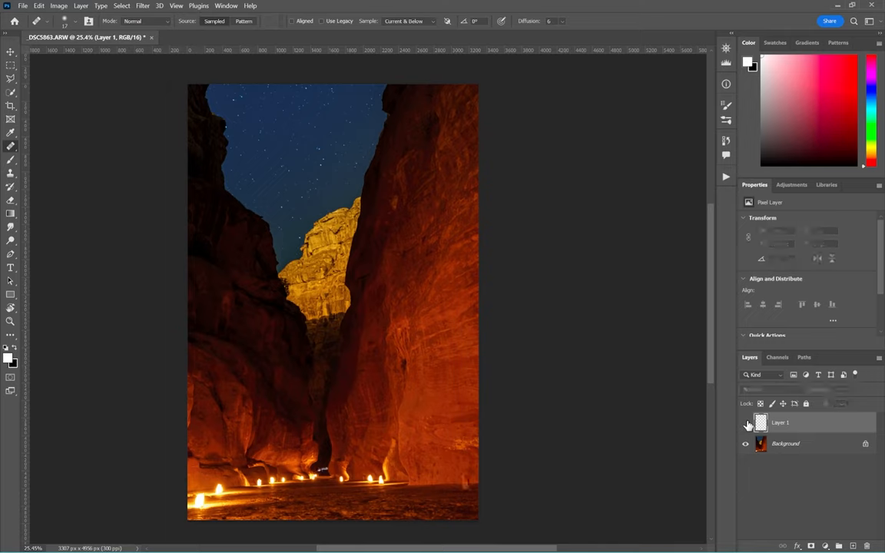
click(780, 423)
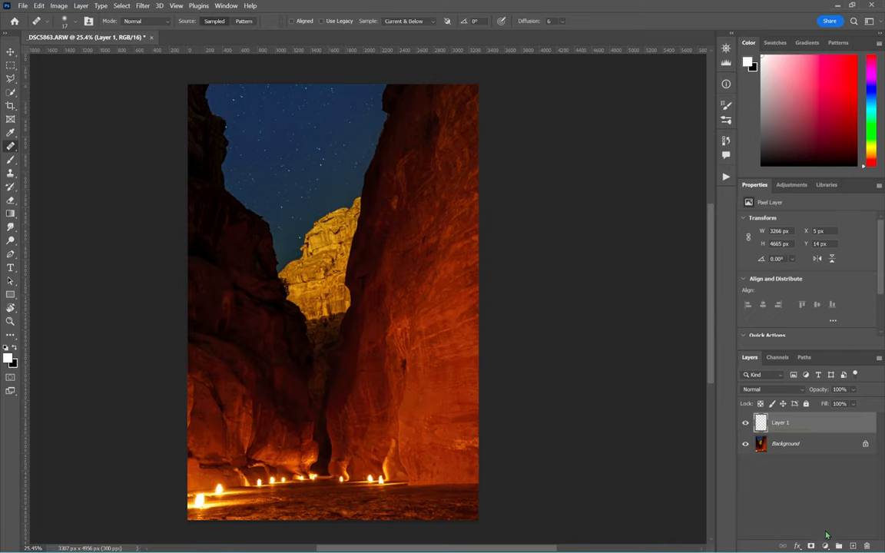
mouse_move(832, 516)
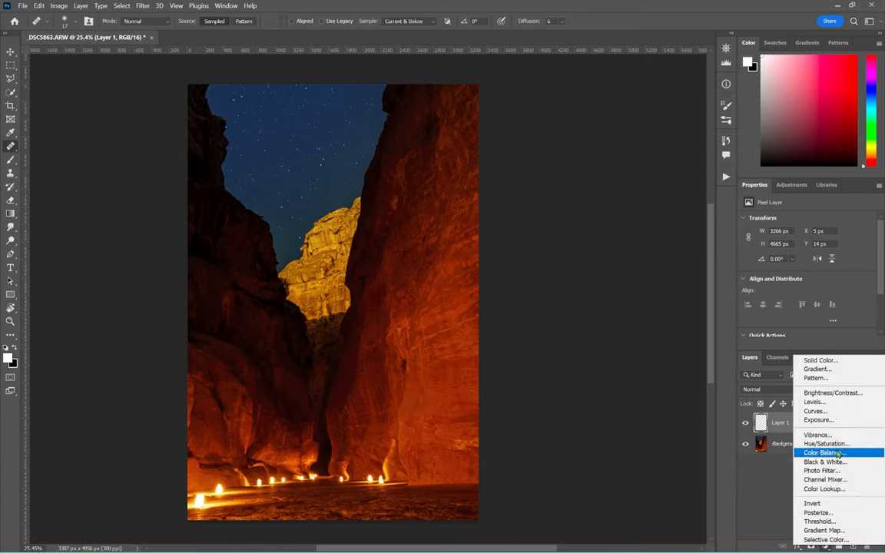
- Add a Color Balance layer shifting shadows toward blue and bring up its blending options
click(824, 452)
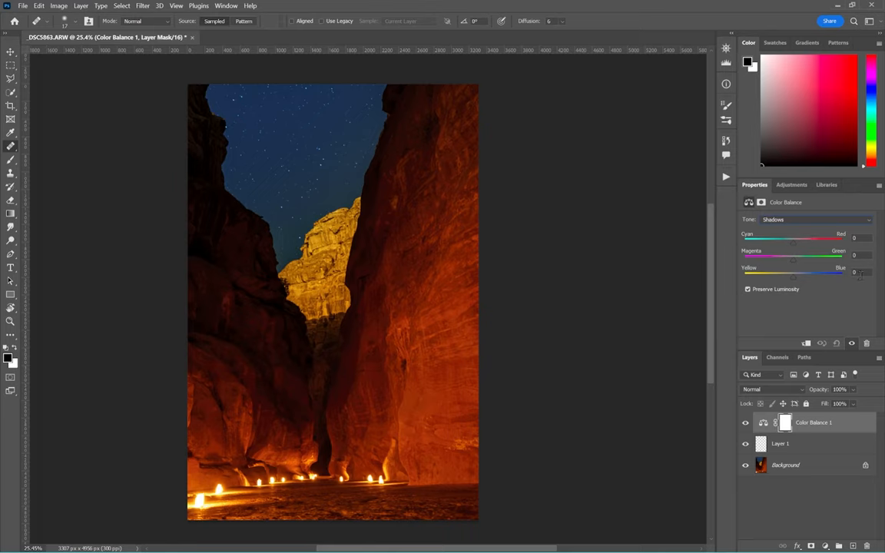
drag(792, 272, 805, 272)
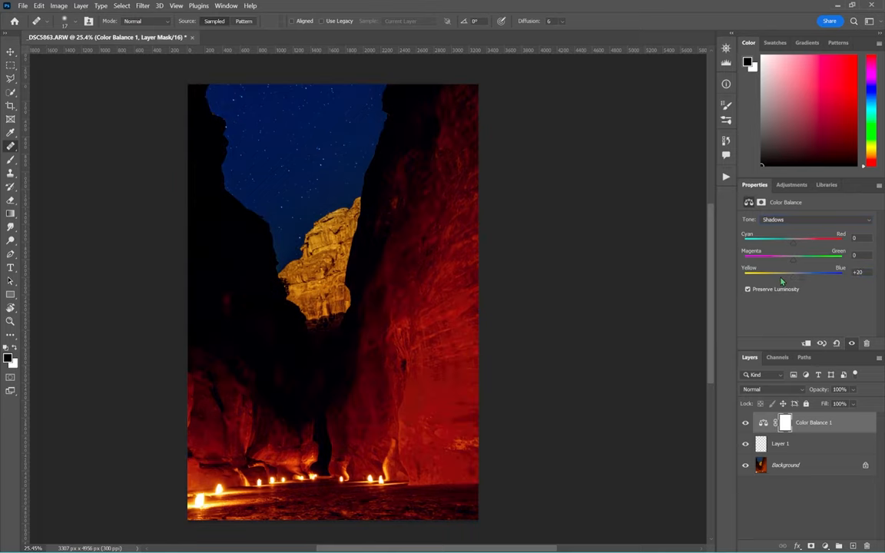
mouse_move(227, 409)
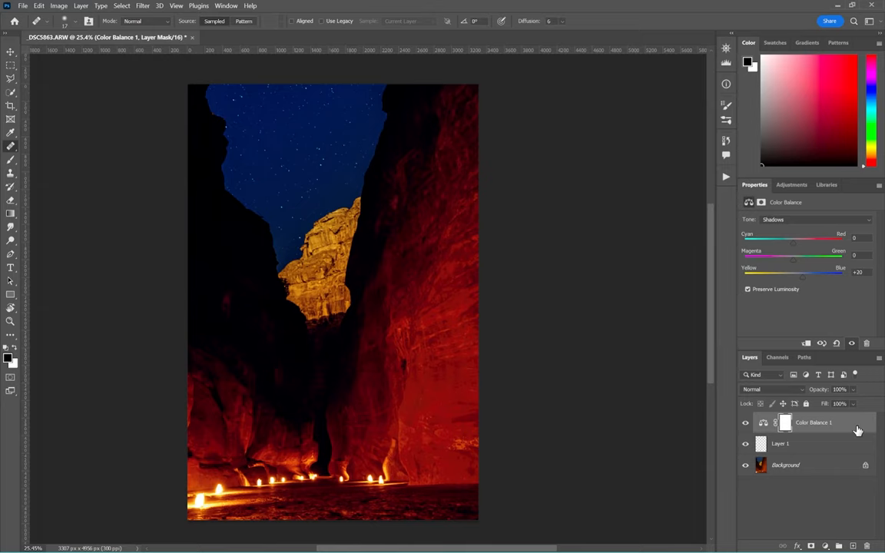
click(818, 219)
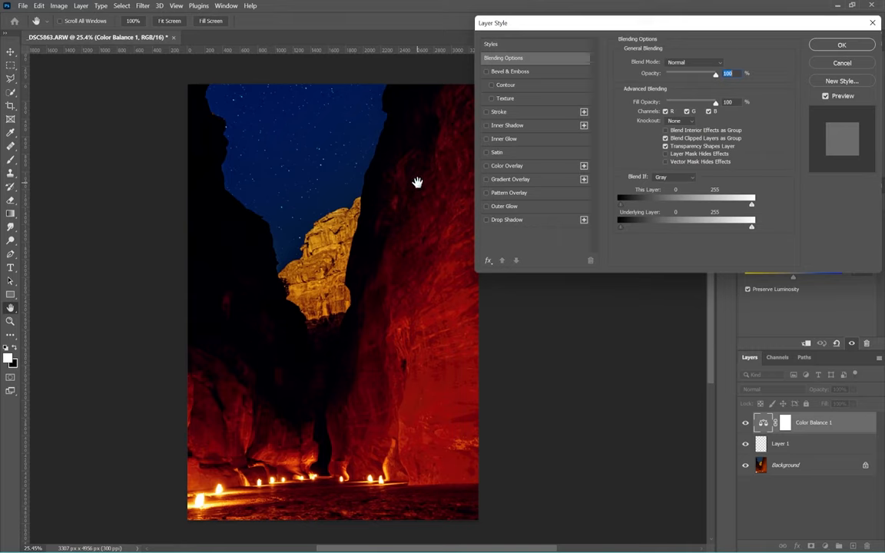
mouse_move(599, 181)
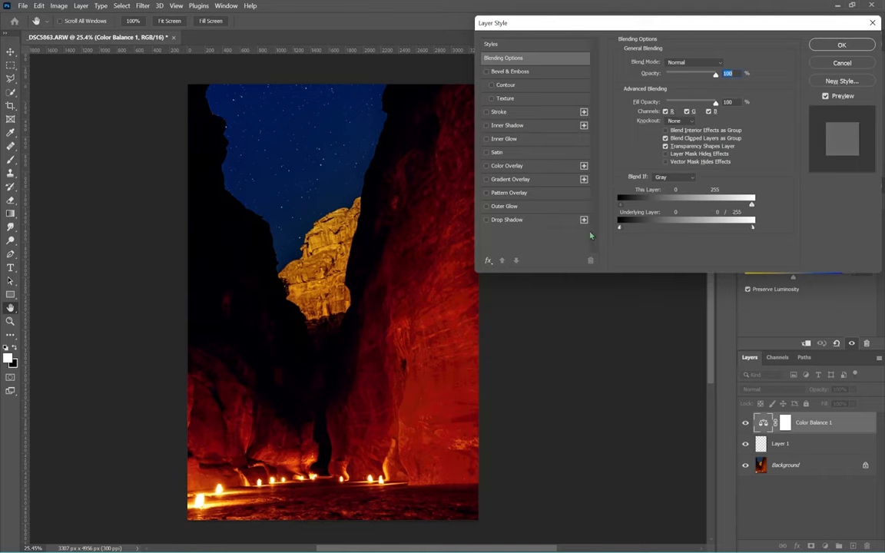
- Limit the blue shift to the darkest tones with Blend If and confirm
drag(752, 226, 636, 226)
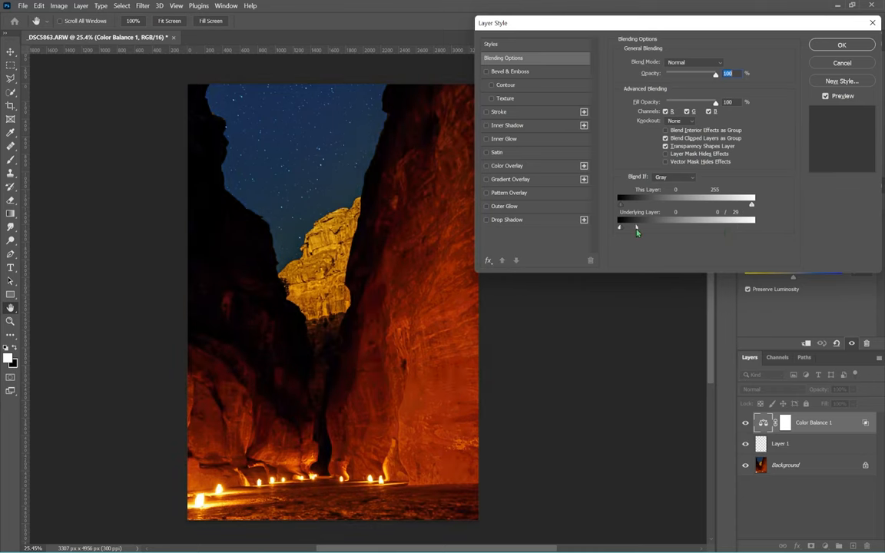
drag(637, 227, 629, 228)
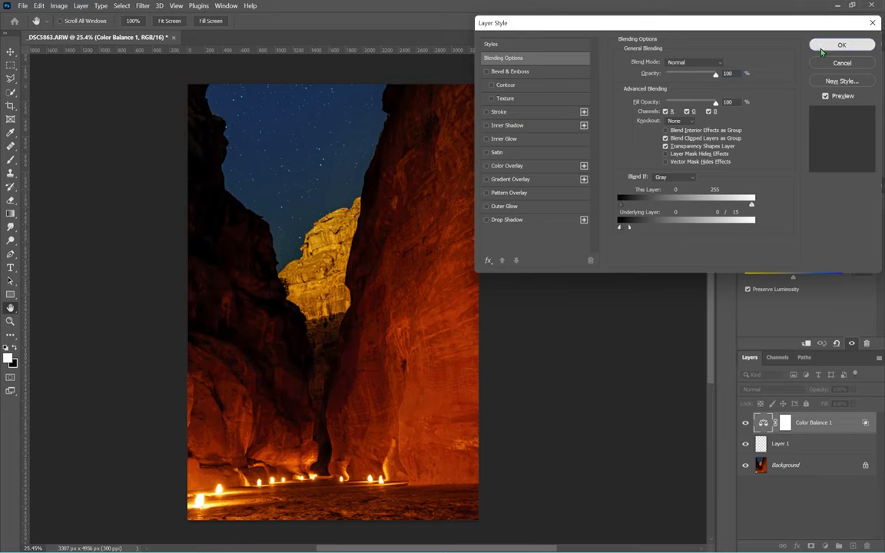
click(842, 45)
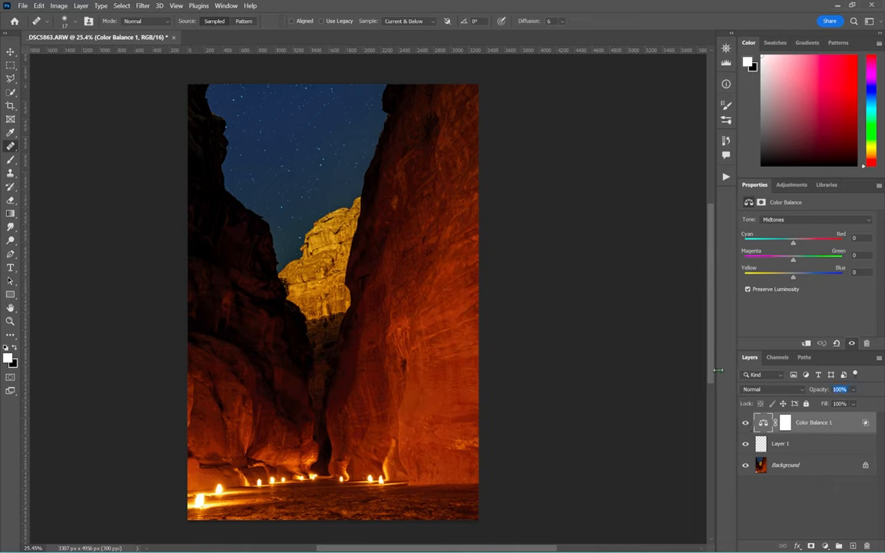
- Lower the Color Balance layer to 40% opacity and bring up the adjustment layer menu
click(839, 389)
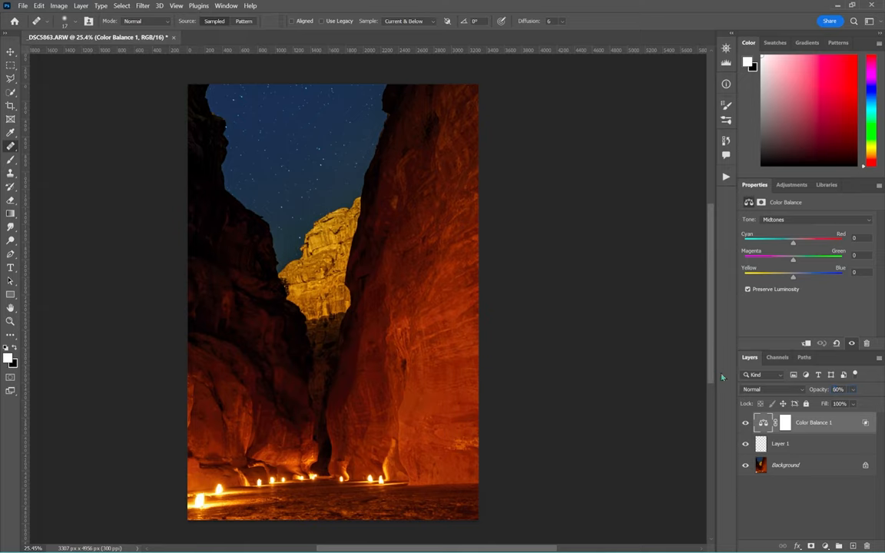
mouse_move(748, 430)
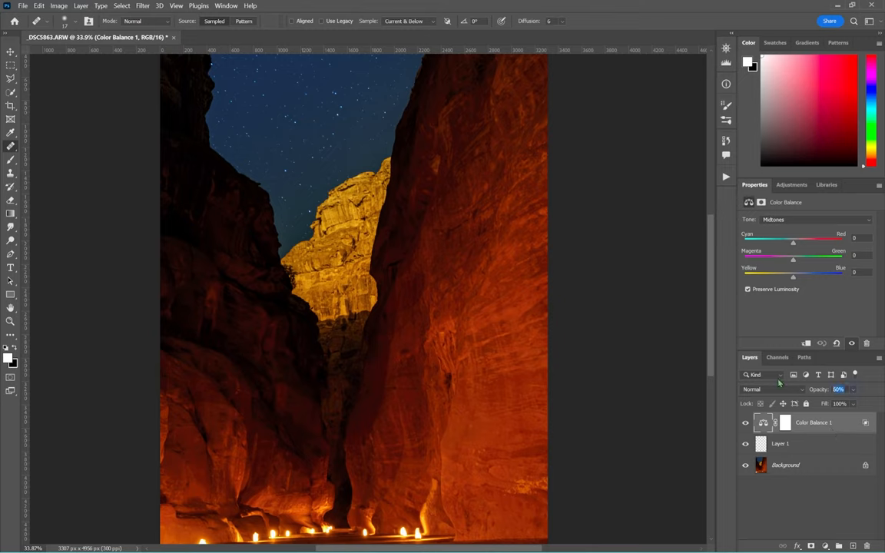
text(40)
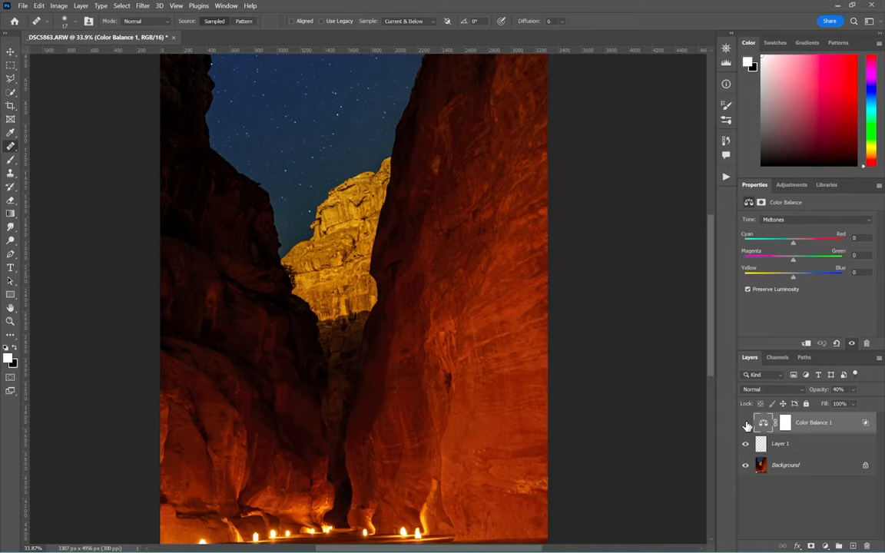
mouse_move(731, 424)
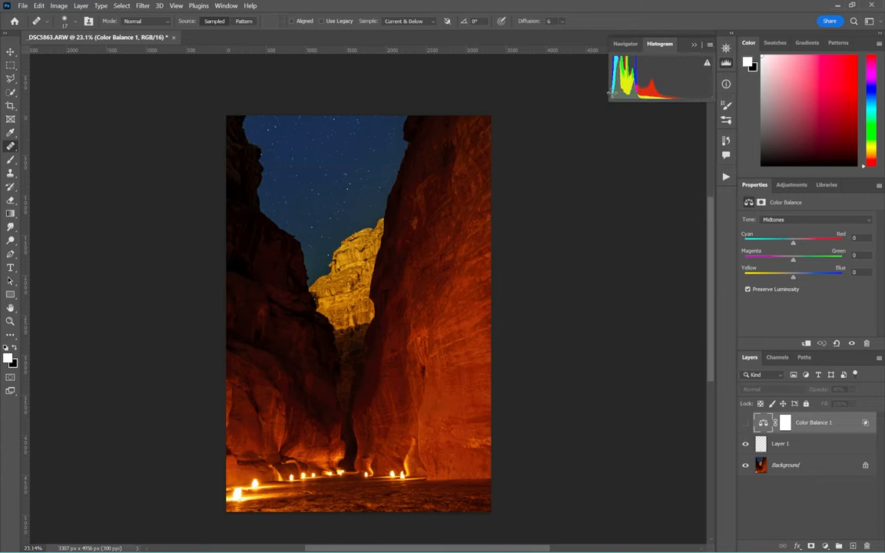
mouse_move(658, 75)
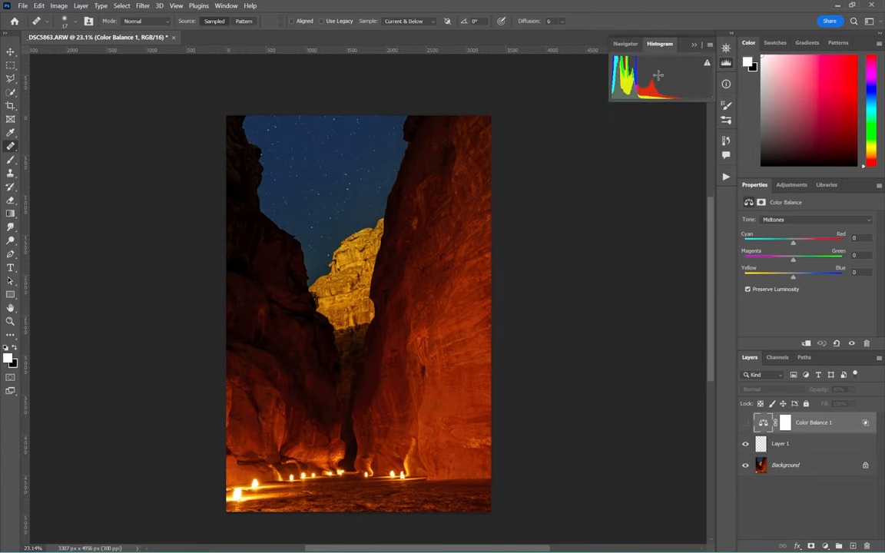
mouse_move(258, 467)
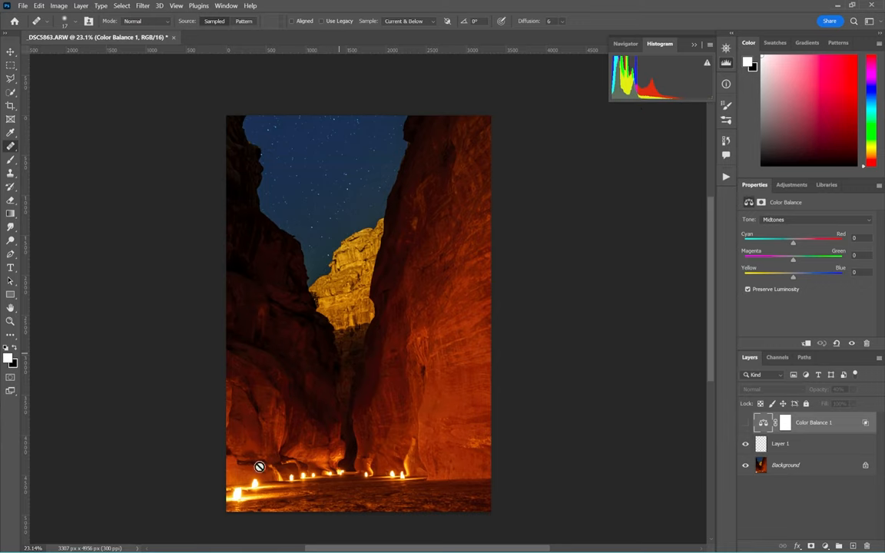
mouse_move(366, 458)
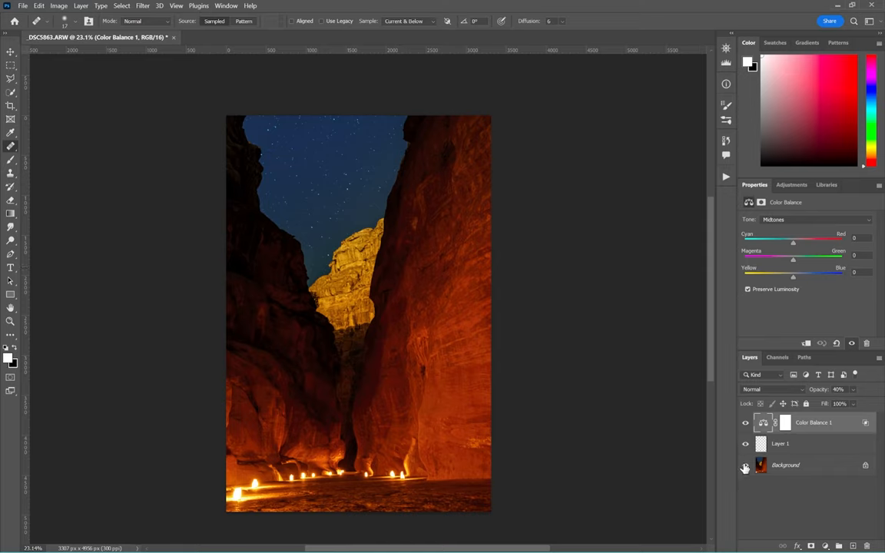
click(744, 464)
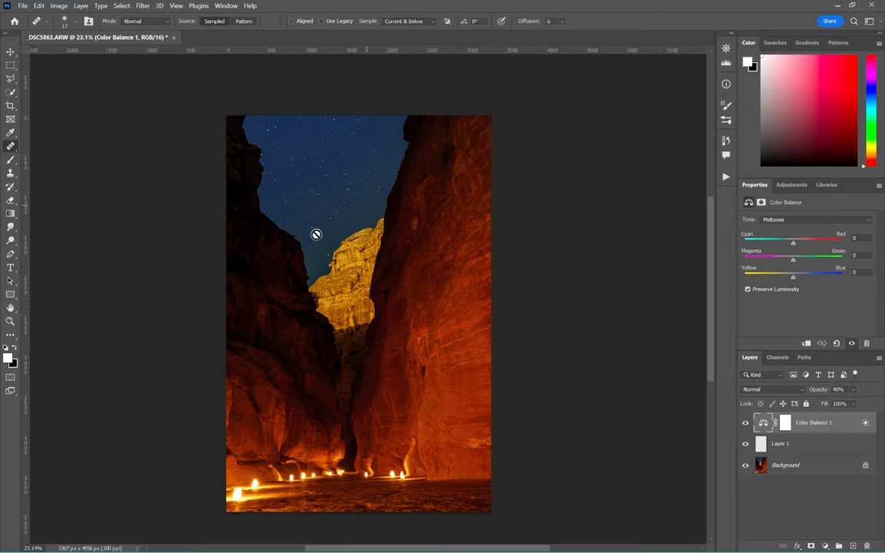
mouse_move(636, 441)
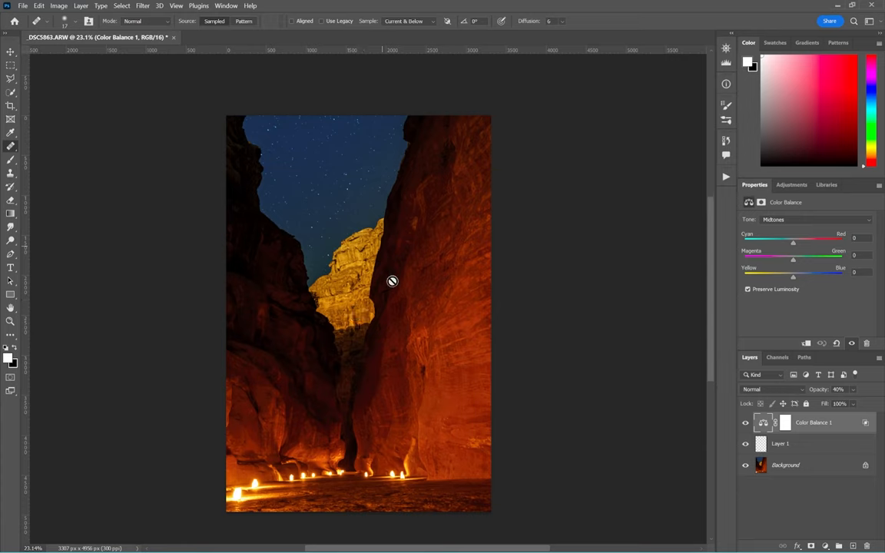
mouse_move(836, 510)
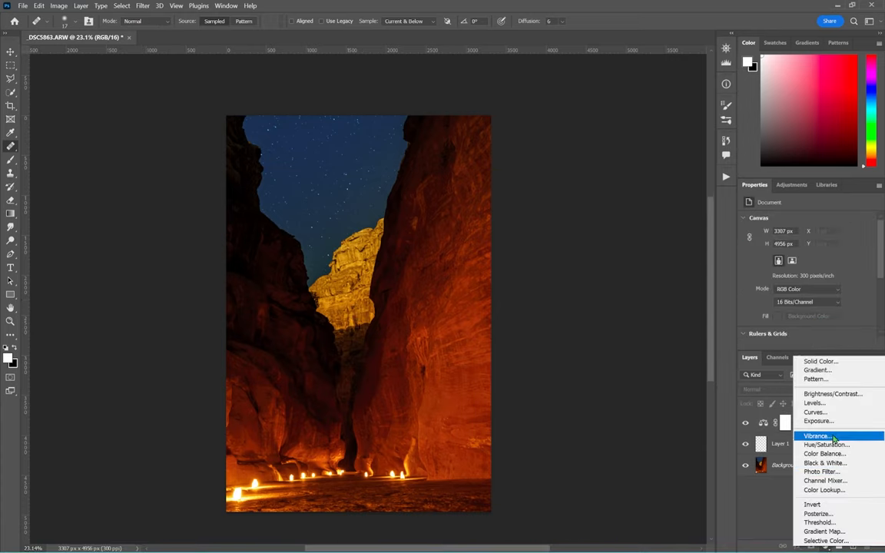
- Add a Vibrance adjustment and settle the Vibrance slider at about +75
click(818, 436)
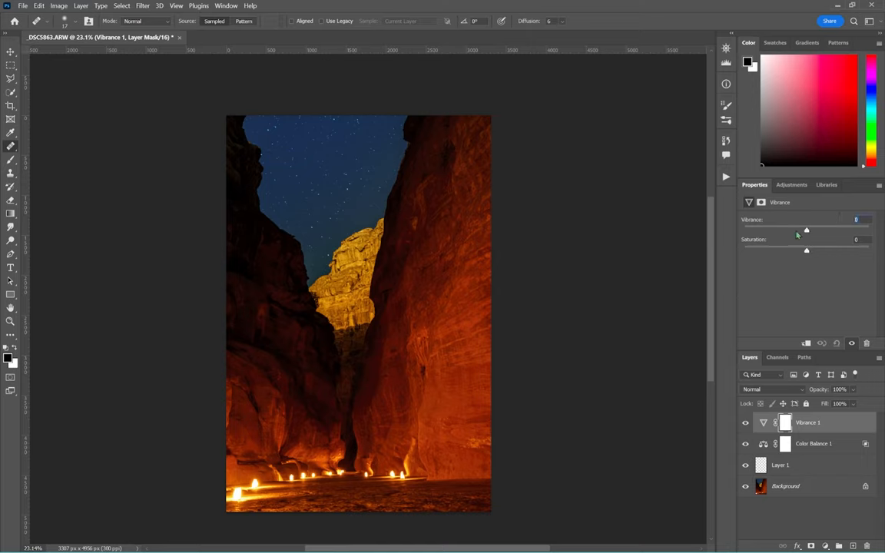
drag(807, 231, 868, 231)
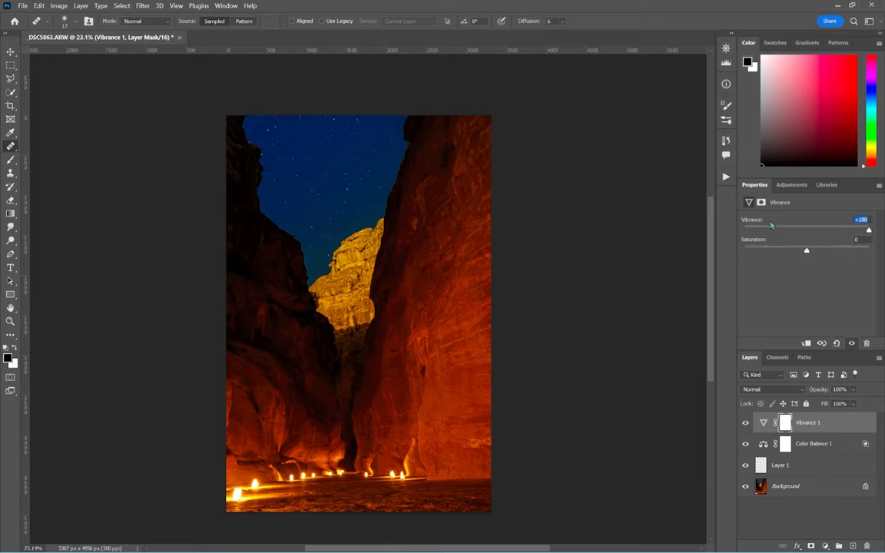
drag(868, 230, 825, 231)
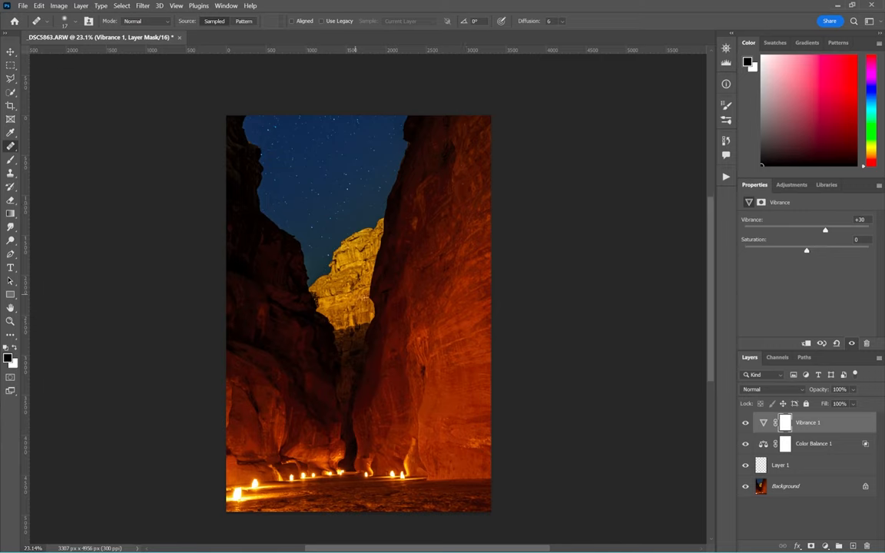
drag(825, 230, 844, 231)
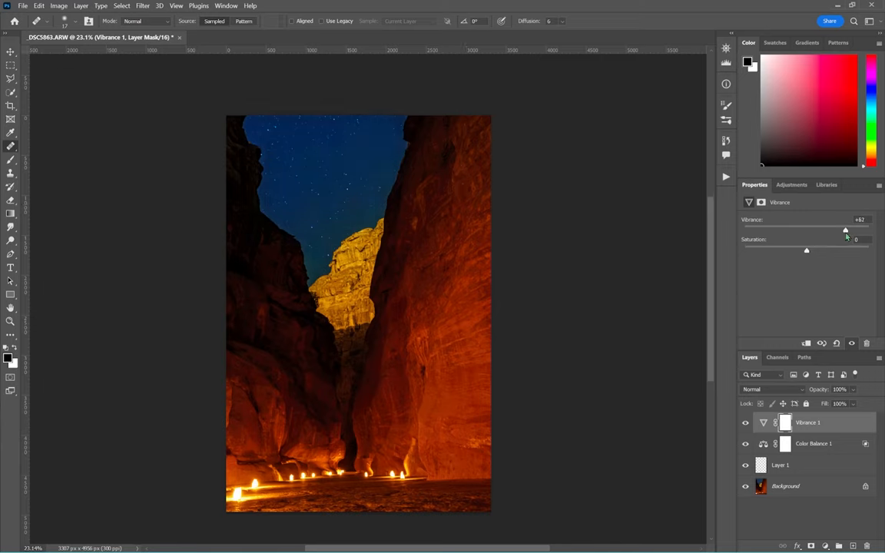
drag(845, 230, 869, 231)
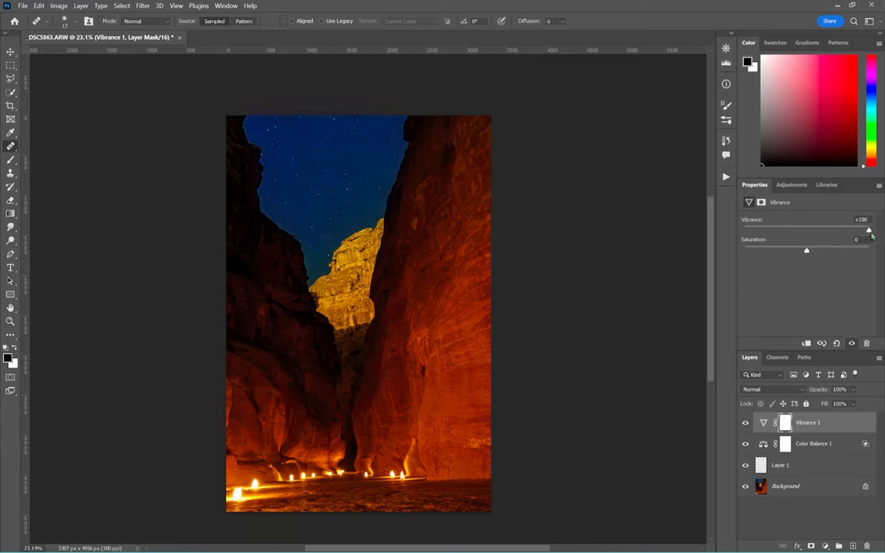
drag(868, 230, 833, 230)
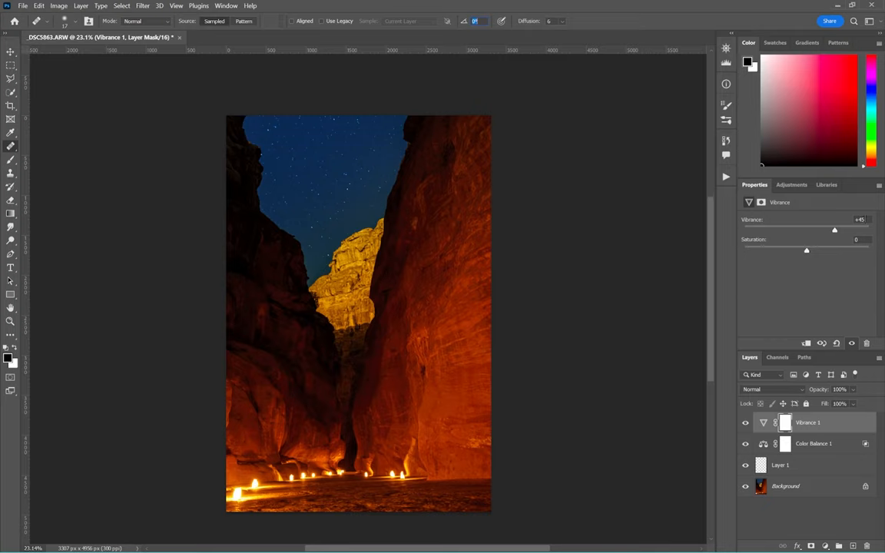
drag(834, 231, 844, 230)
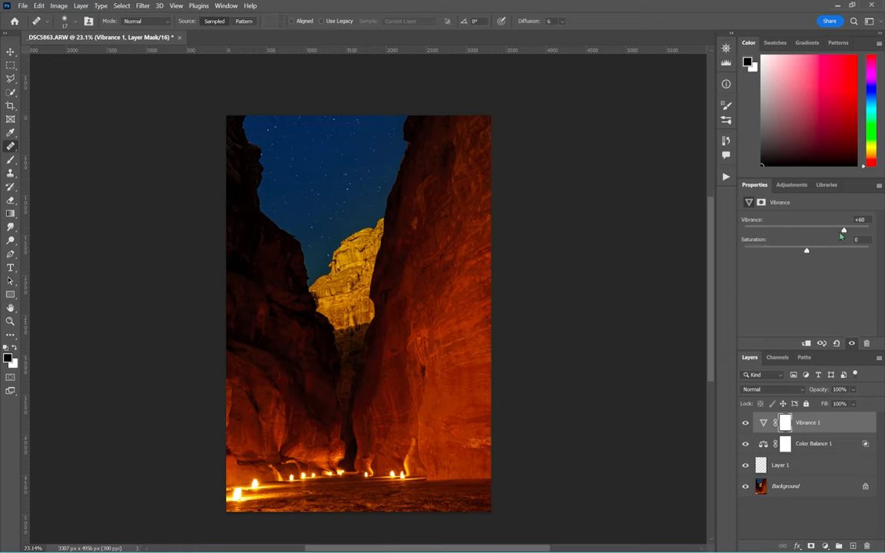
drag(843, 231, 870, 231)
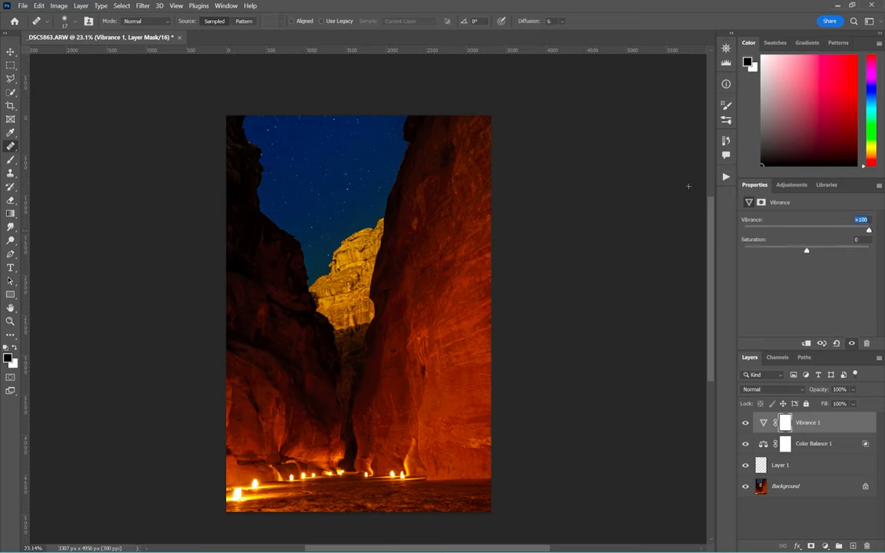
drag(868, 230, 843, 230)
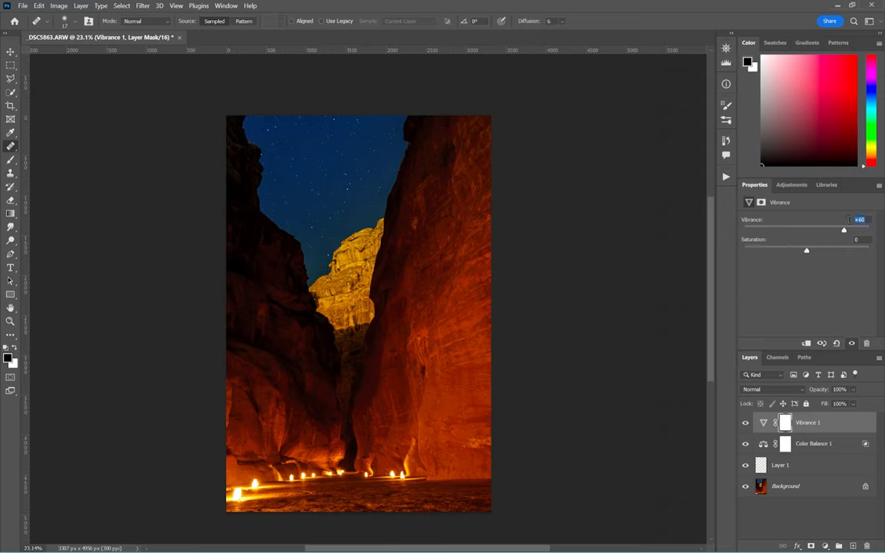
drag(844, 231, 853, 231)
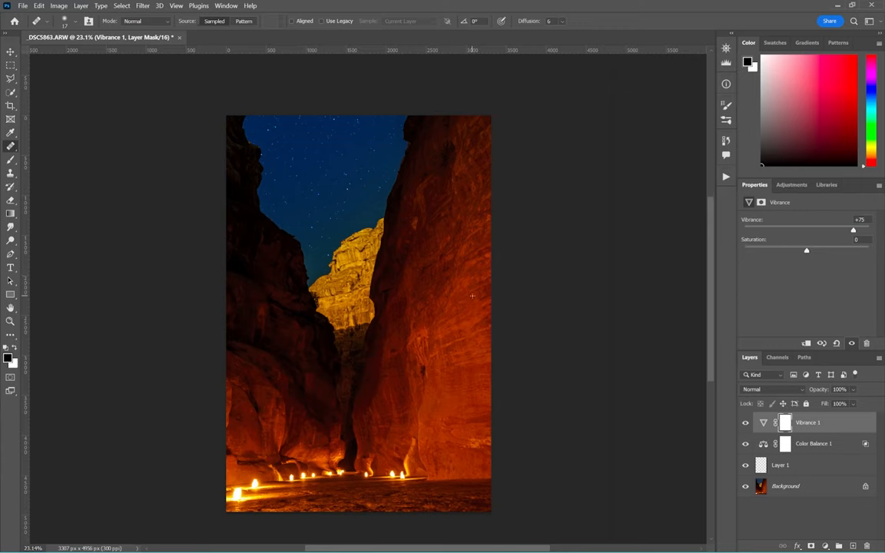
mouse_move(398, 278)
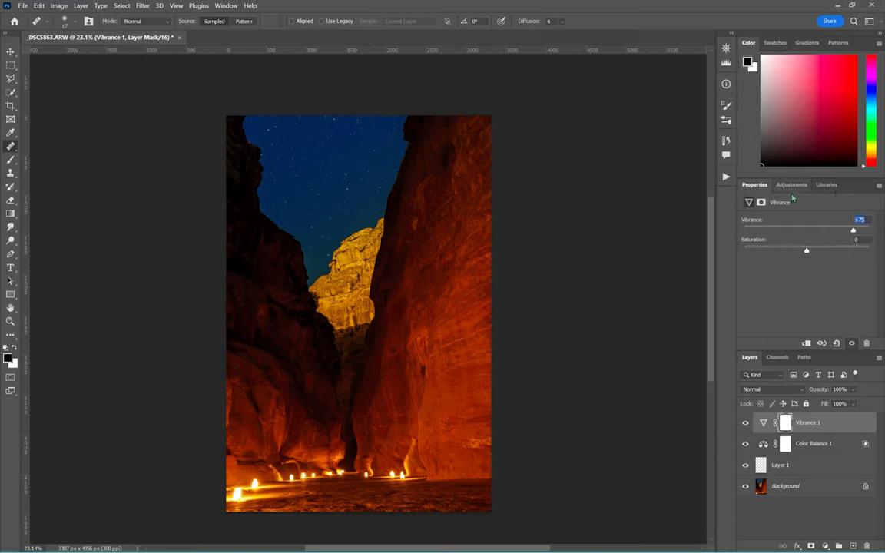
drag(853, 230, 850, 231)
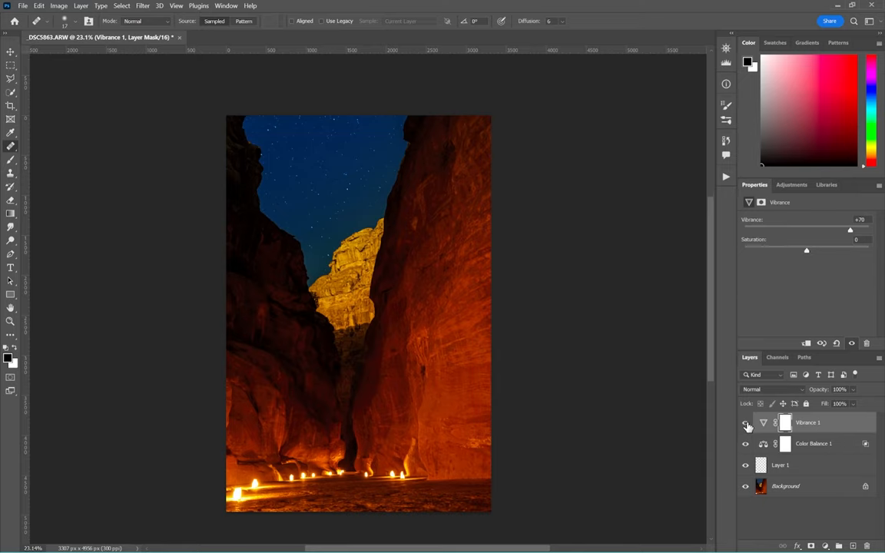
mouse_move(827, 421)
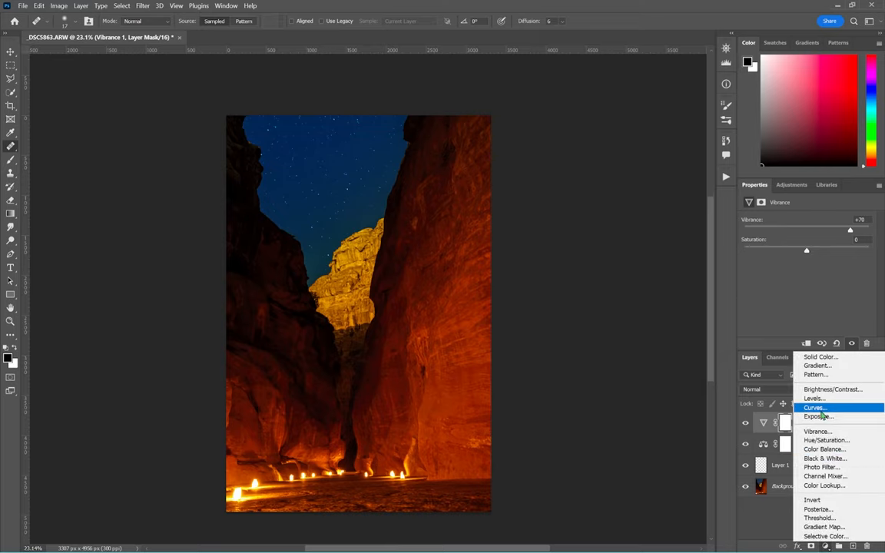
- Add a Curves layer pulling the highlights far down so the rocks show only faintly
click(814, 407)
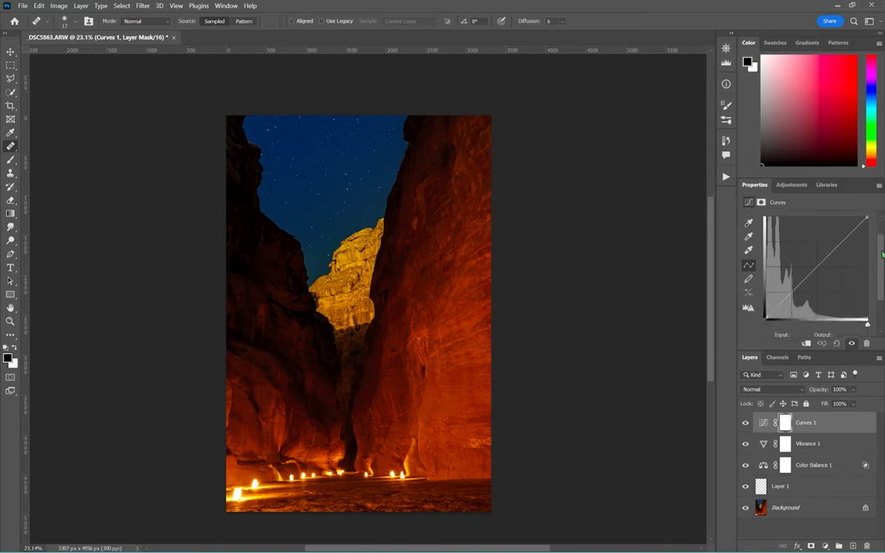
drag(867, 219, 867, 240)
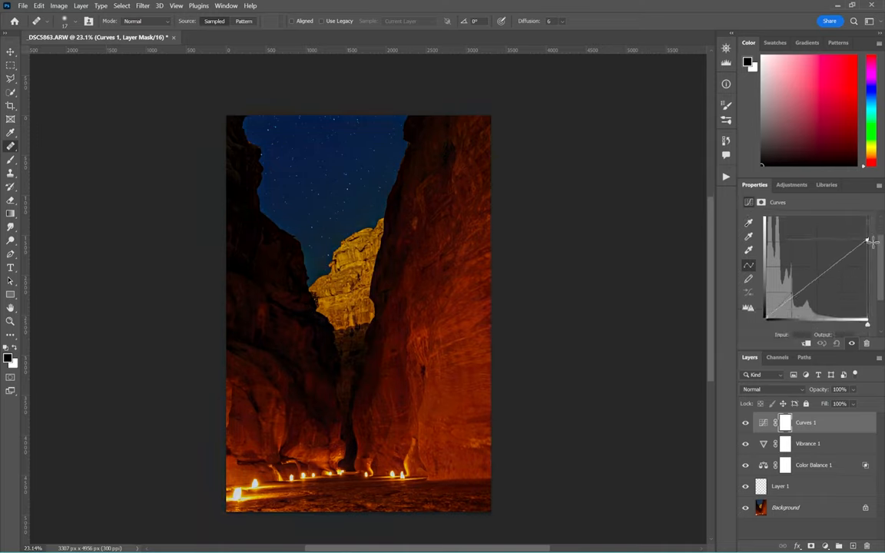
drag(868, 239, 868, 307)
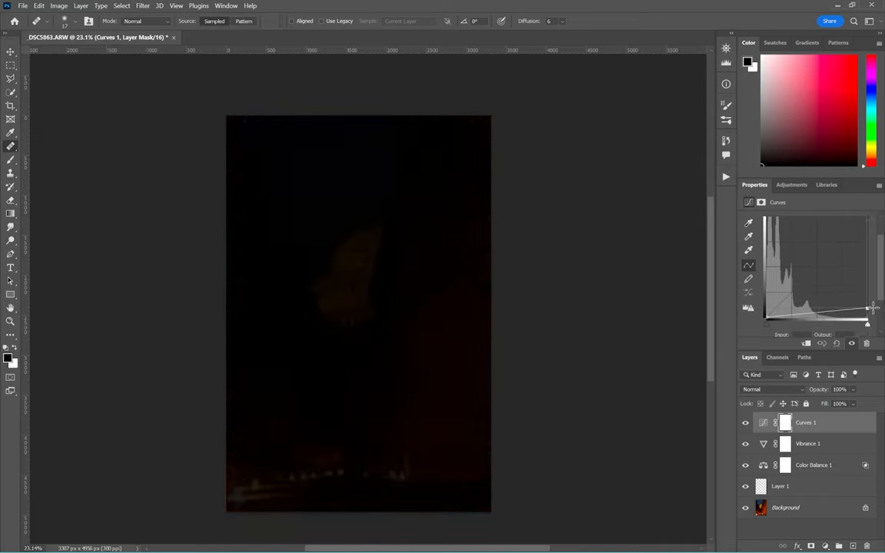
drag(868, 307, 868, 298)
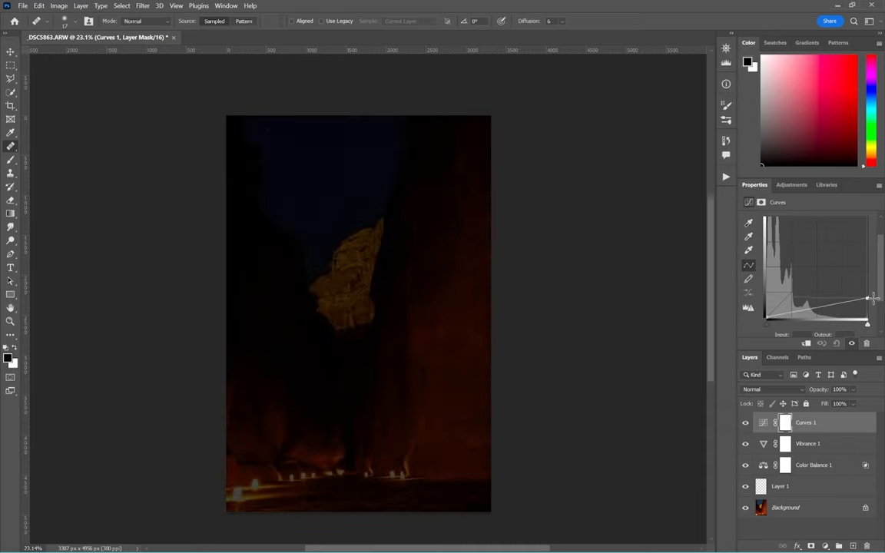
drag(868, 298, 867, 290)
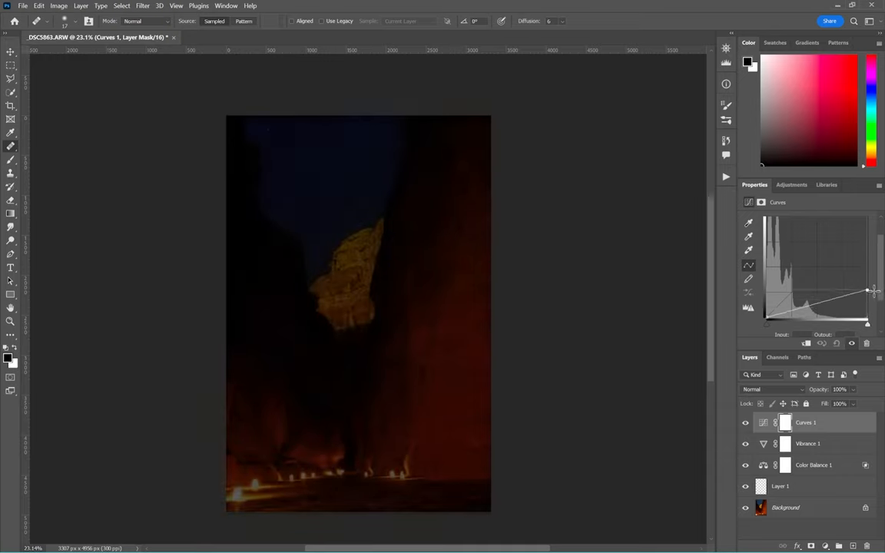
drag(868, 290, 868, 304)
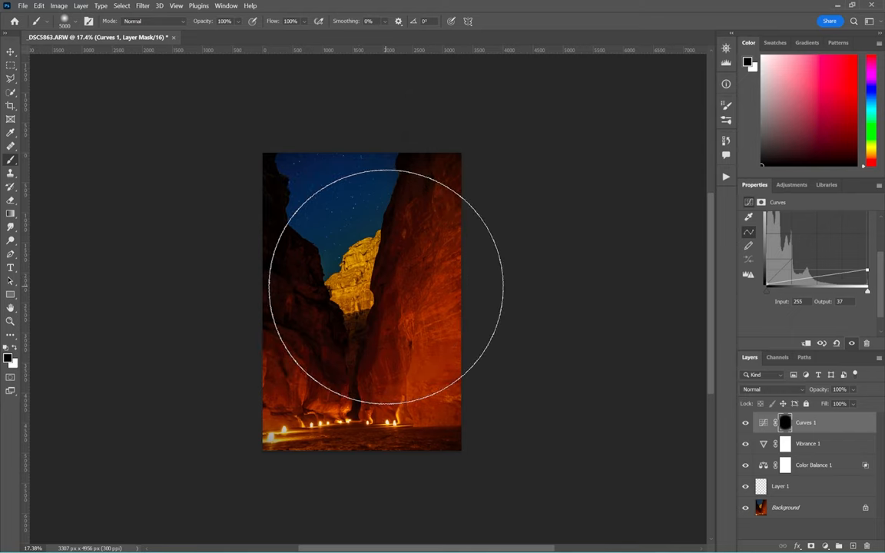
- Paint the darkening Curves effect onto part of the canyon through its black mask
click(11, 53)
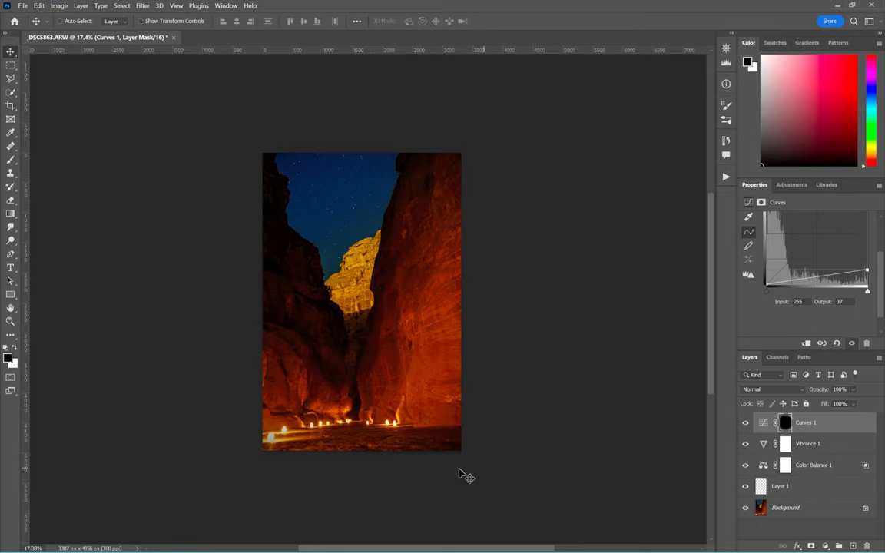
mouse_move(824, 437)
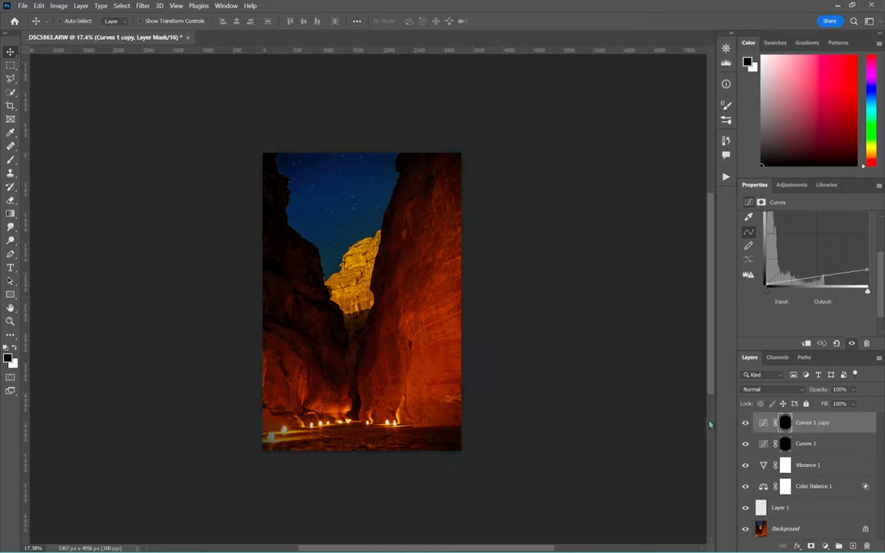
mouse_move(776, 443)
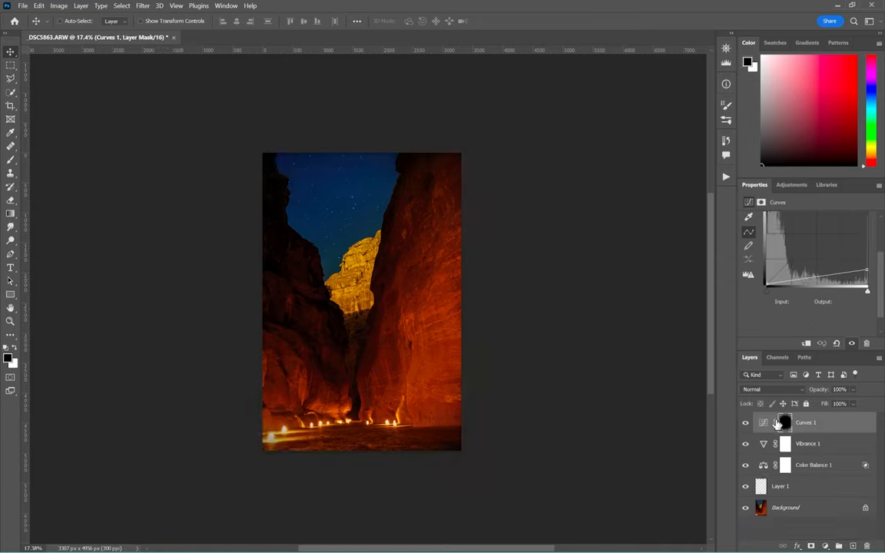
- Target the Curves mask for brush painting before duplicating the layer
click(11, 104)
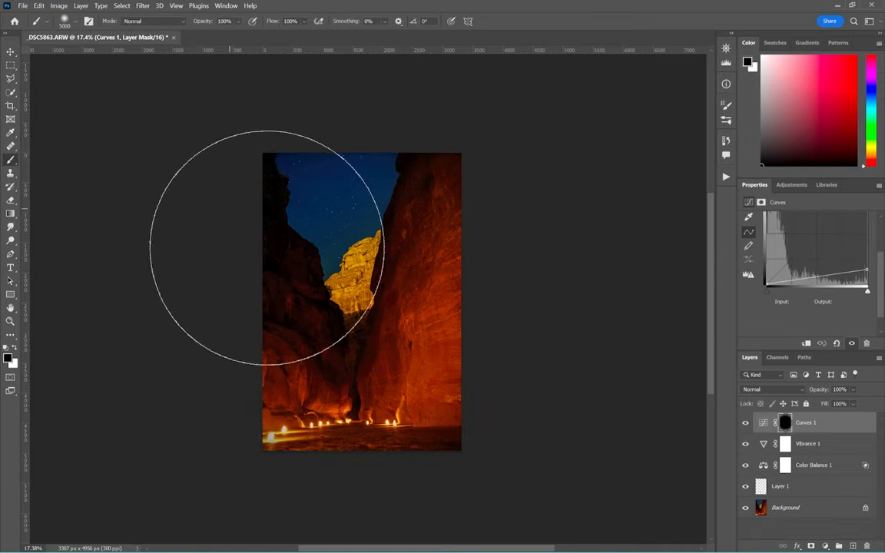
mouse_move(322, 323)
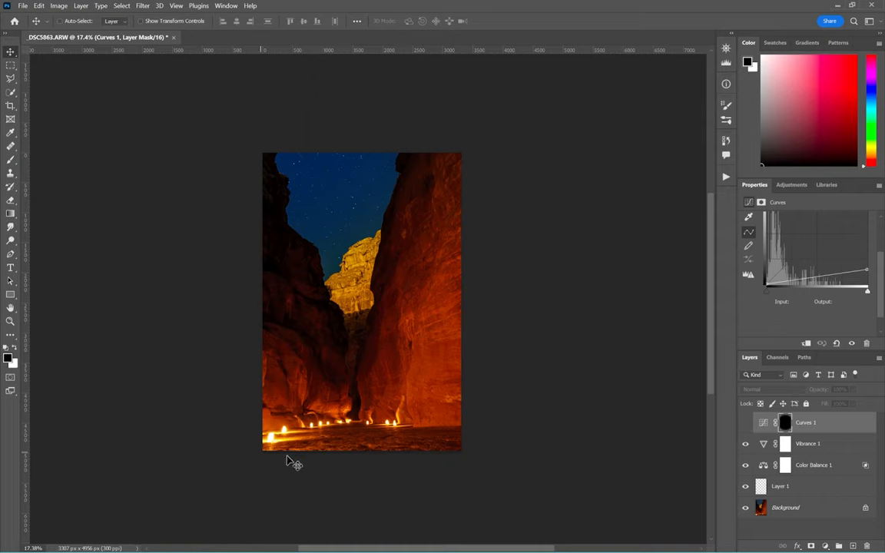
mouse_move(347, 273)
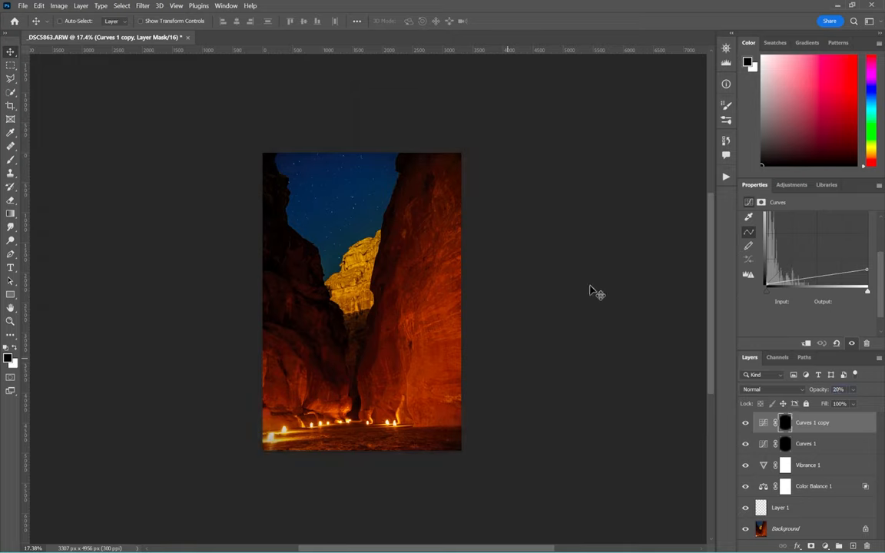
mouse_move(335, 416)
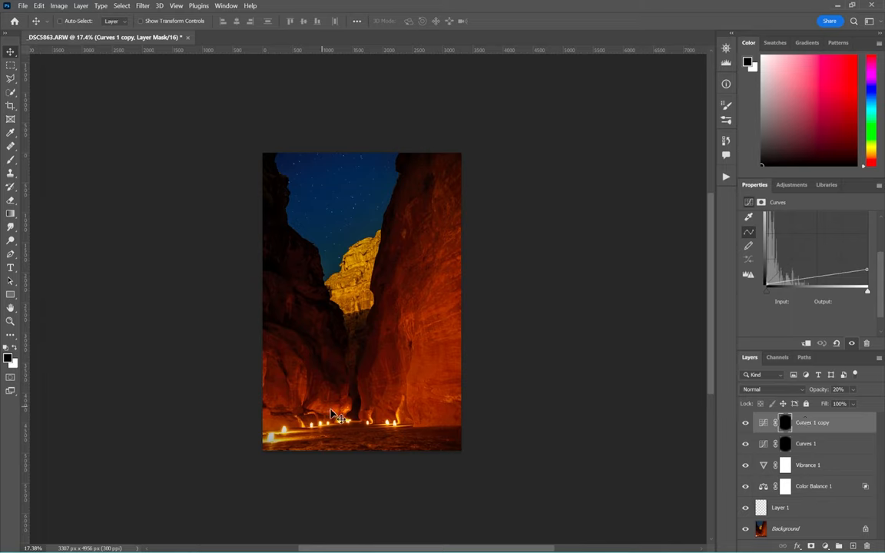
mouse_move(391, 408)
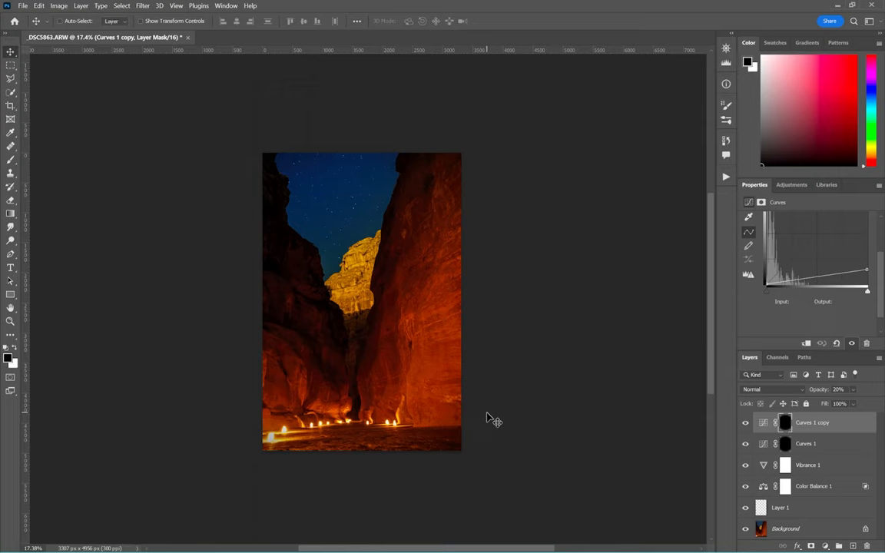
mouse_move(695, 459)
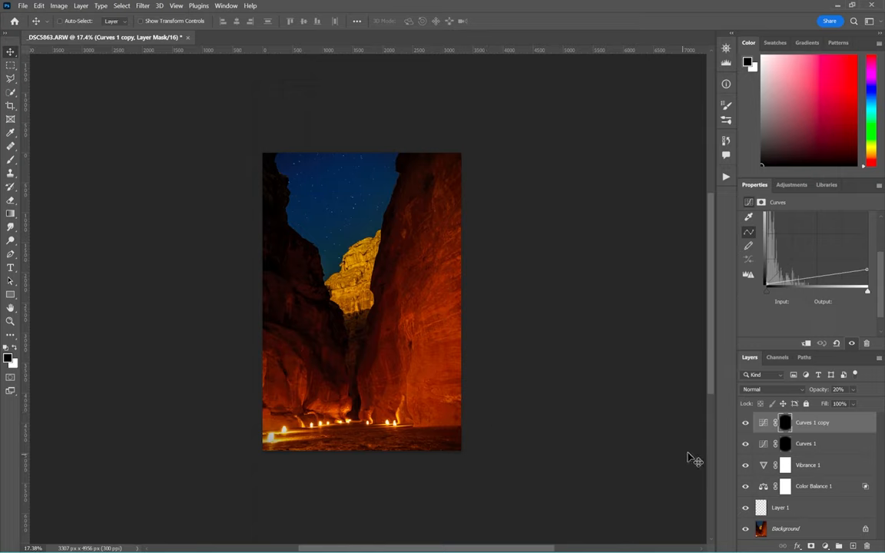
mouse_move(710, 442)
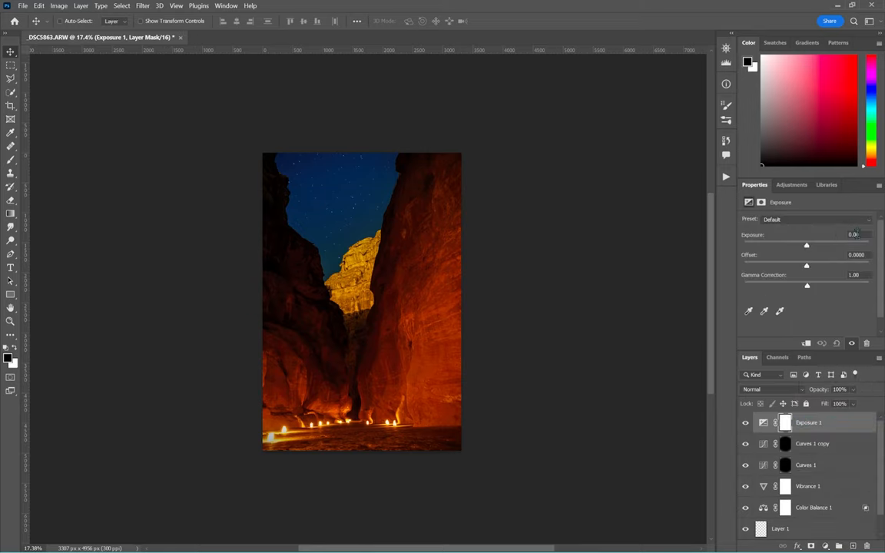
- Raise the Exposure slider slightly to brighten the ravine photo
drag(805, 244, 808, 244)
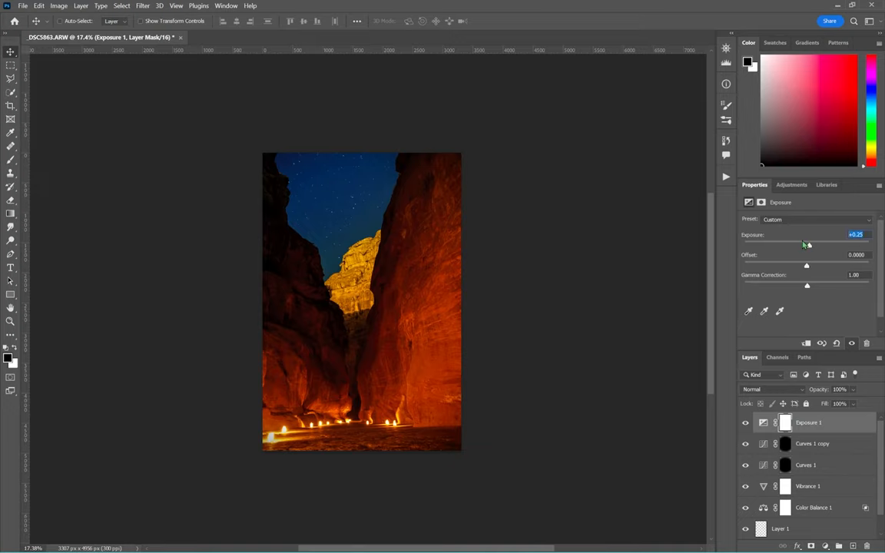
drag(808, 244, 812, 244)
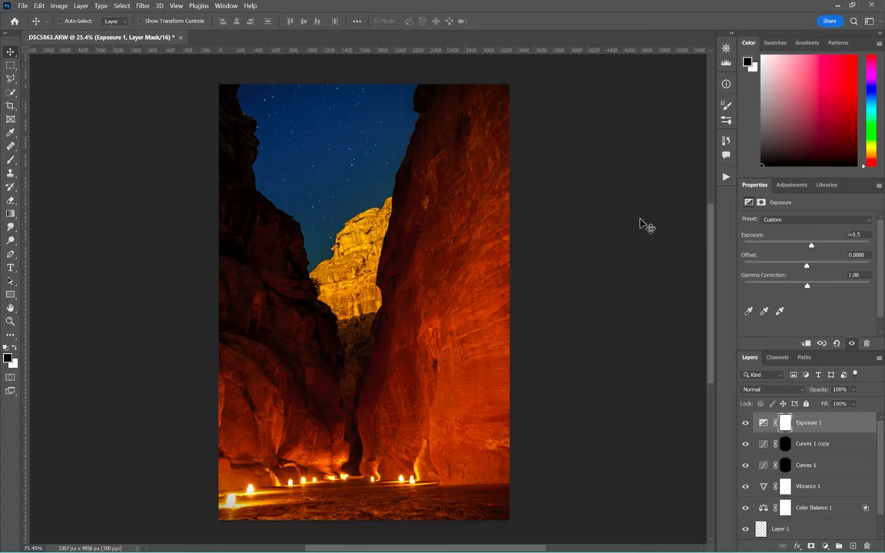
drag(811, 245, 814, 244)
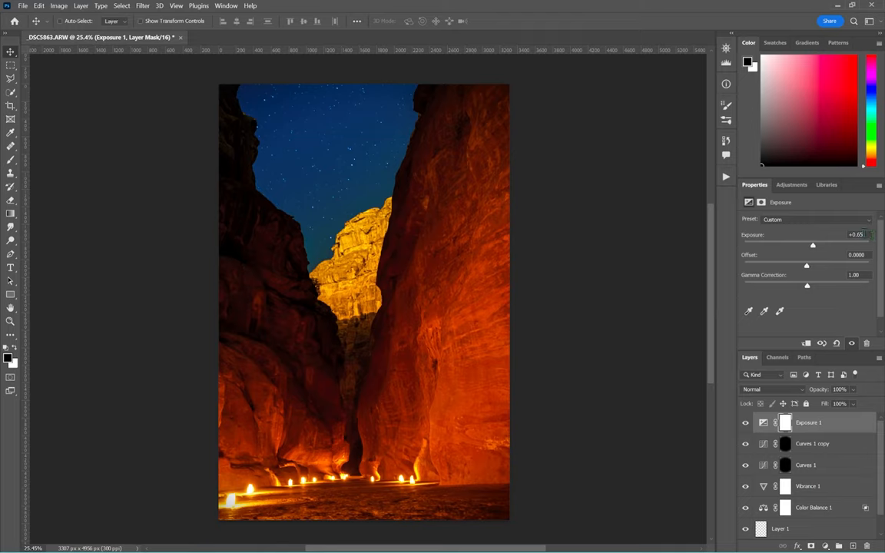
drag(814, 244, 811, 244)
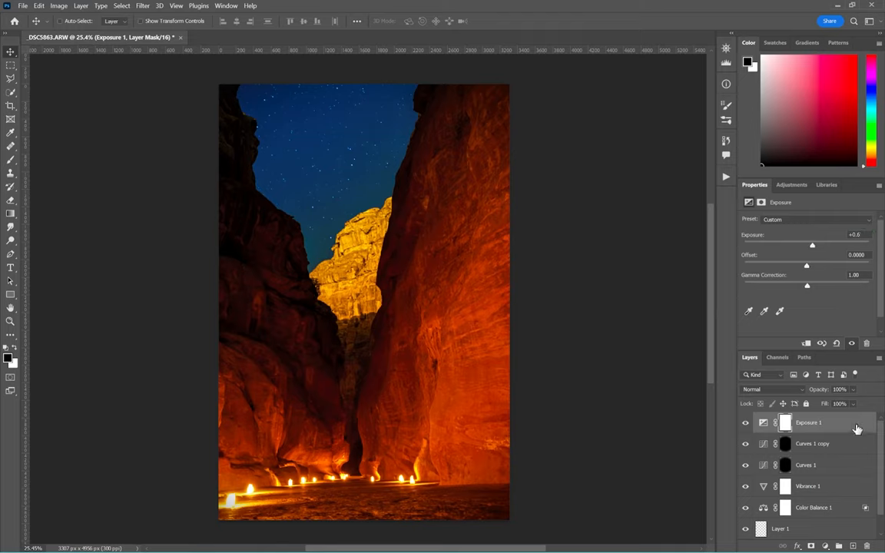
- Split and set the Underlying Layer Blend If sliders so the Exposure brightening affects only brighter tones
double_click(808, 423)
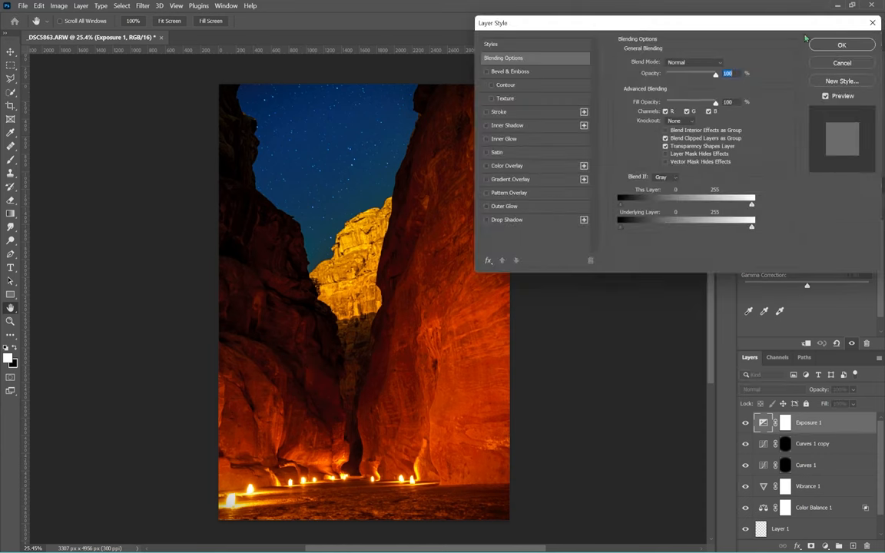
drag(621, 228, 730, 227)
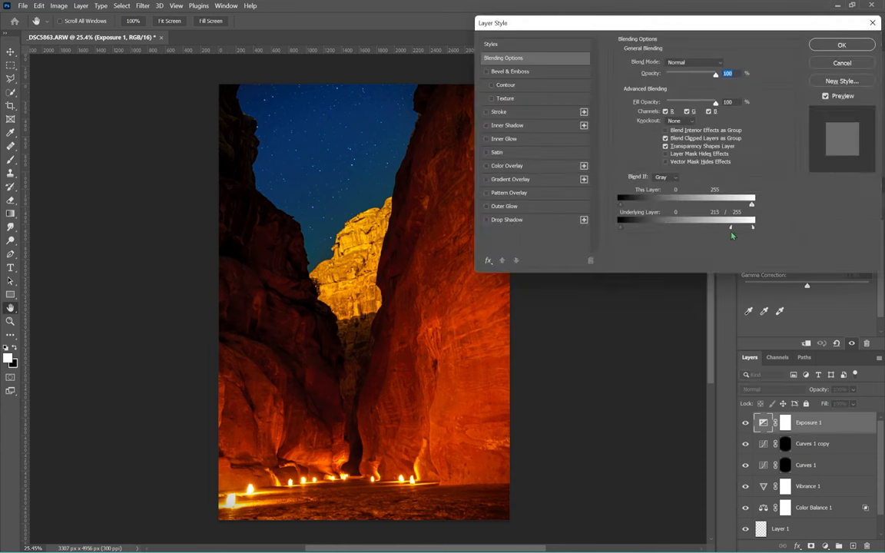
drag(732, 227, 741, 227)
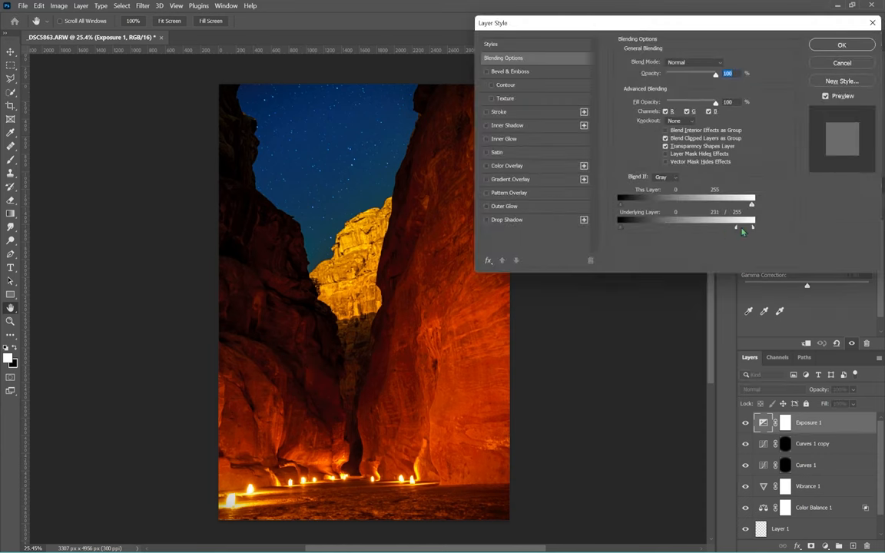
drag(750, 227, 649, 228)
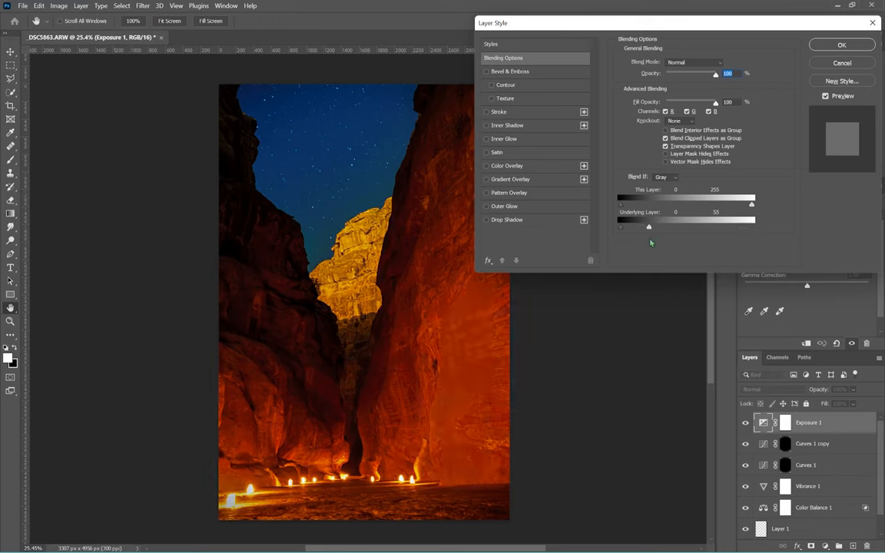
drag(649, 226, 706, 226)
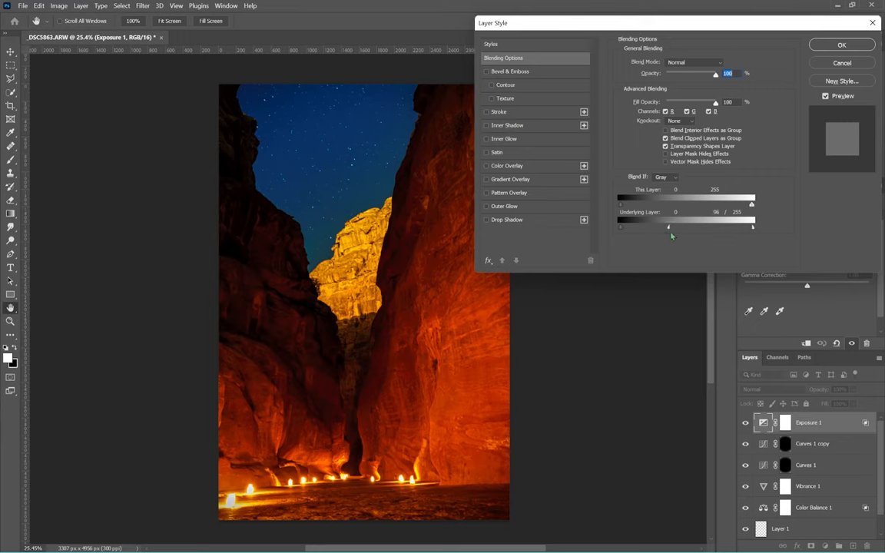
drag(621, 226, 724, 225)
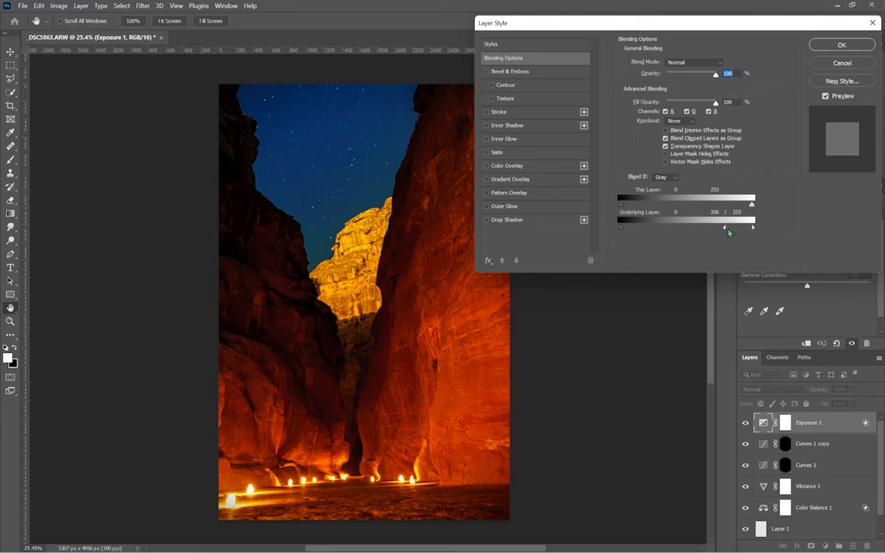
drag(752, 226, 685, 226)
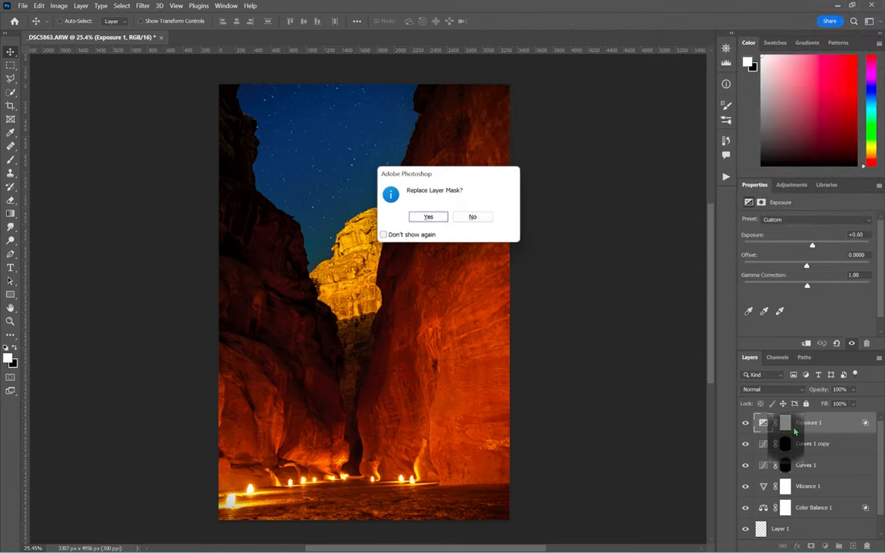
- Confirm replacing the Exposure layer's mask with the dragged copy
click(427, 215)
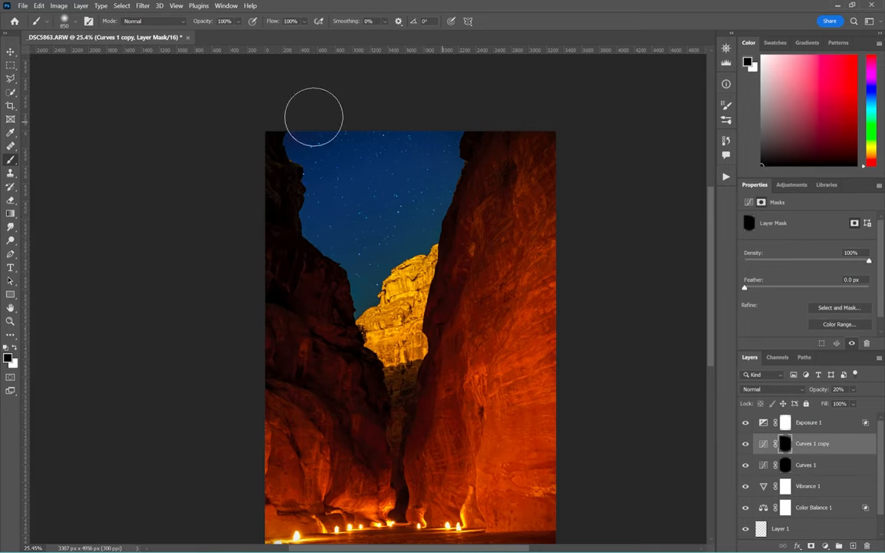
mouse_move(682, 353)
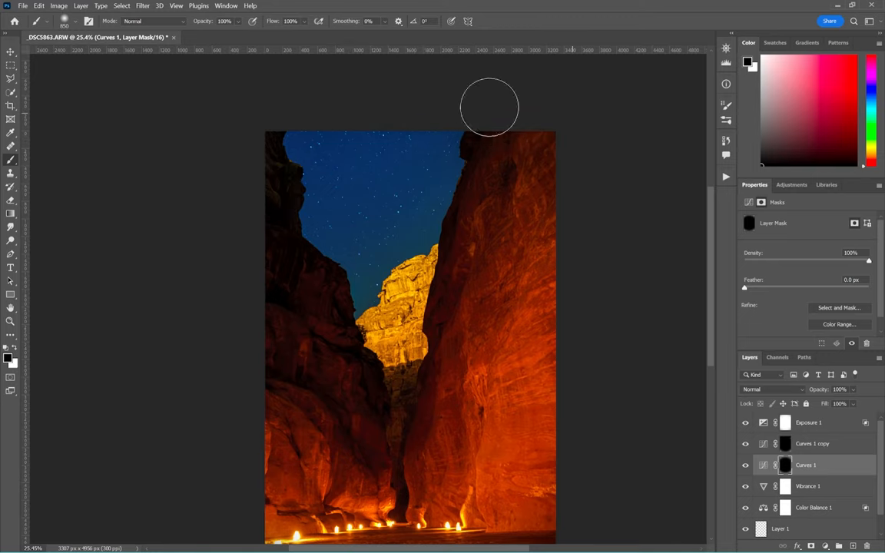
mouse_move(275, 298)
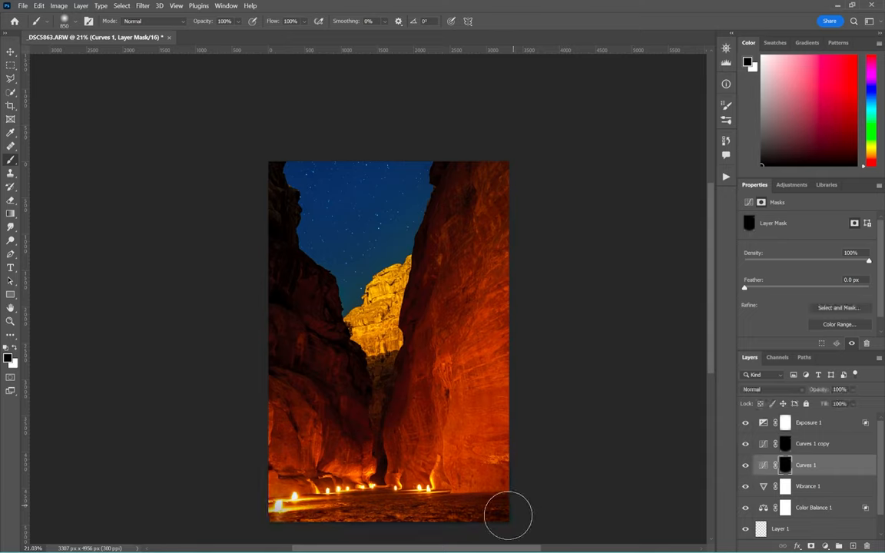
mouse_move(244, 195)
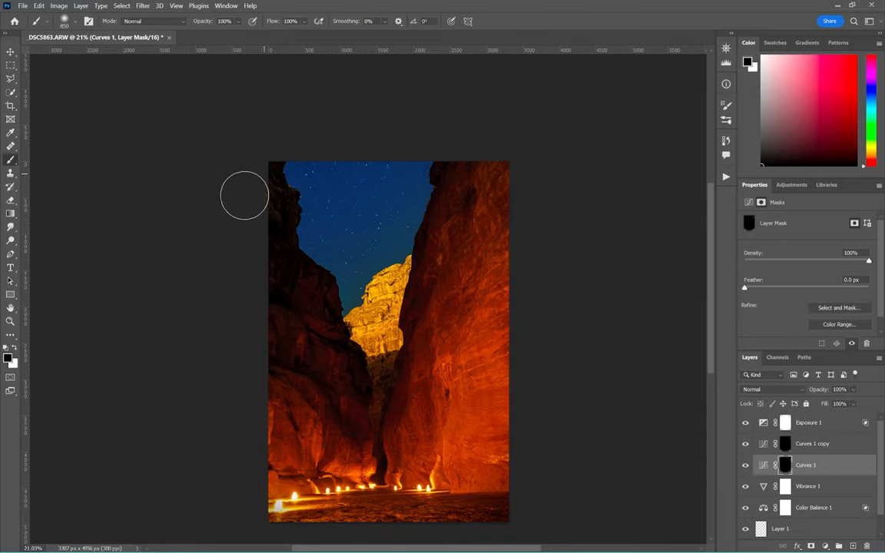
mouse_move(332, 171)
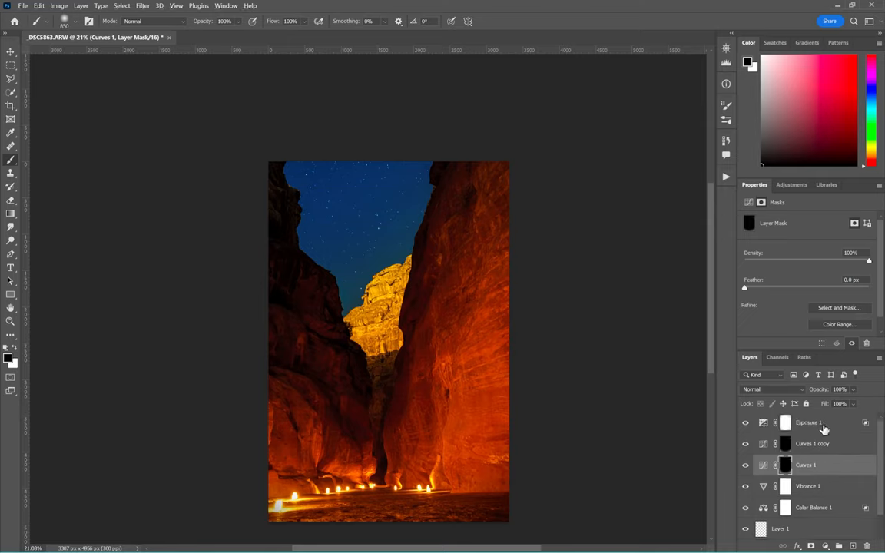
- Build High Pass sharpening layers on top, changing the blend mode and each copy's radius
click(808, 423)
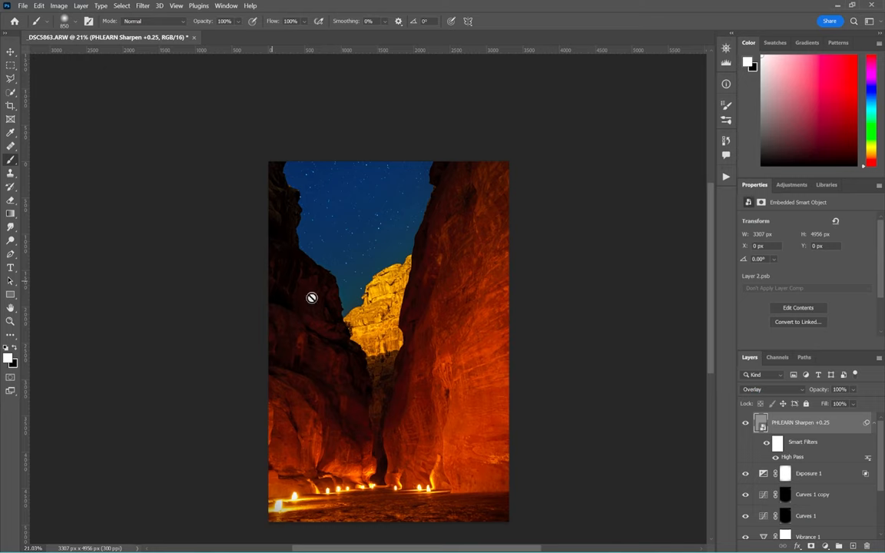
mouse_move(785, 393)
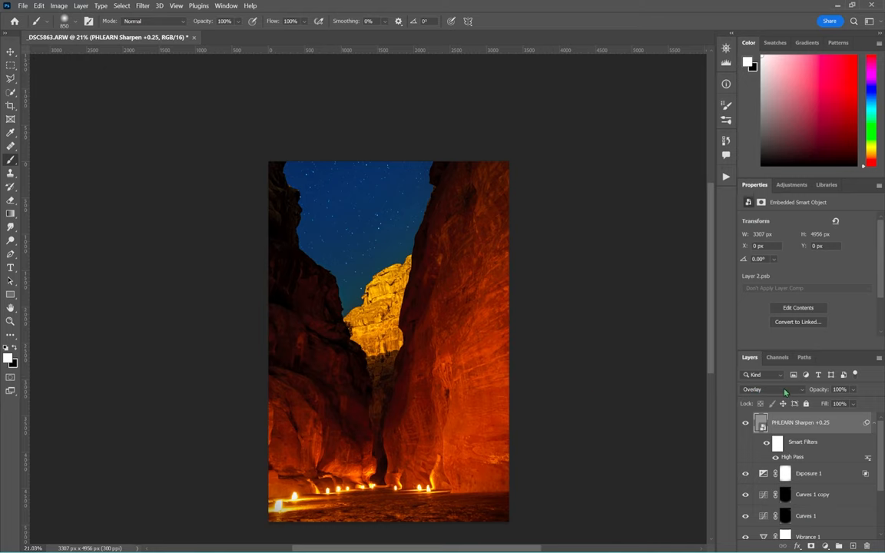
click(768, 390)
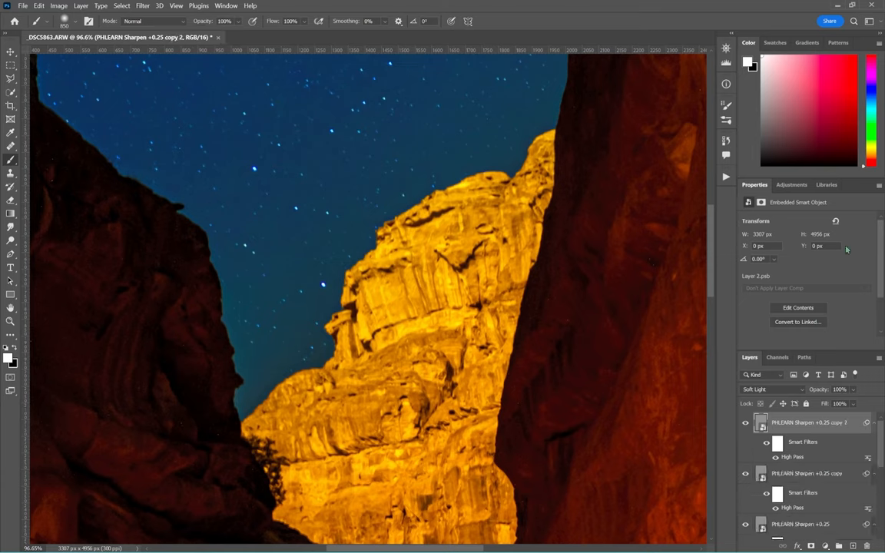
double_click(793, 456)
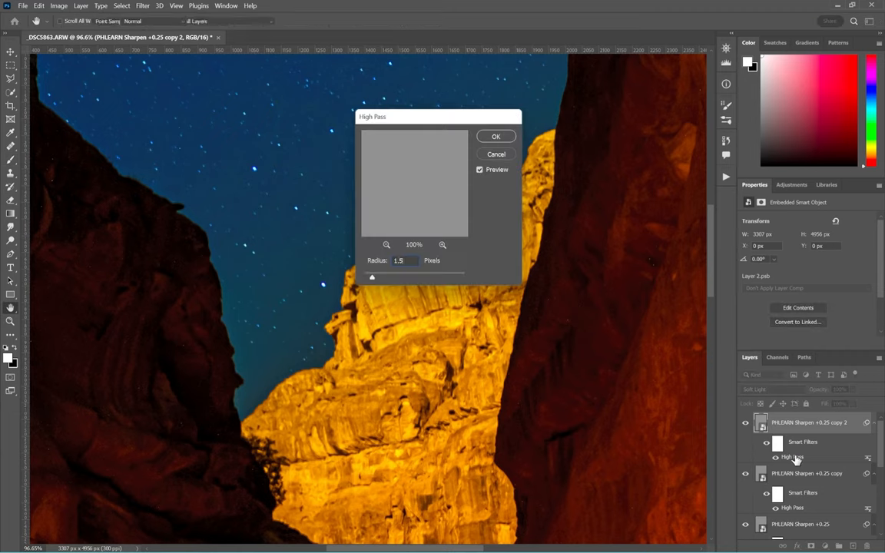
click(495, 136)
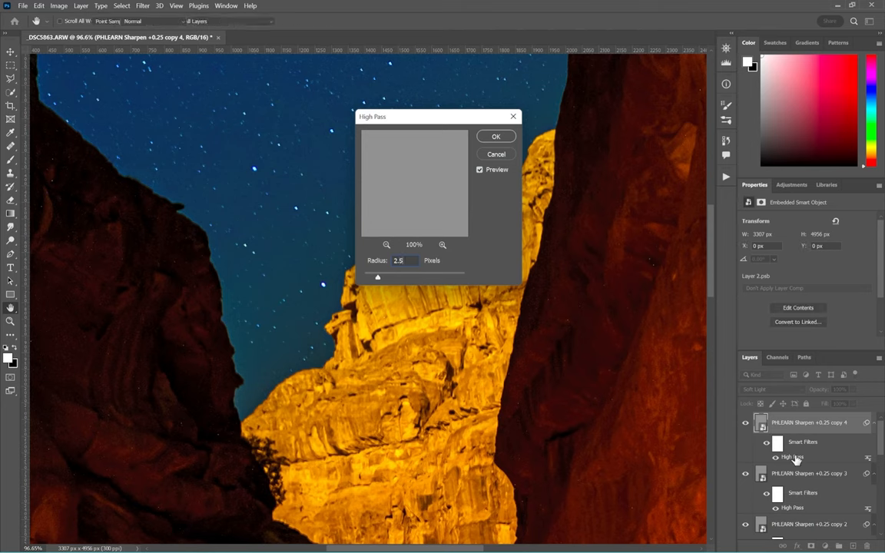
click(495, 135)
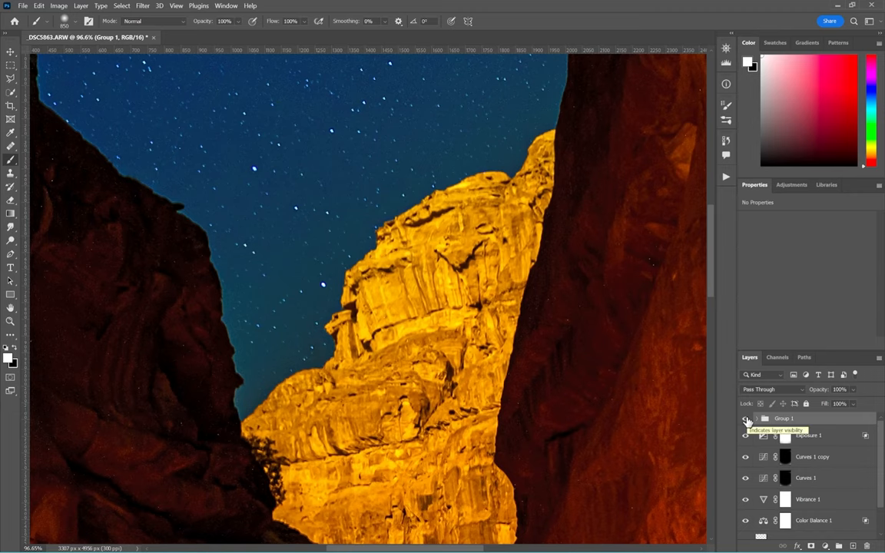
mouse_move(746, 421)
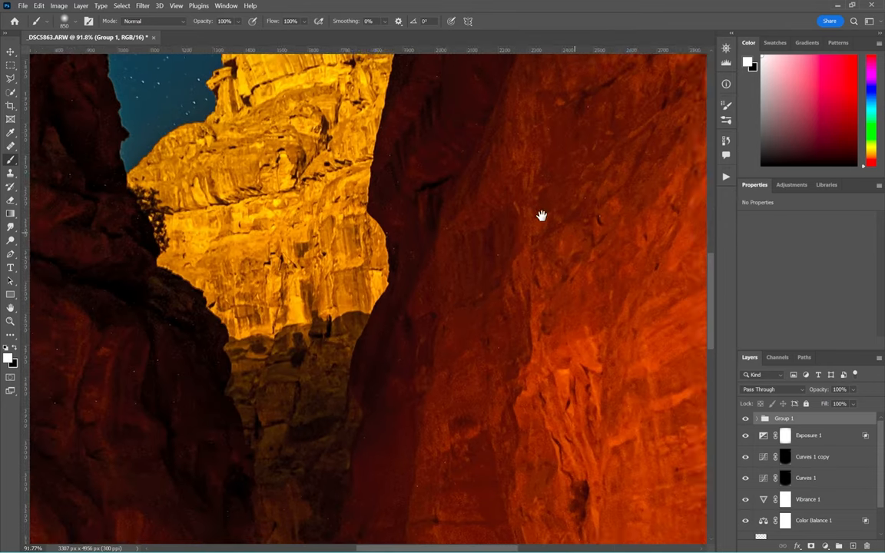
- Pan to the right canyon wall and hide Group 1 to compare before and after
drag(541, 215, 301, 362)
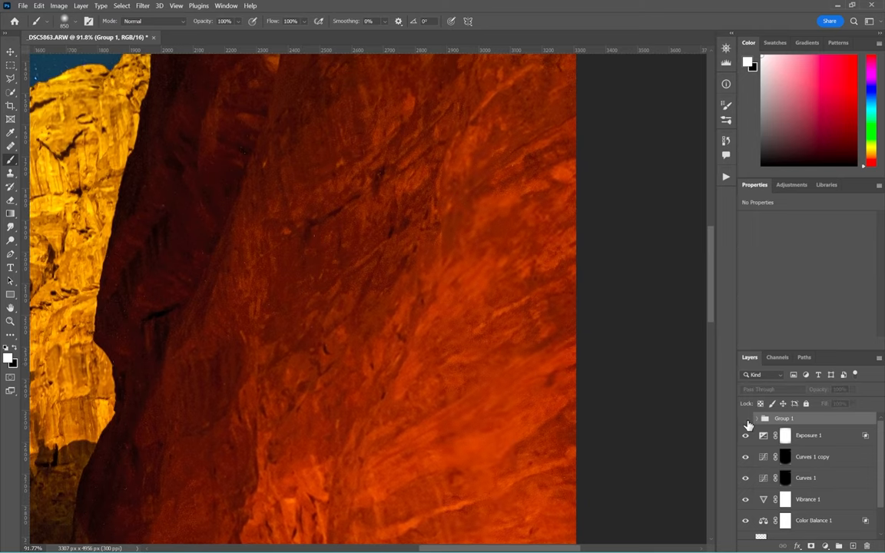
click(744, 417)
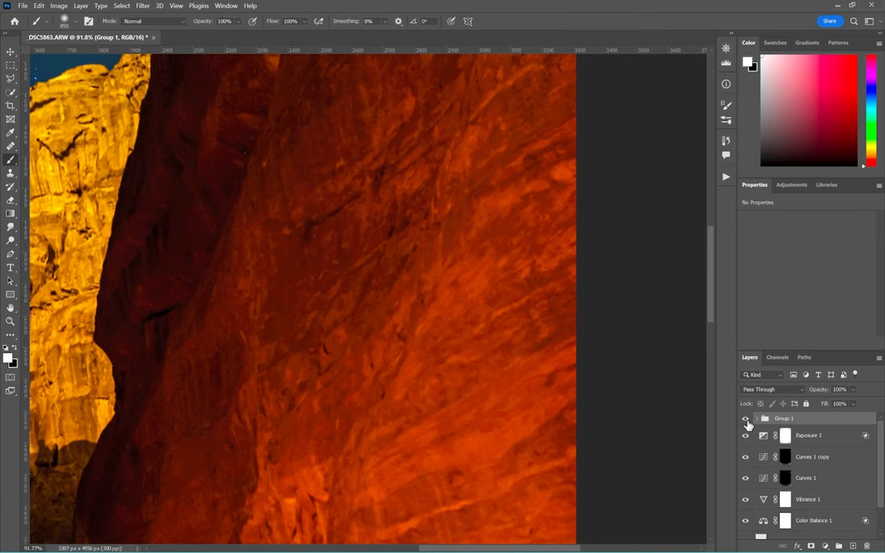
mouse_move(516, 335)
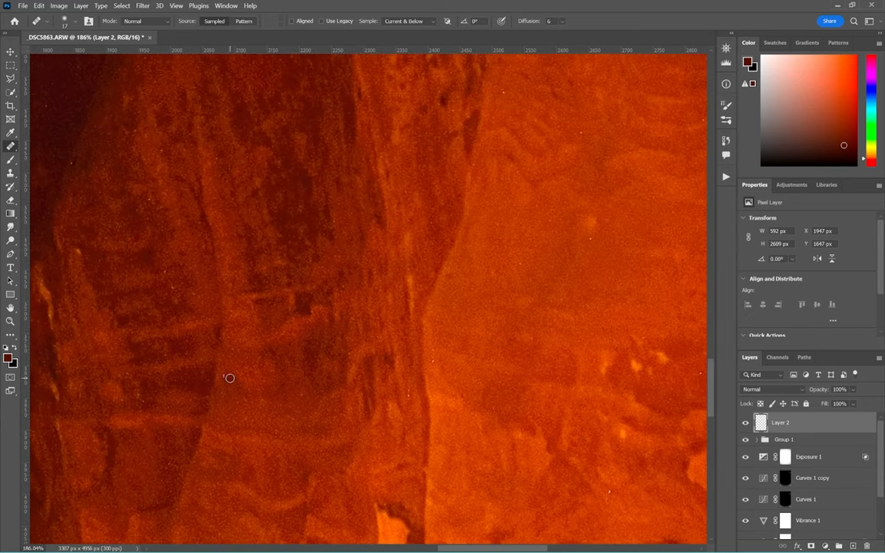
- Heal the bright noise specks on the left rock wall and near the sky edge
drag(230, 378, 335, 126)
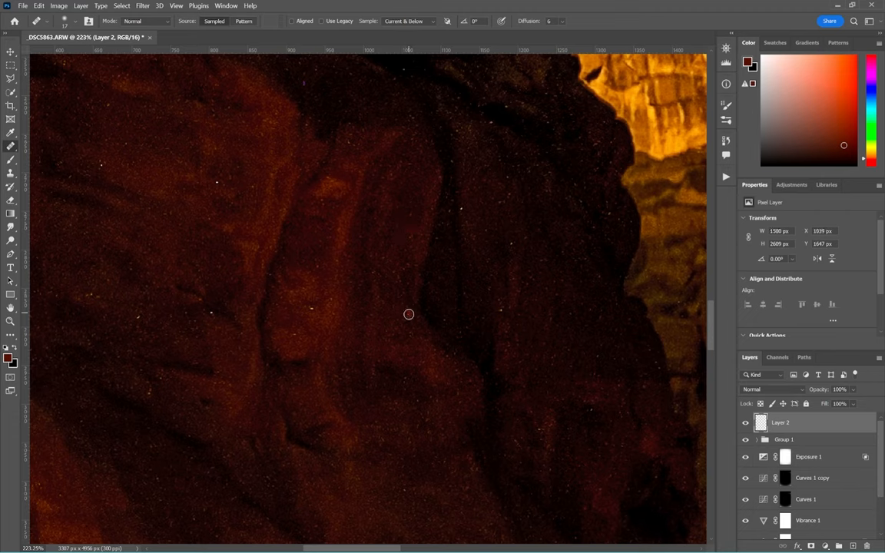
mouse_move(504, 311)
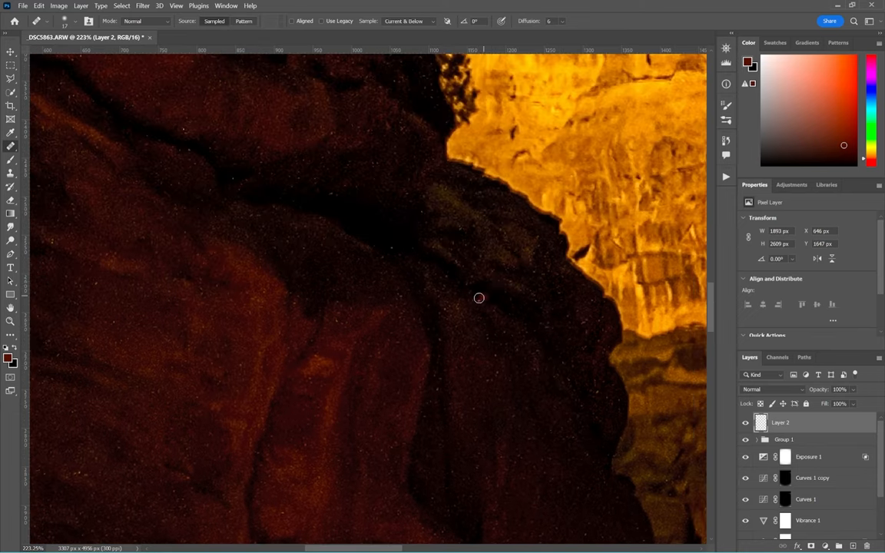
mouse_move(393, 252)
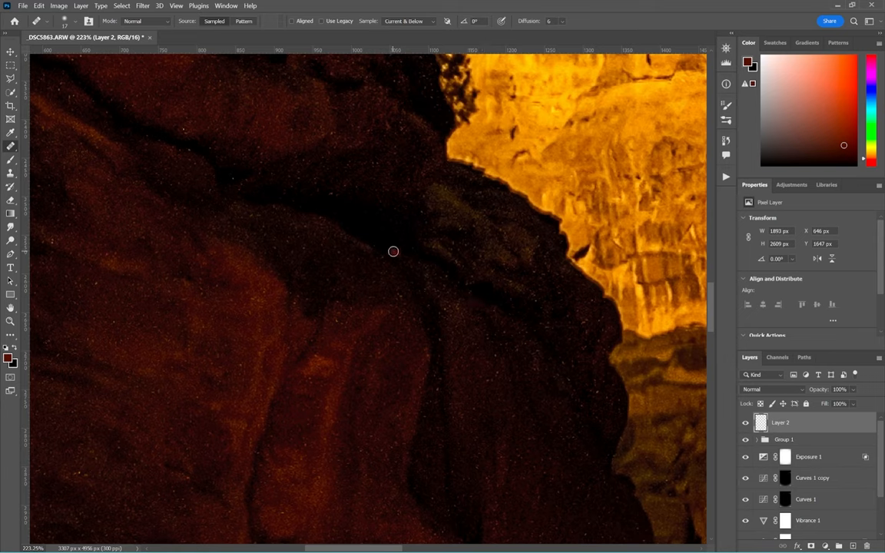
mouse_move(319, 218)
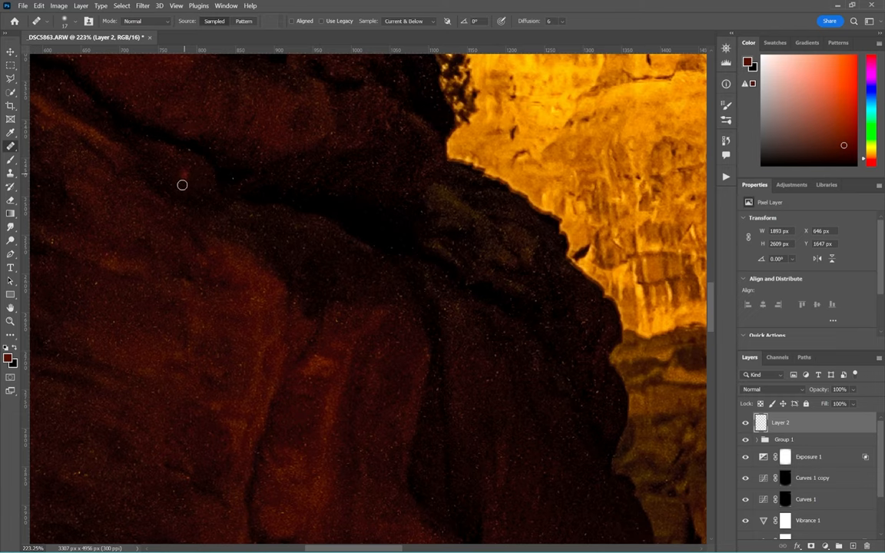
drag(181, 184, 289, 323)
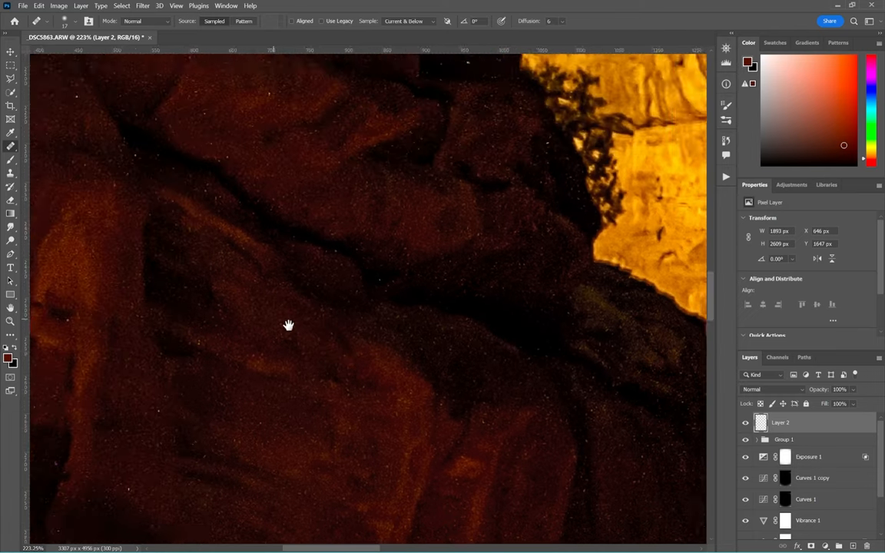
drag(289, 326, 216, 433)
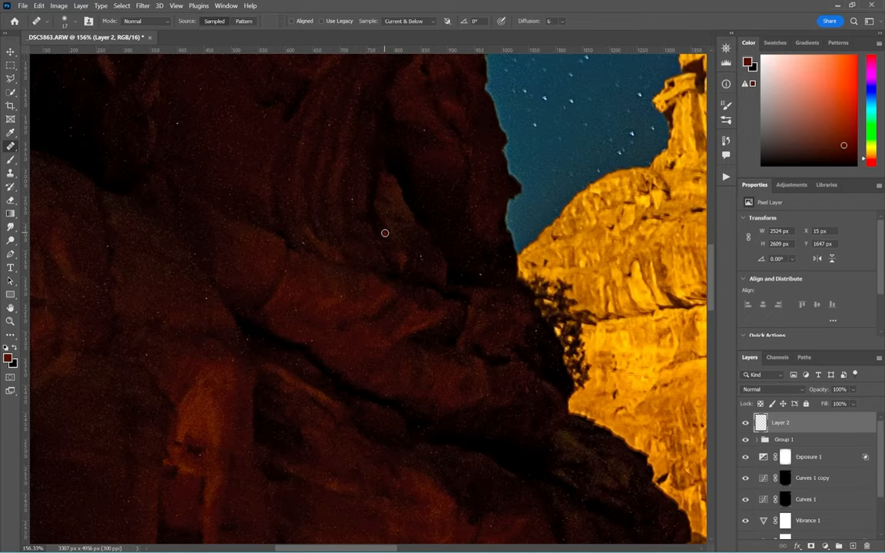
mouse_move(421, 271)
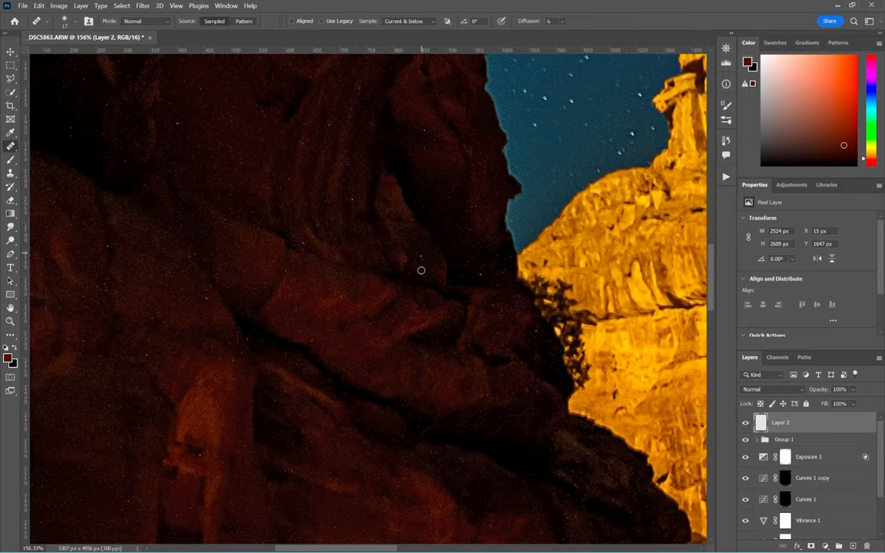
drag(421, 271, 482, 328)
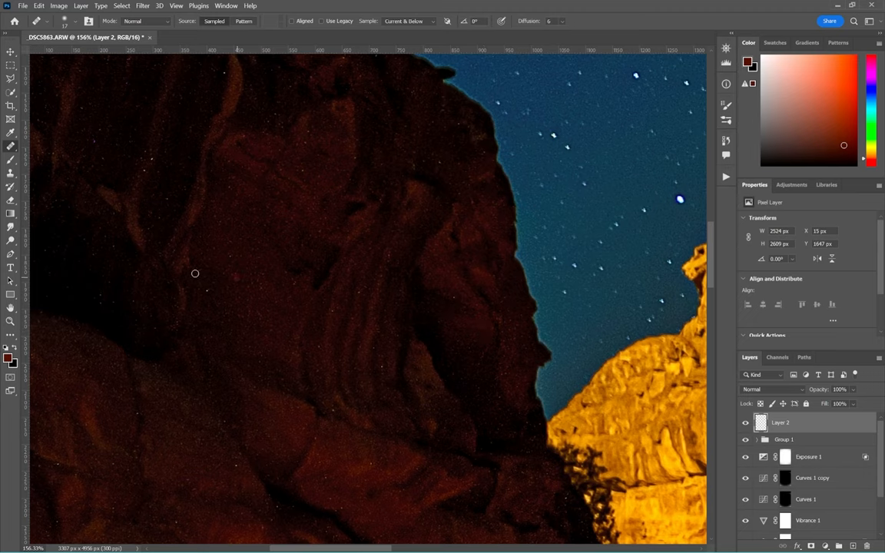
drag(195, 273, 361, 332)
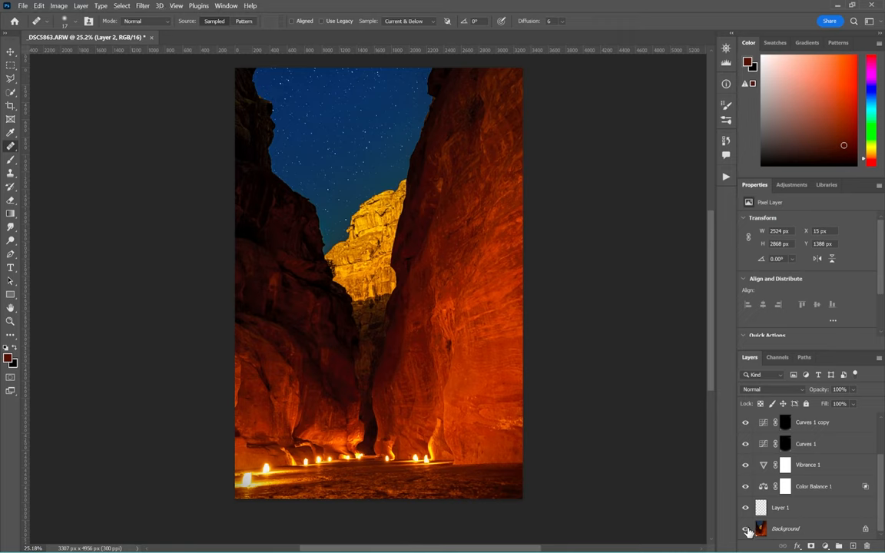
click(743, 528)
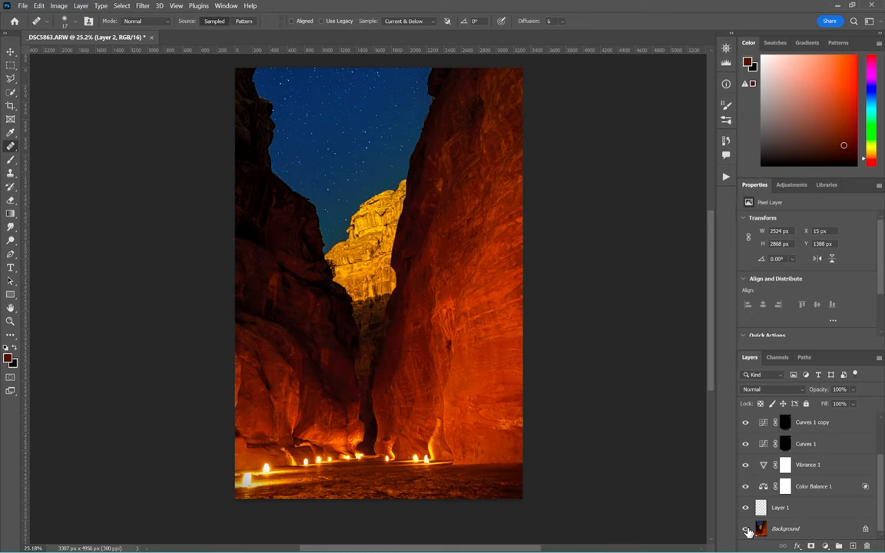
mouse_move(368, 163)
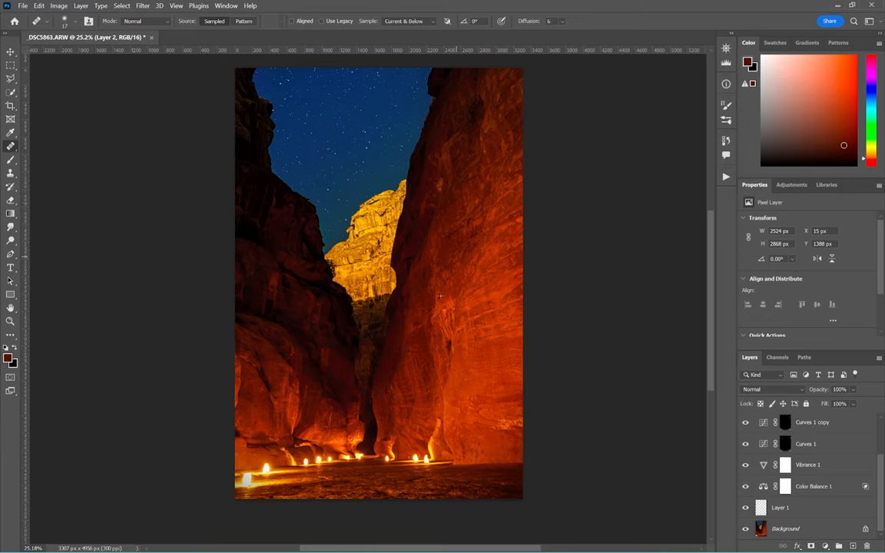
mouse_move(393, 495)
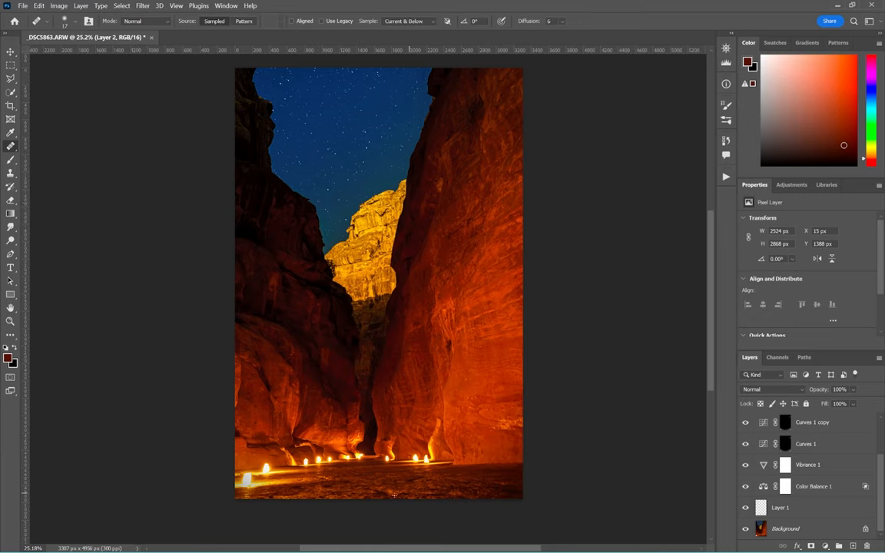
mouse_move(344, 486)
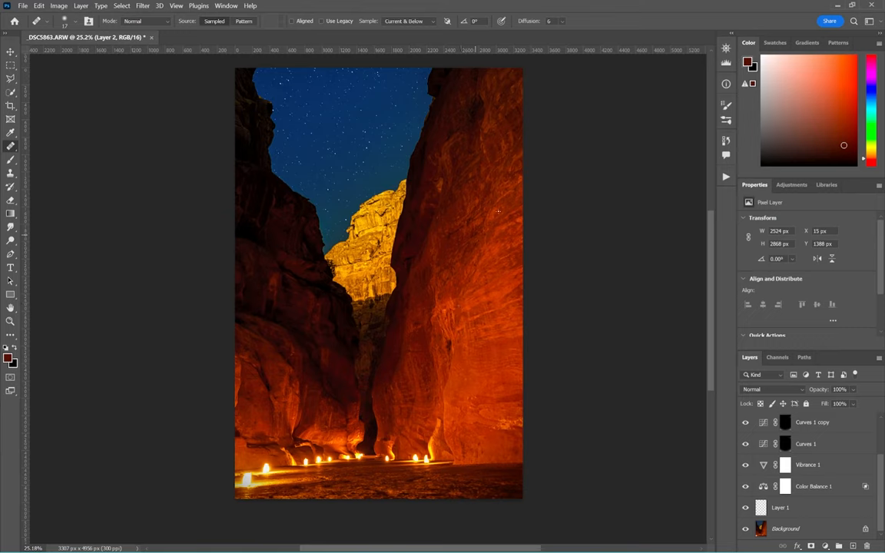
mouse_move(238, 138)
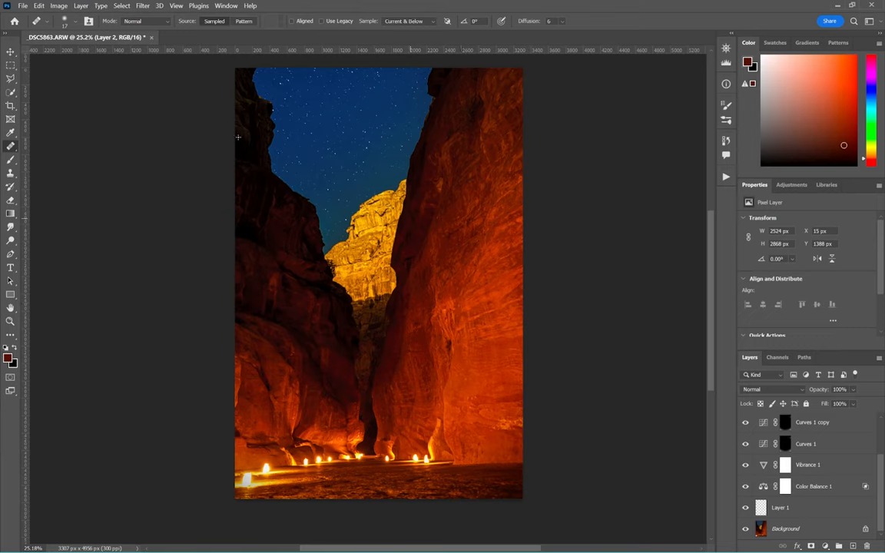
click(786, 529)
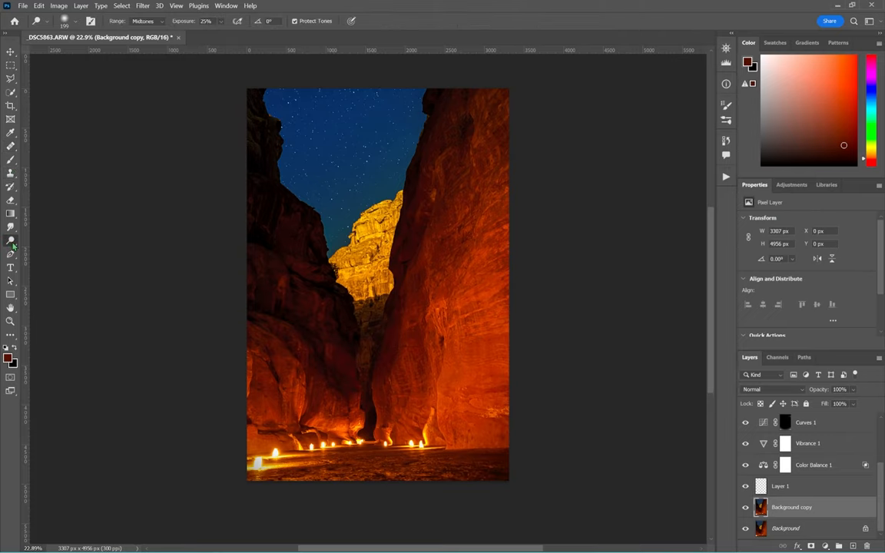
- Zoom in on the right canyon wall for dodging
click(10, 239)
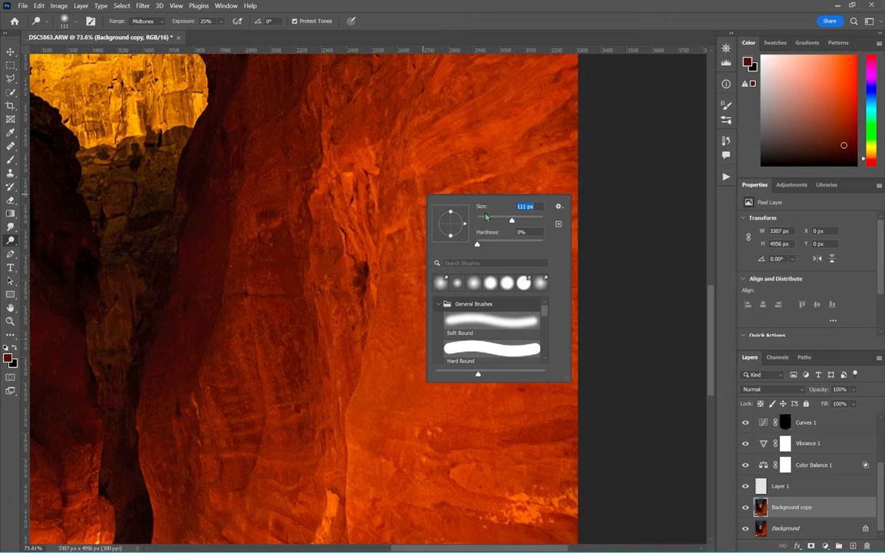
- Dodge the right canyon wall's striations with a soft round Midtones brush
click(479, 178)
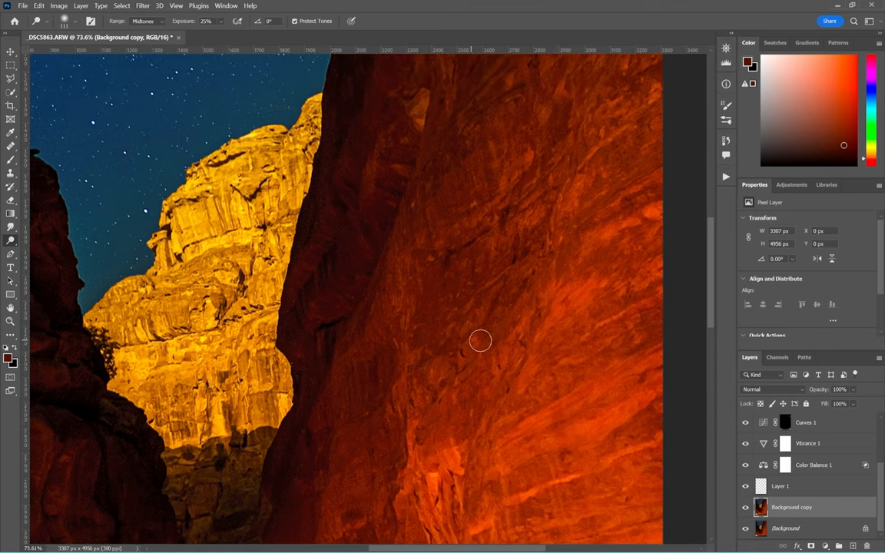
mouse_move(408, 323)
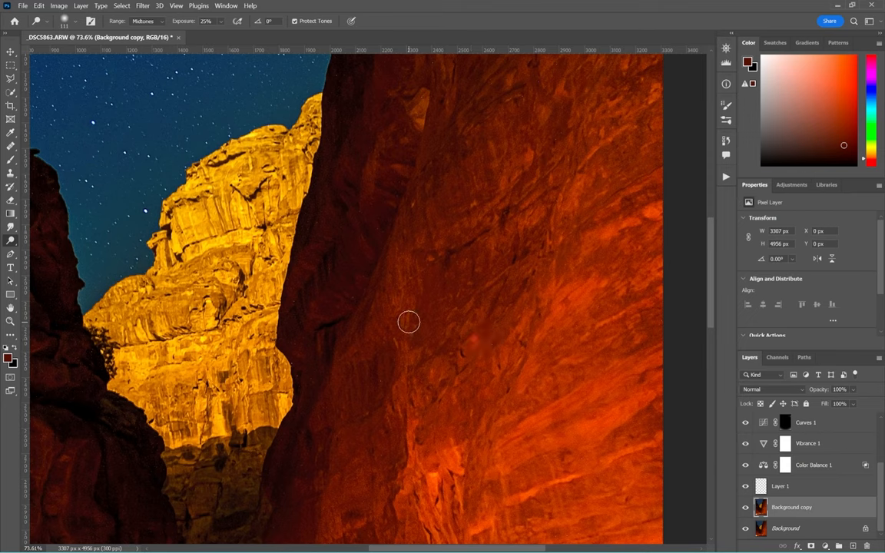
mouse_move(438, 238)
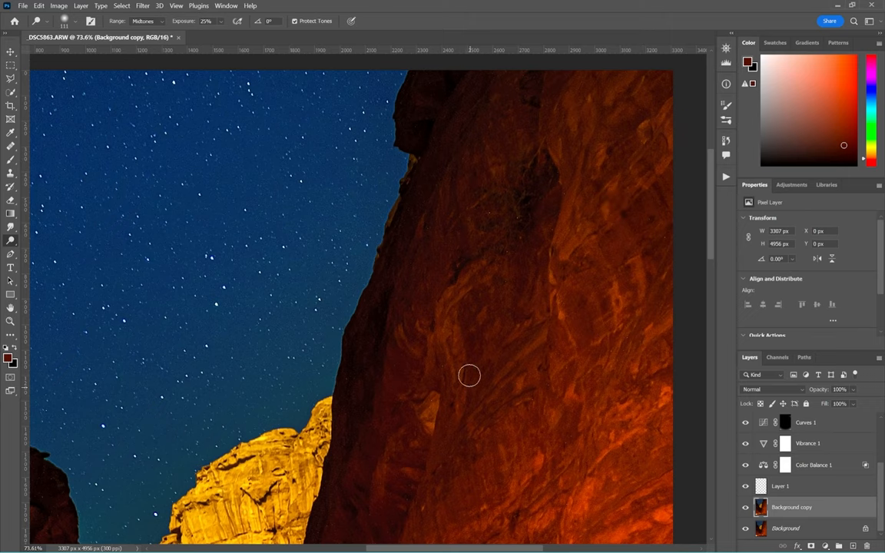
mouse_move(547, 366)
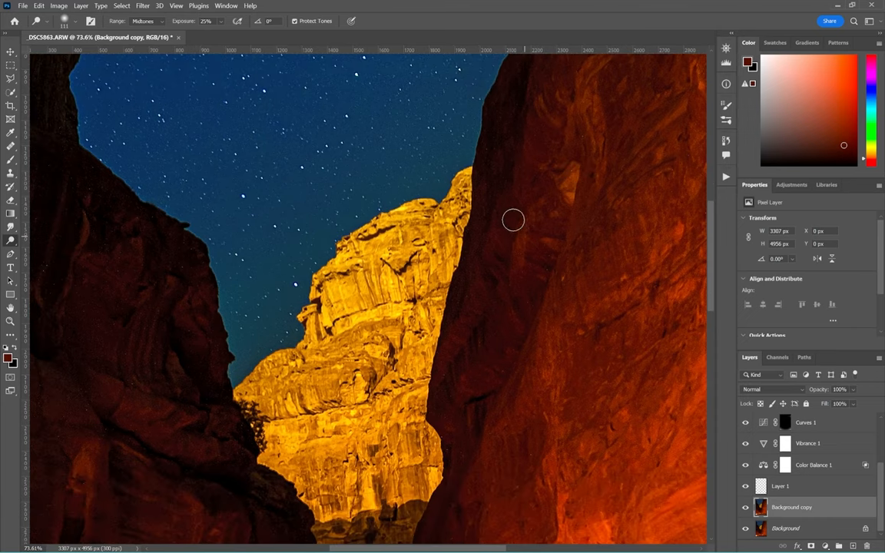
mouse_move(553, 335)
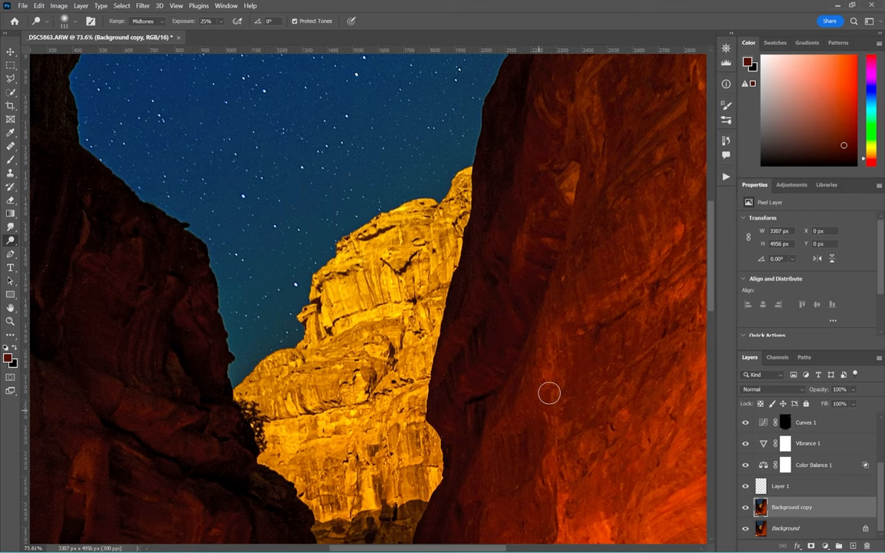
drag(550, 393, 510, 366)
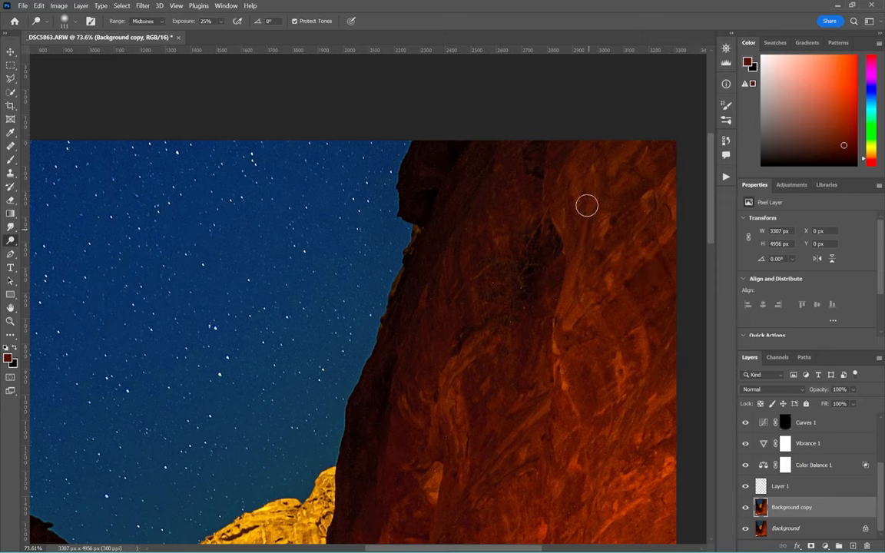
mouse_move(500, 221)
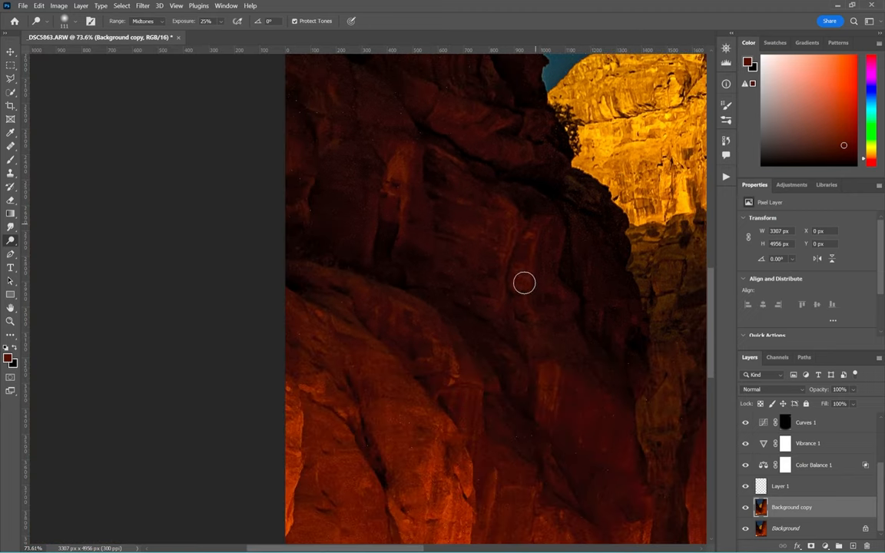
mouse_move(396, 163)
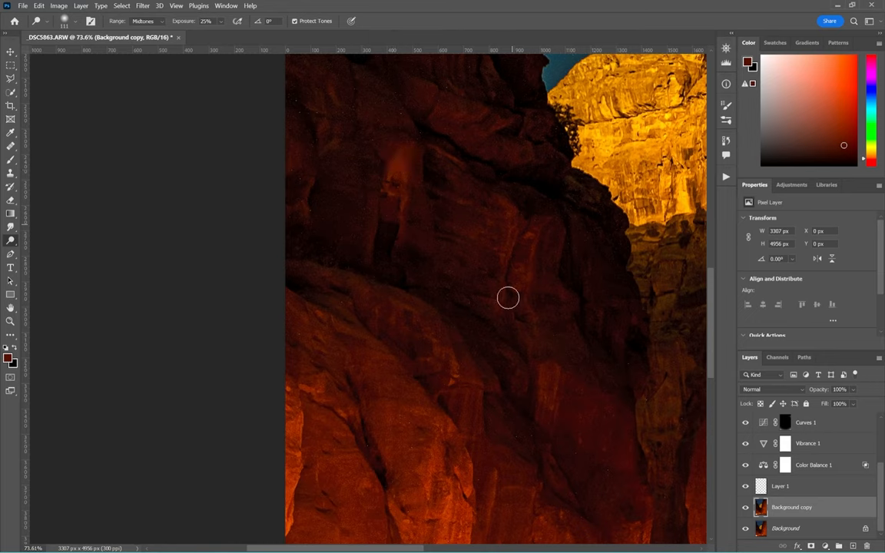
mouse_move(402, 304)
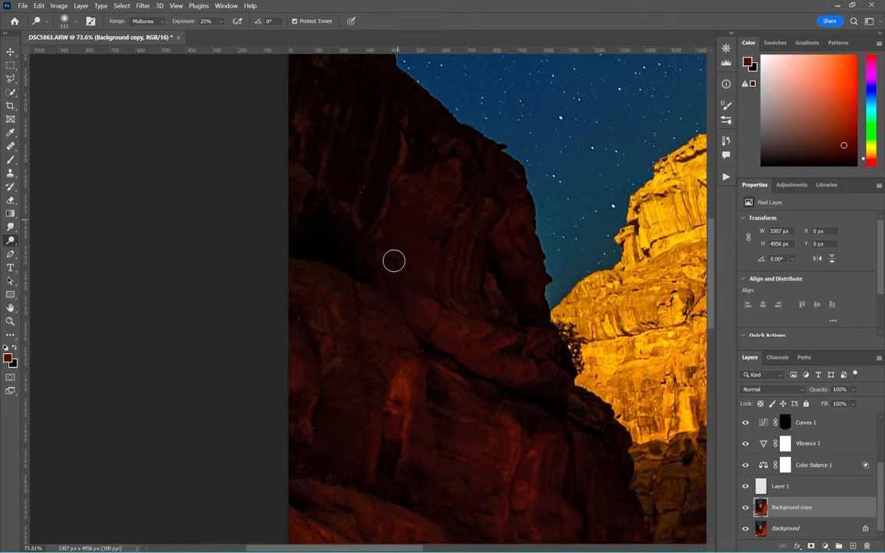
mouse_move(332, 135)
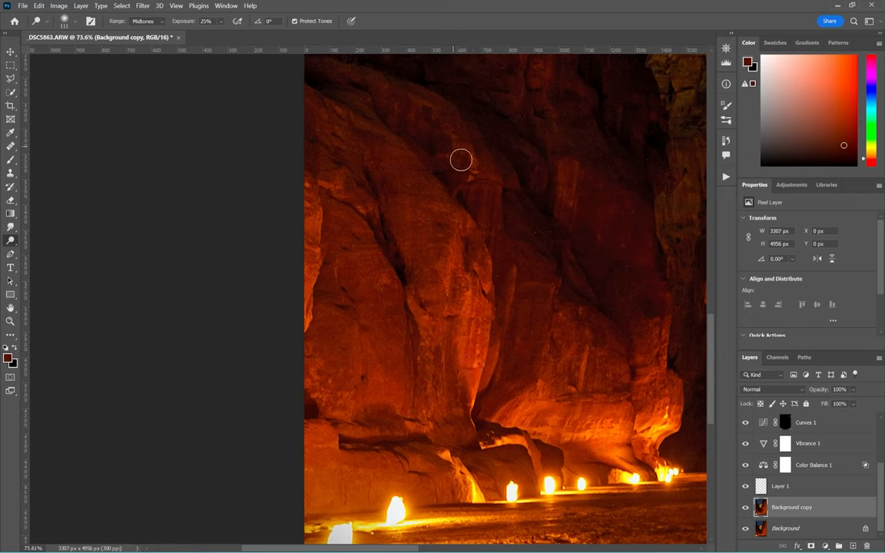
mouse_move(553, 395)
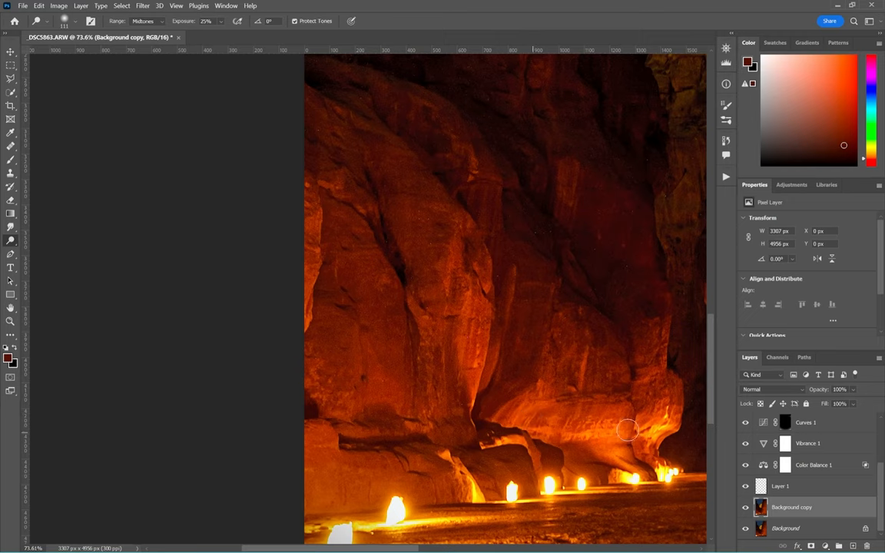
mouse_move(323, 292)
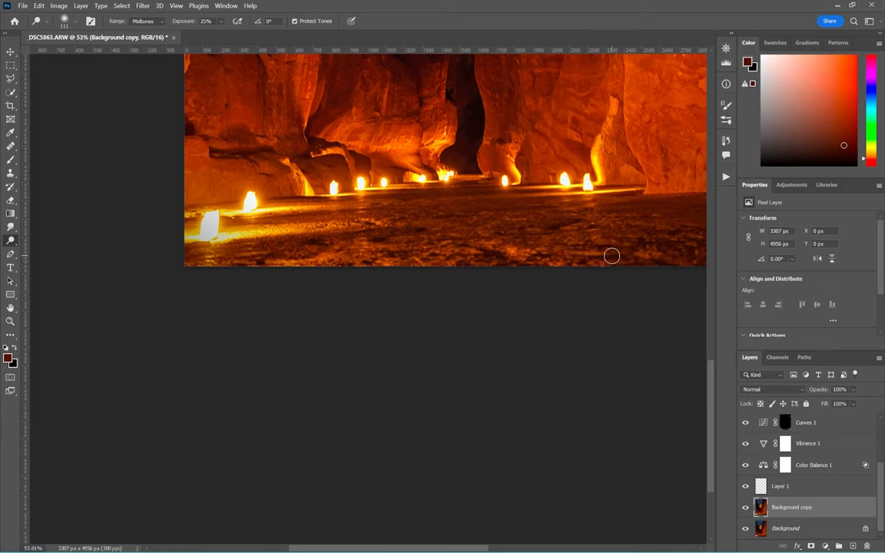
mouse_move(277, 209)
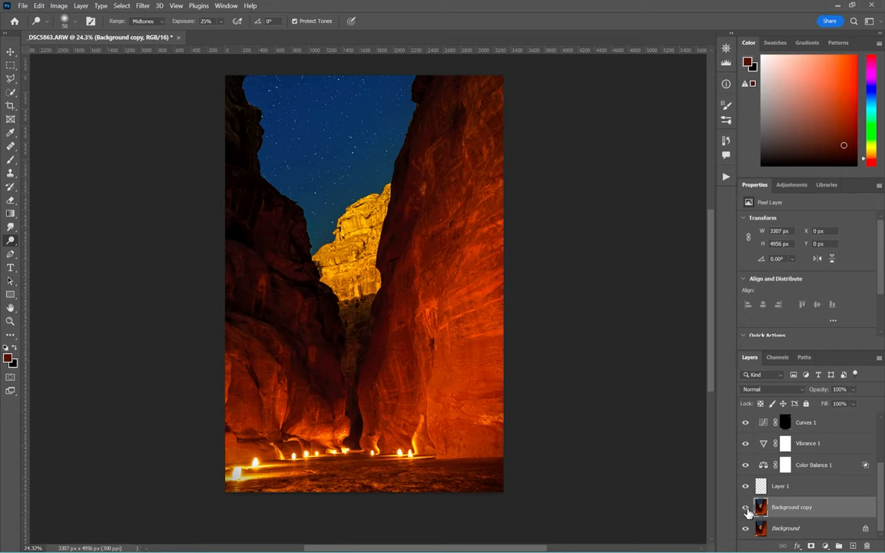
mouse_move(729, 492)
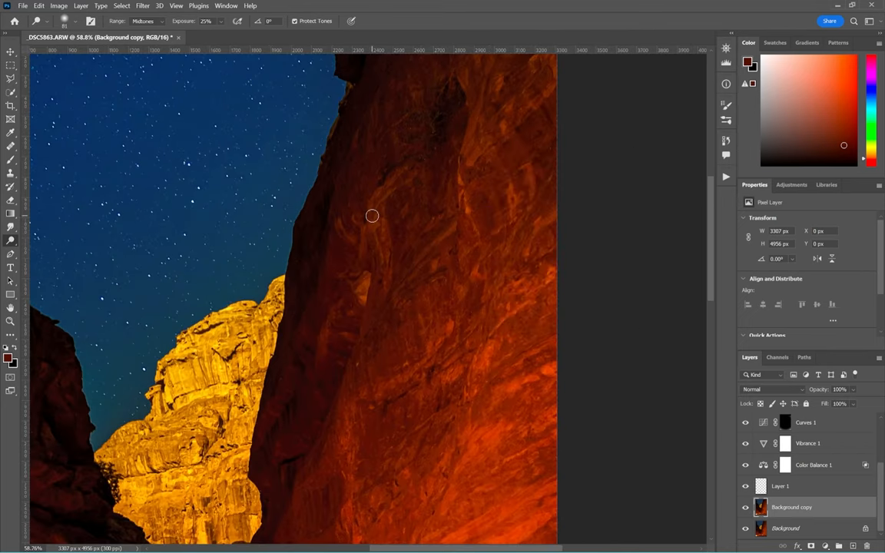
mouse_move(335, 309)
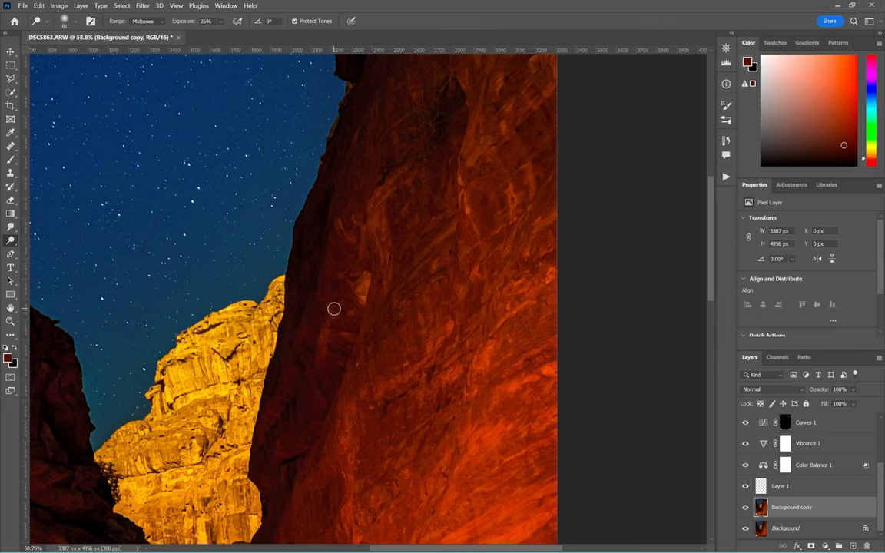
mouse_move(280, 418)
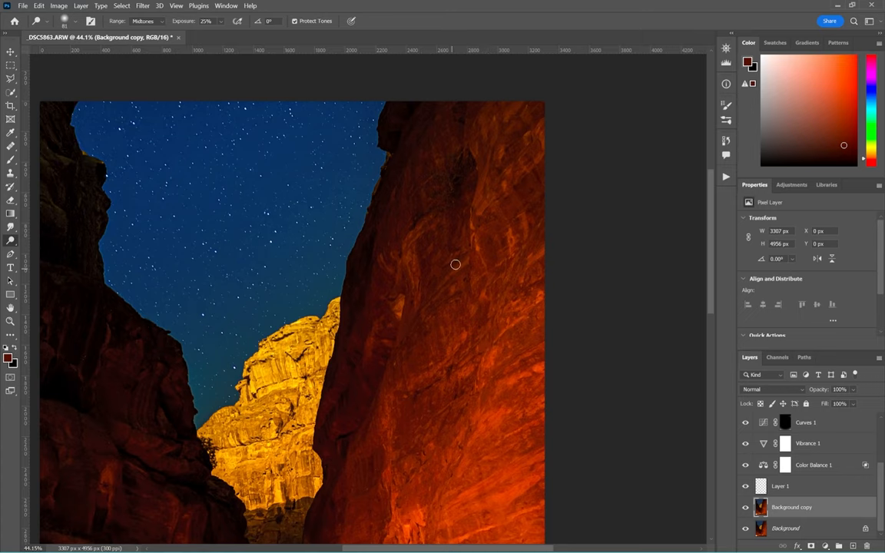
mouse_move(479, 433)
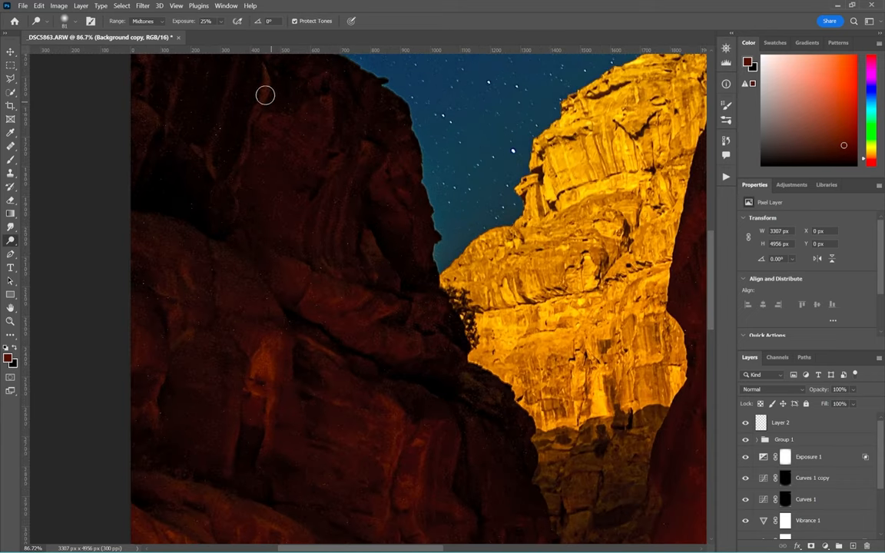
mouse_move(249, 141)
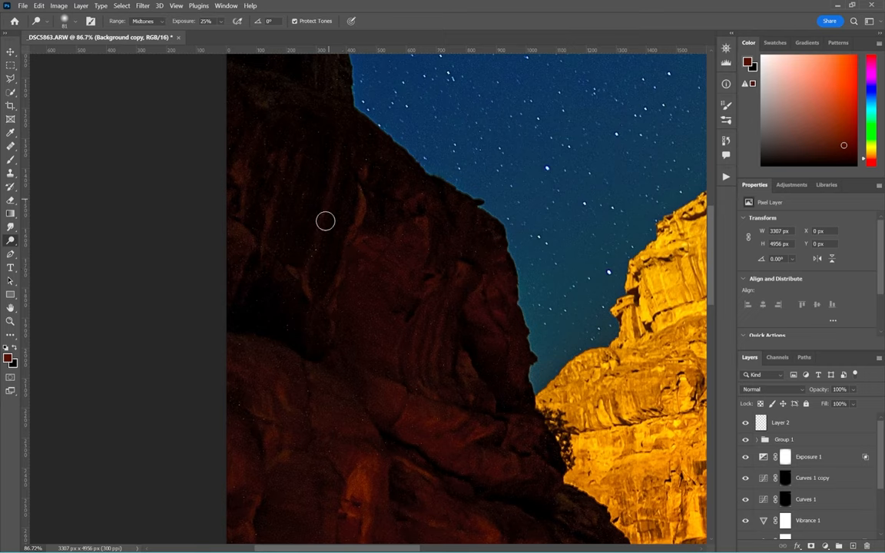
mouse_move(323, 314)
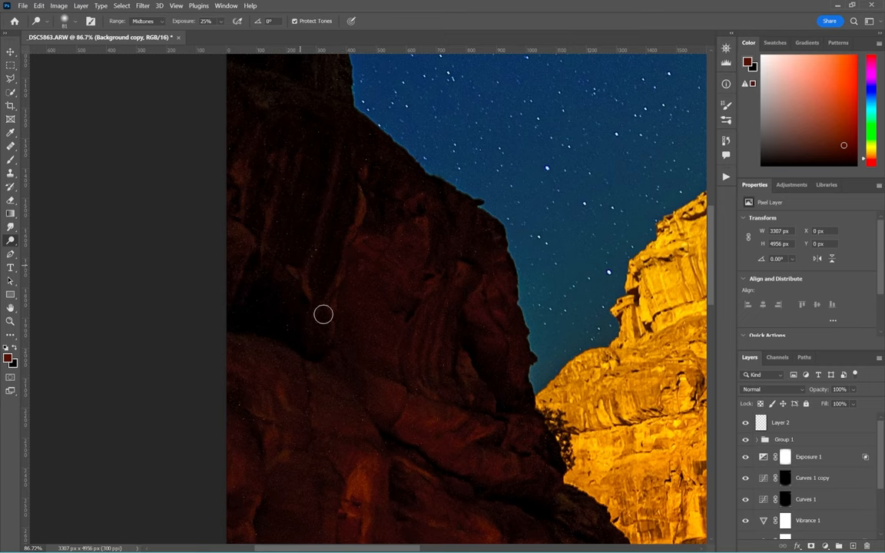
mouse_move(252, 172)
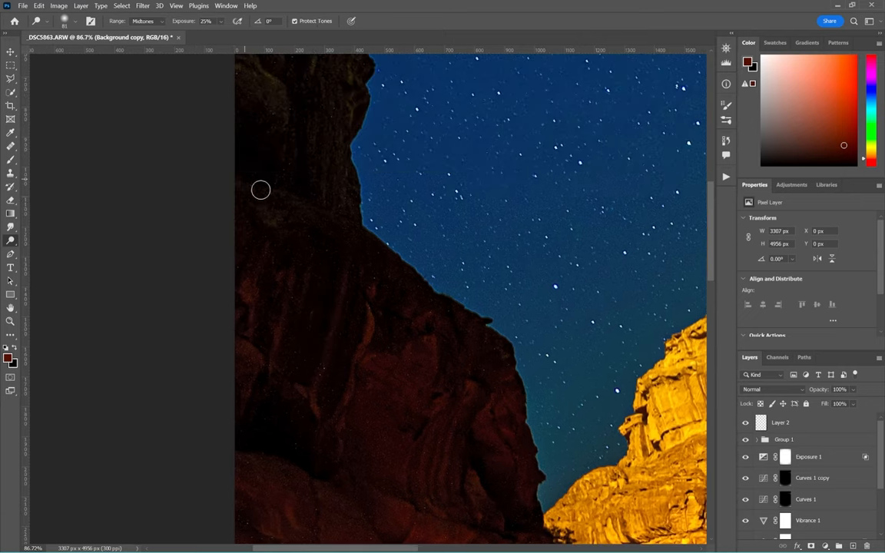
mouse_move(333, 156)
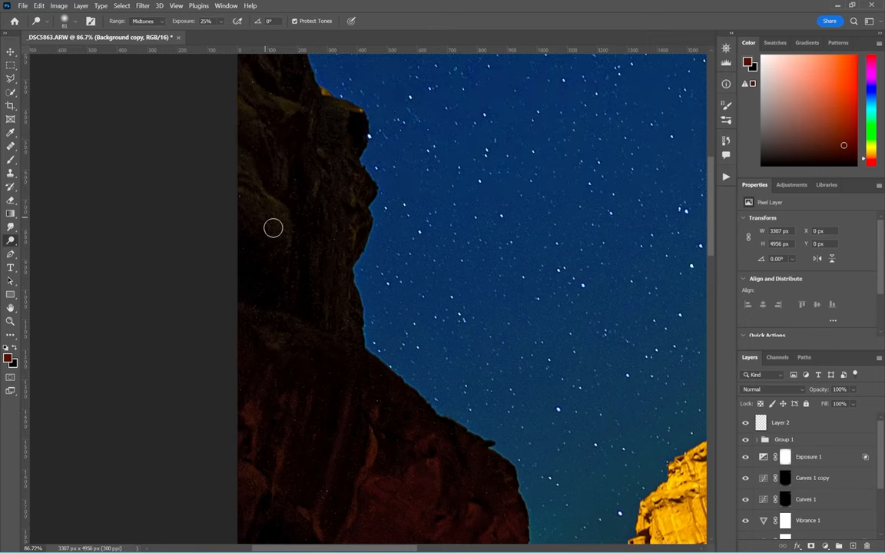
mouse_move(305, 116)
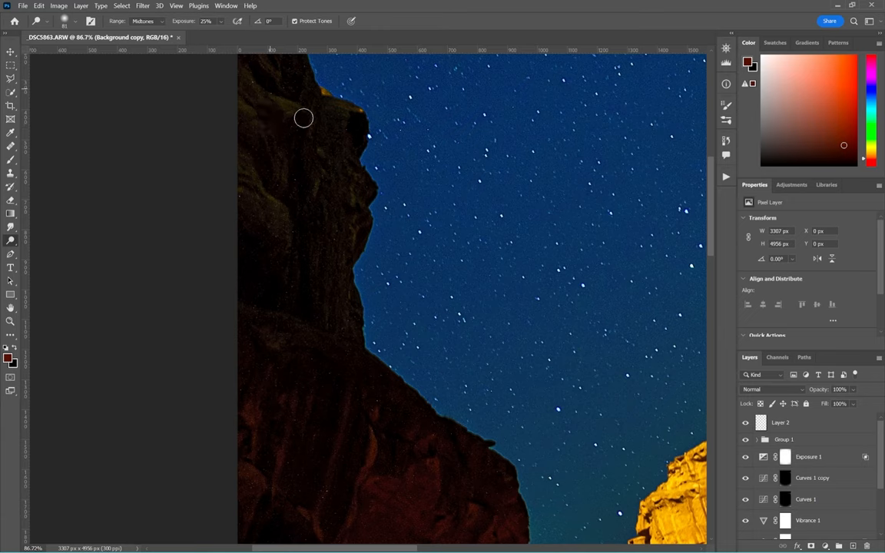
mouse_move(258, 150)
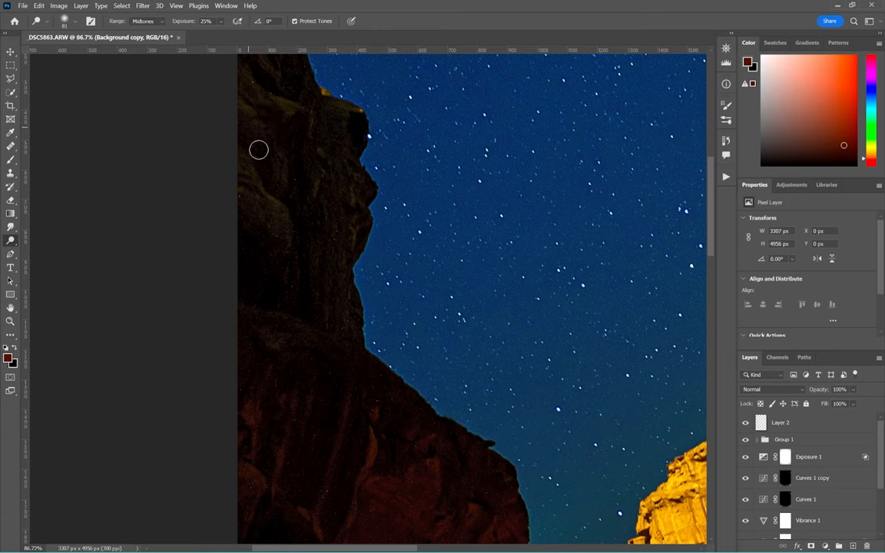
mouse_move(276, 218)
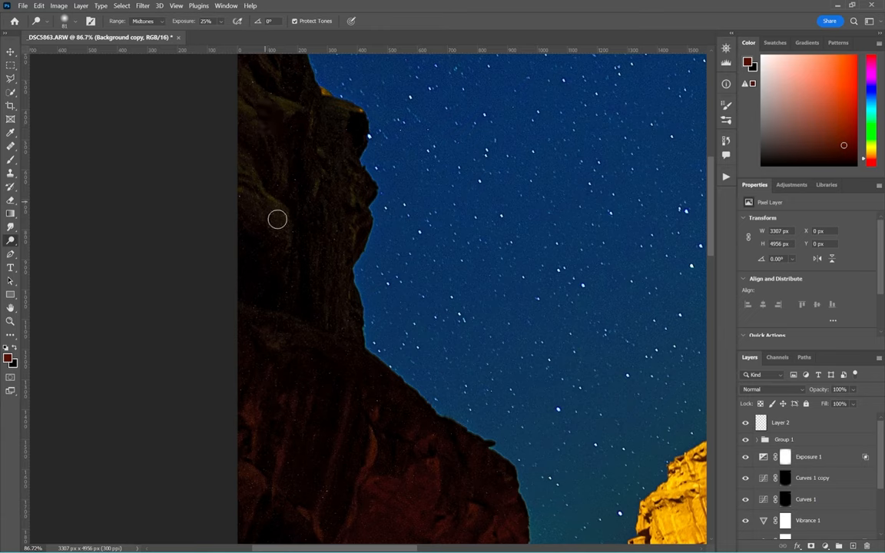
mouse_move(356, 183)
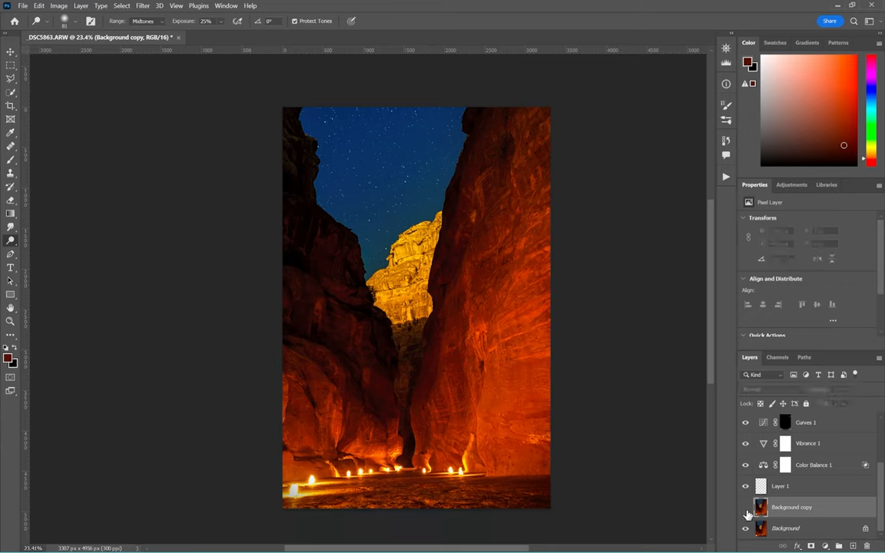
- Select the Background copy layer to resume dodging the left cliff edge
click(791, 507)
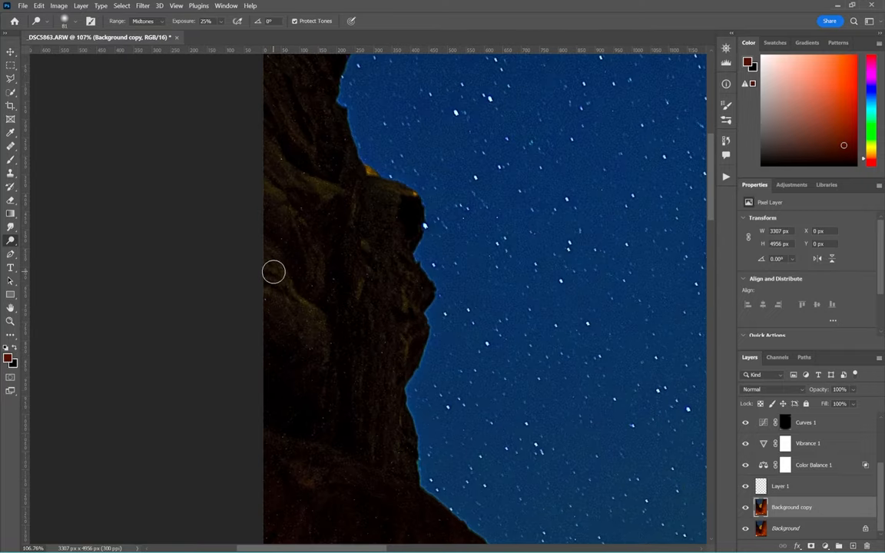
mouse_move(286, 308)
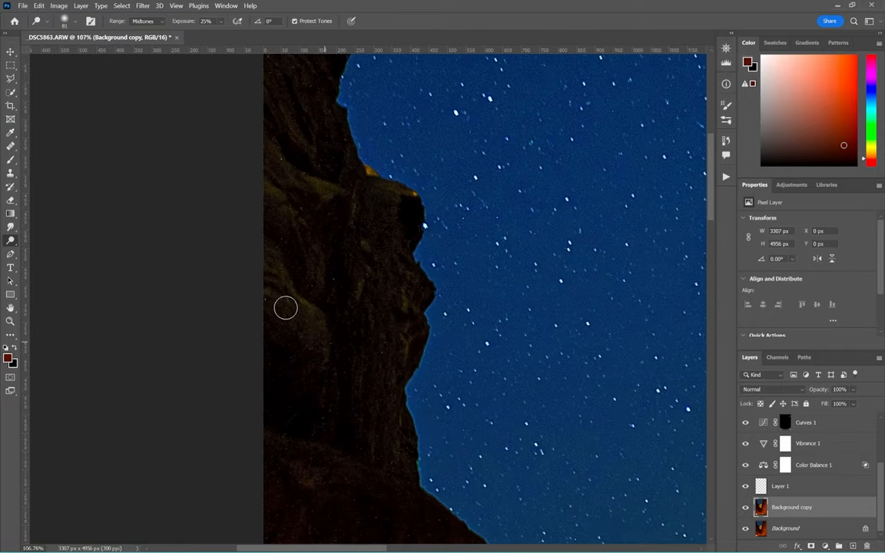
mouse_move(365, 307)
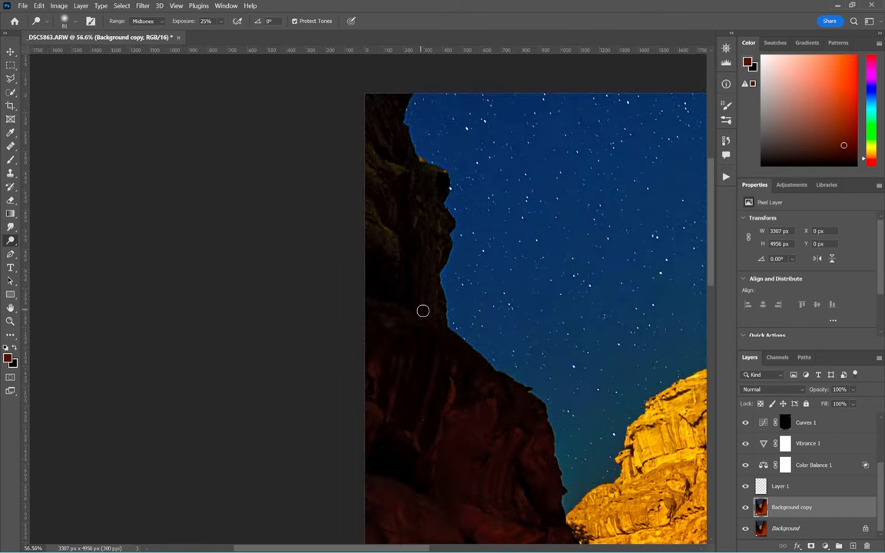
mouse_move(364, 332)
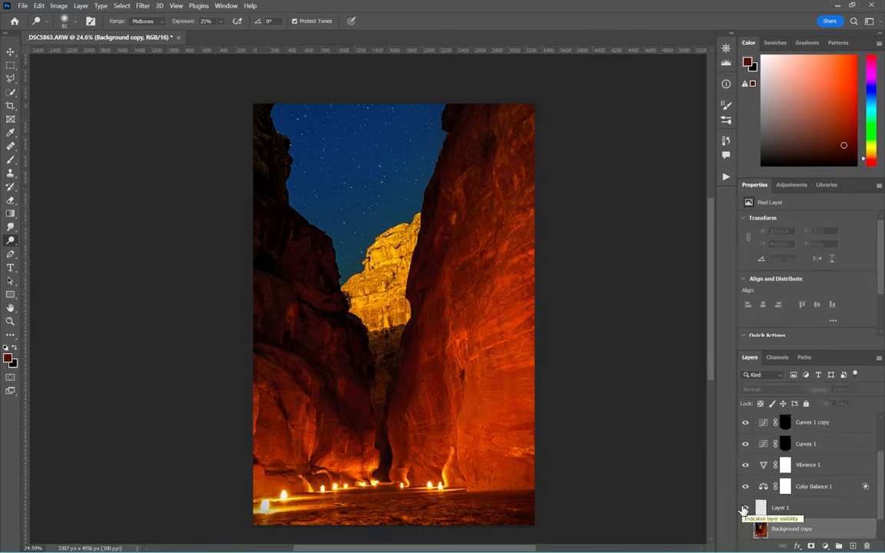
- Toggle the Background copy's visibility to compare the dodging with the original
click(744, 509)
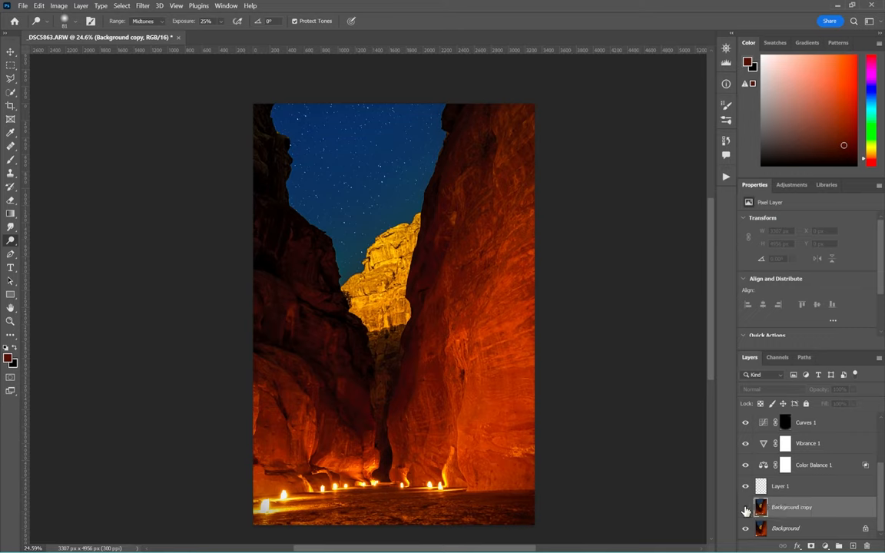
click(792, 507)
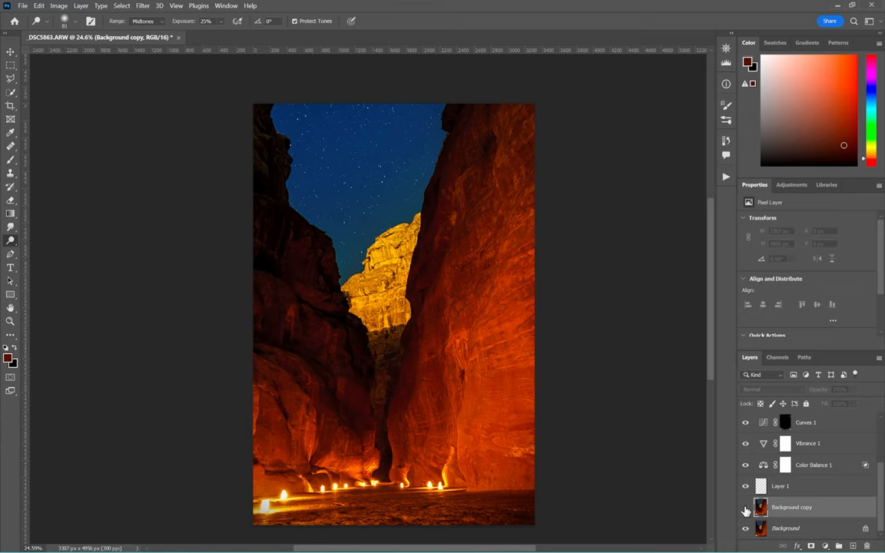
click(791, 507)
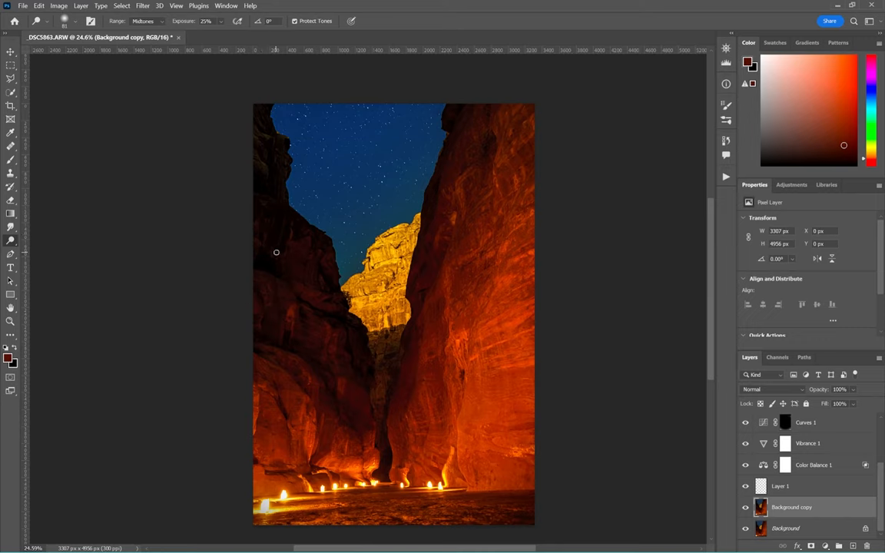
mouse_move(298, 240)
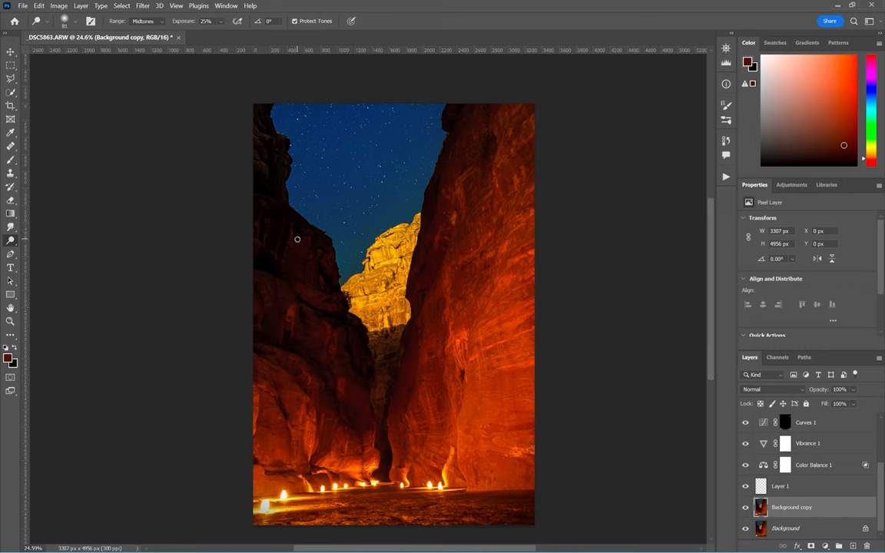
mouse_move(323, 295)
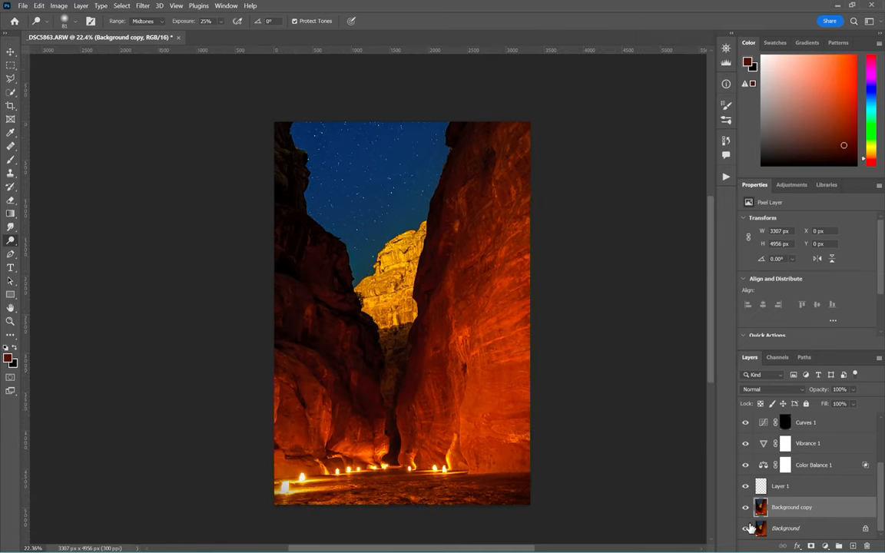
- Merge the dodged Background copy down into the Background layer
click(744, 529)
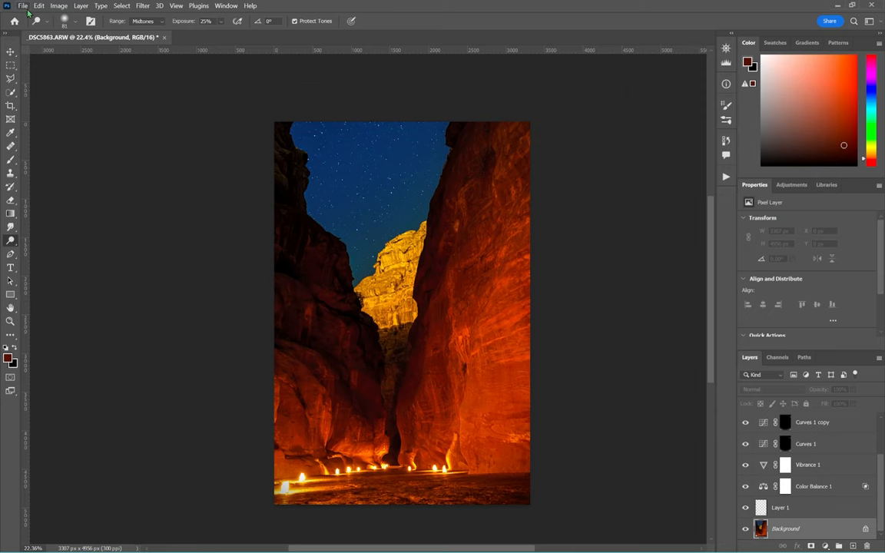
key(f)
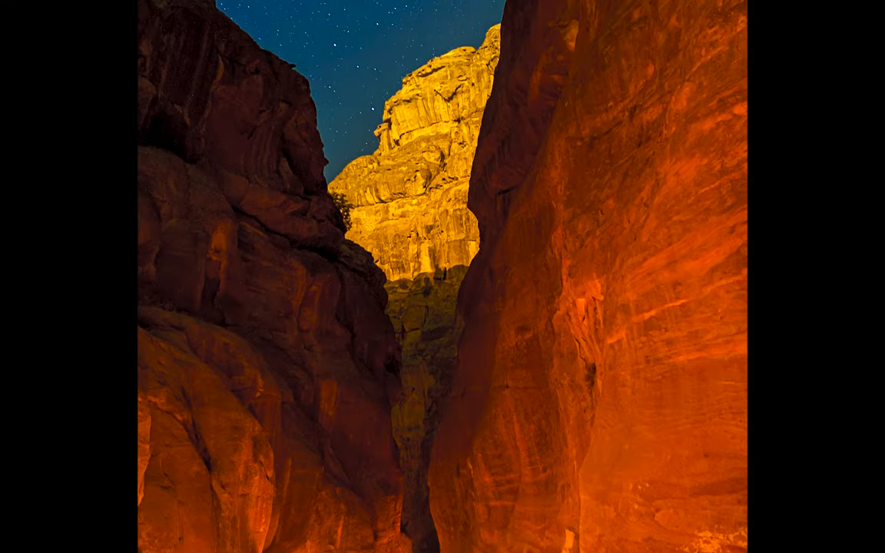